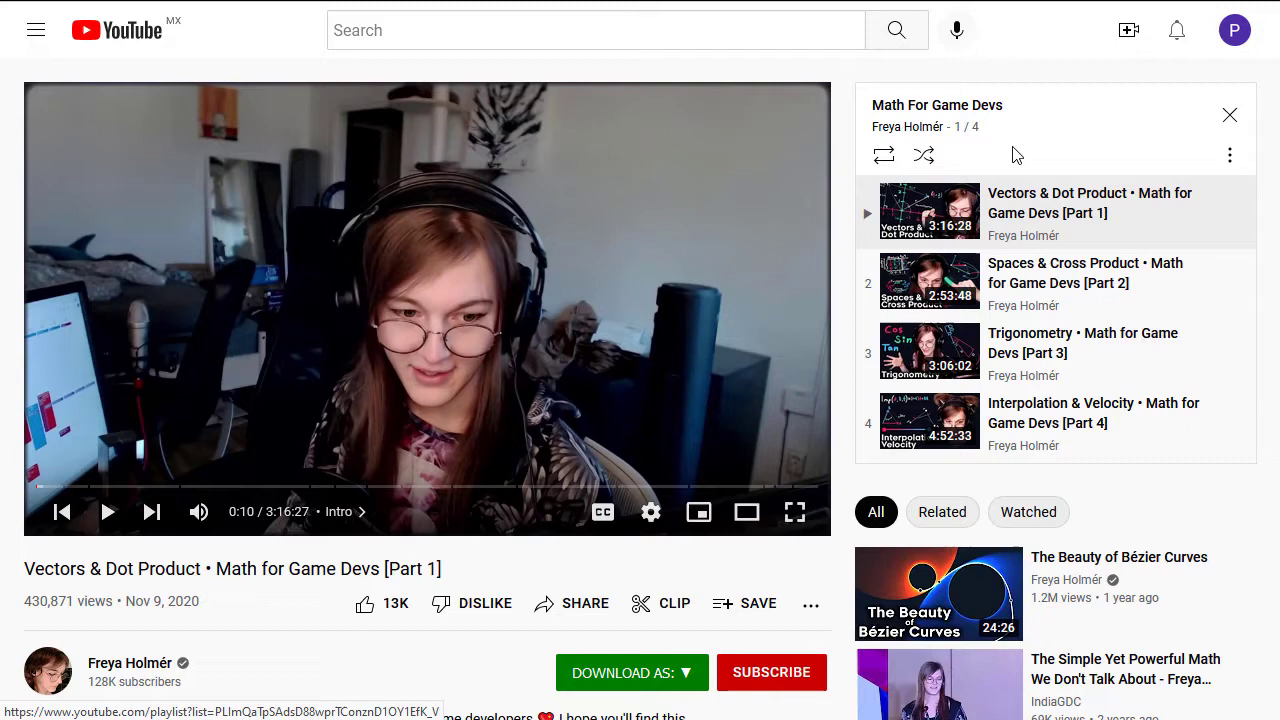
{"action": "mouse_move", "coordinate": [262, 432]}
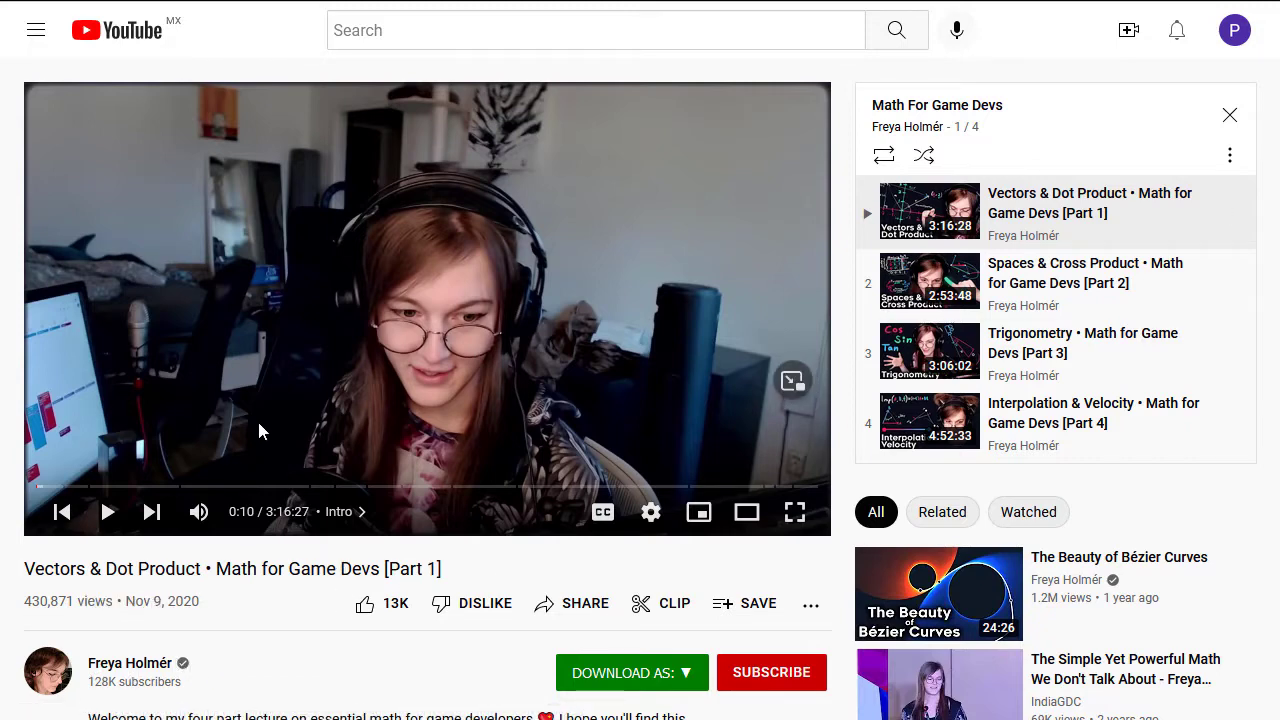
{"action": "mouse_move", "coordinate": [293, 453]}
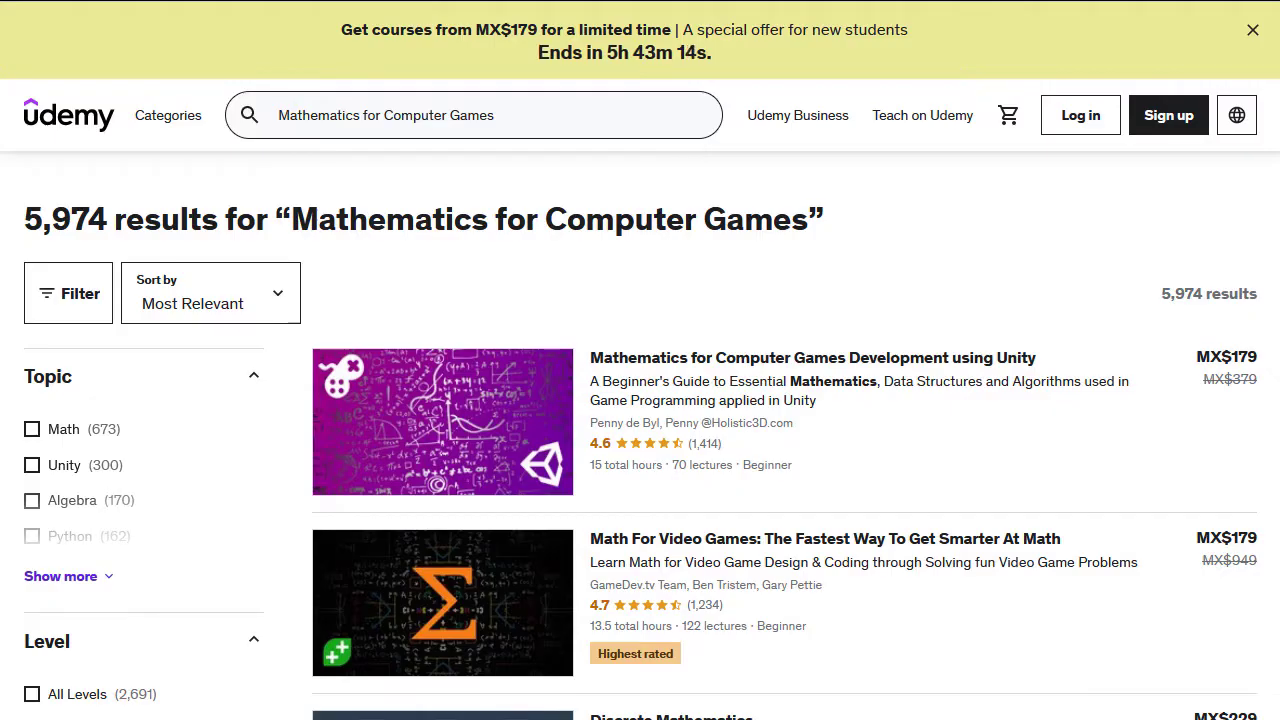
{"action": "mouse_move", "coordinate": [1040, 364]}
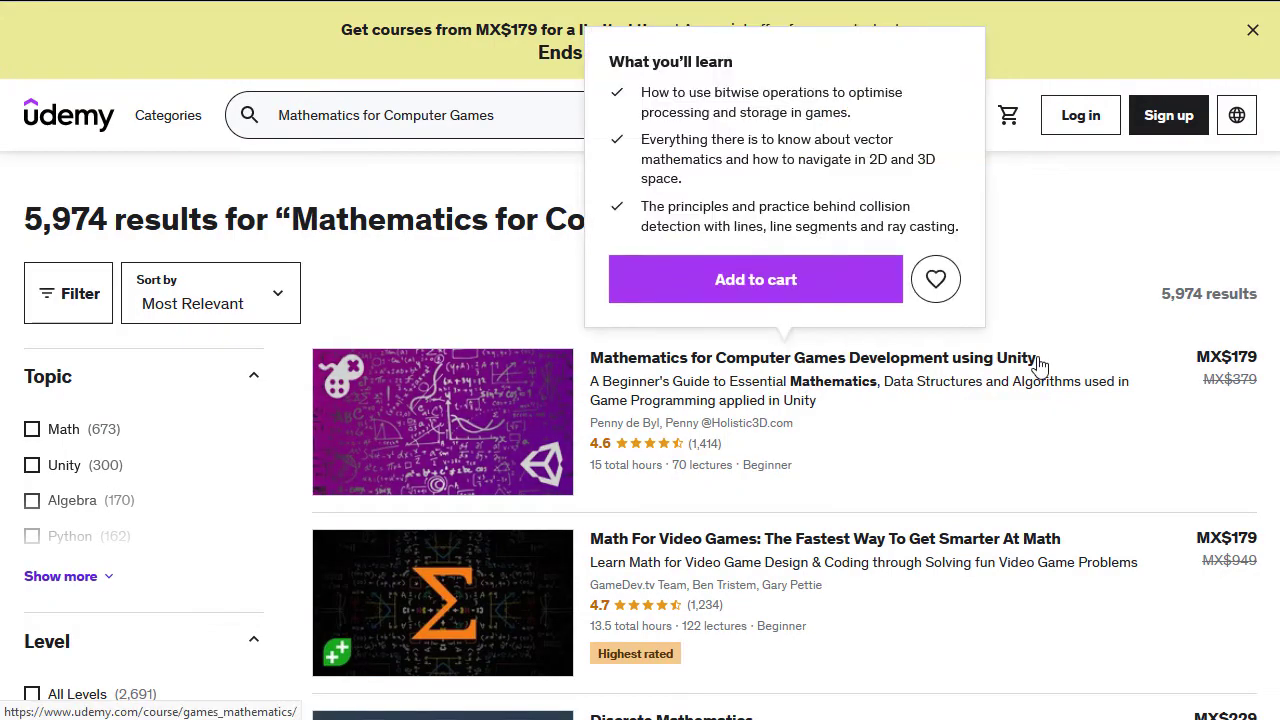
{"action": "mouse_move", "coordinate": [908, 368]}
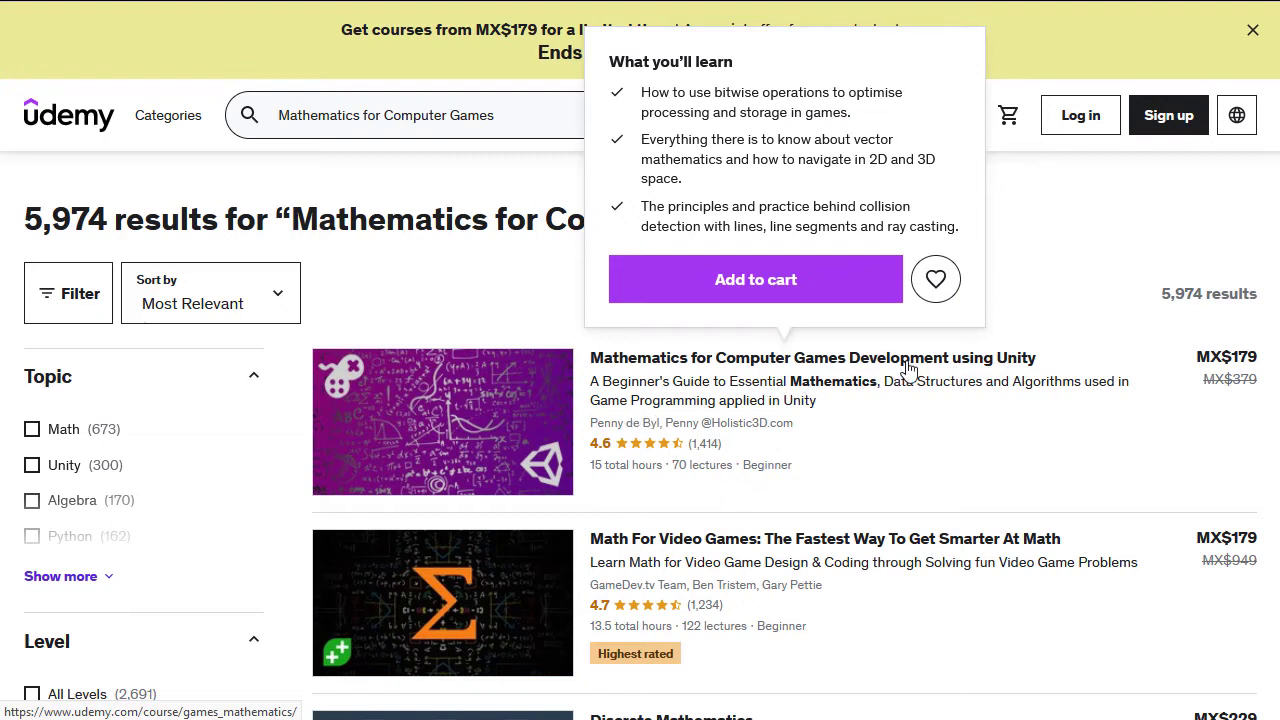
{"action": "mouse_move", "coordinate": [488, 427]}
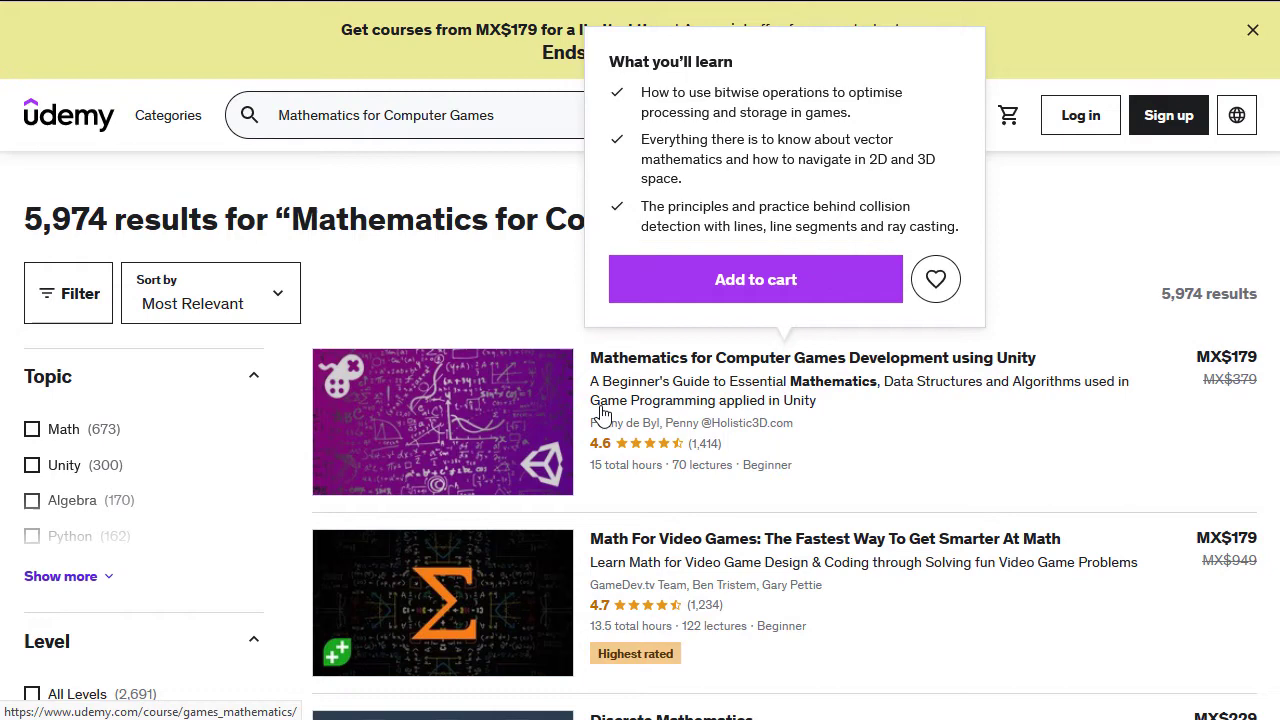
{"action": "mouse_move", "coordinate": [565, 425]}
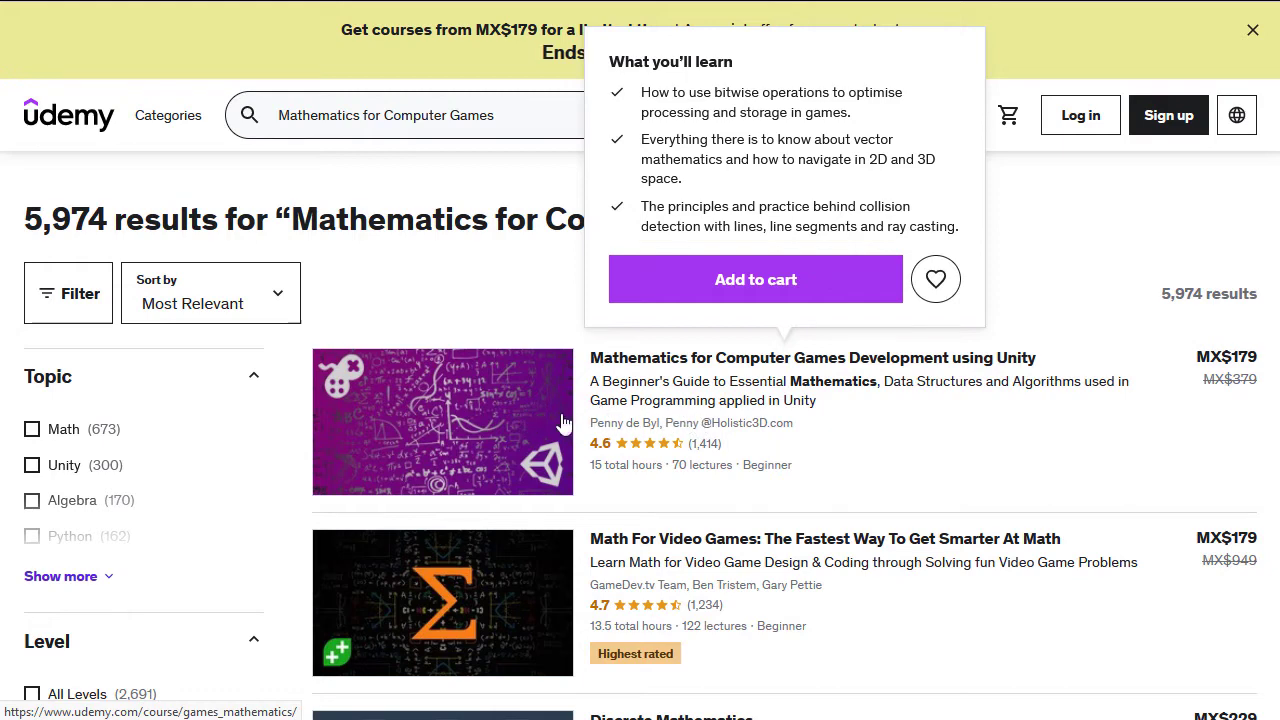
{"action": "mouse_move", "coordinate": [515, 408]}
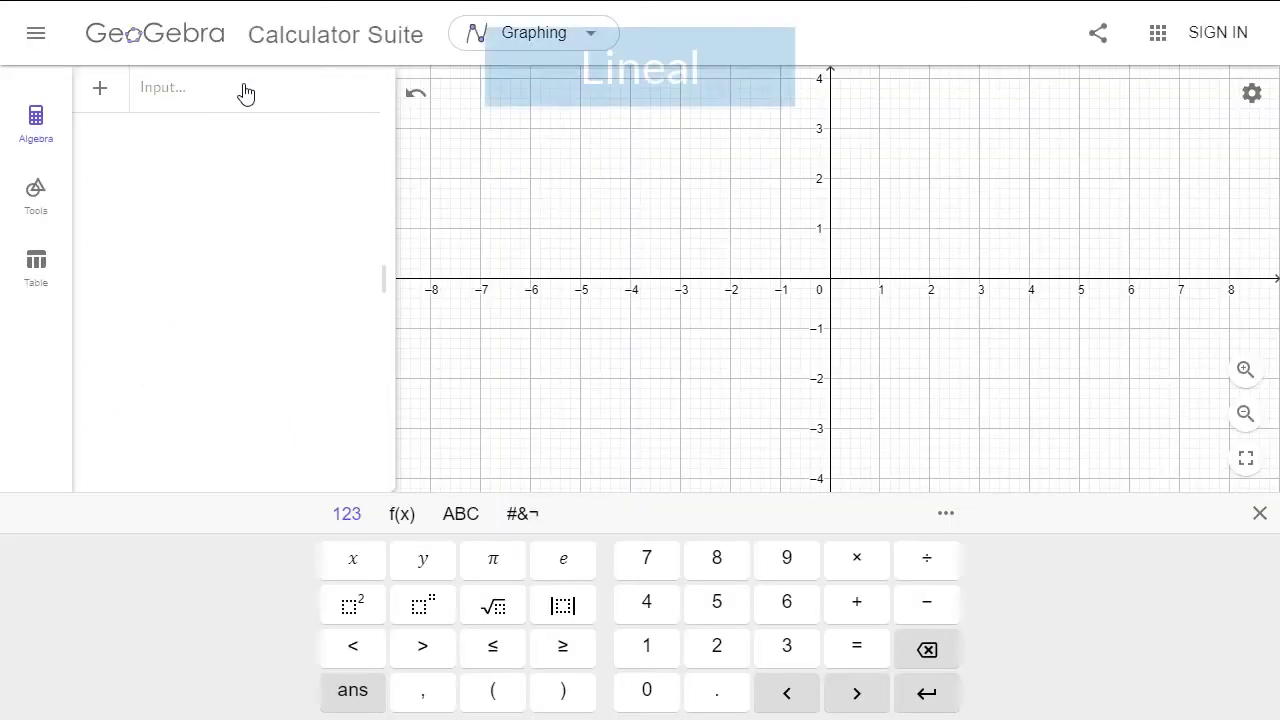
Plot f(x) = mx + b, then reduce slope m and lower intercept b with the sliders
{"action": "type", "text": "mx"}
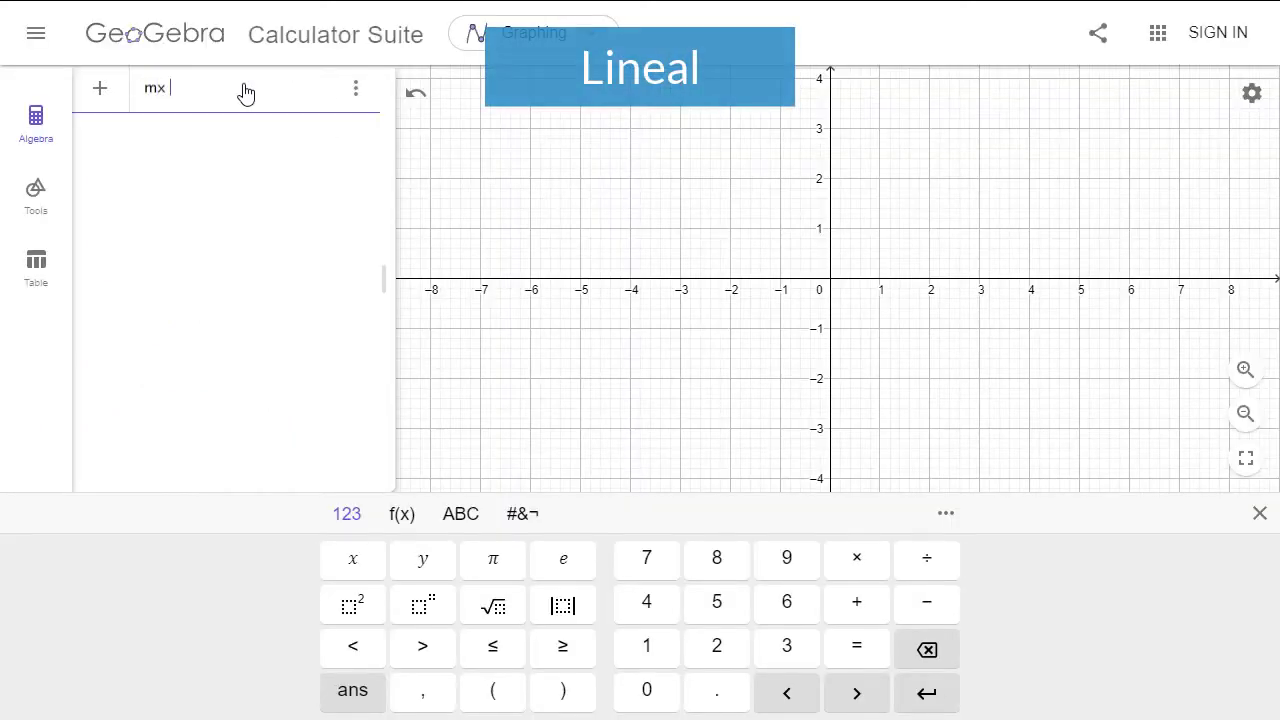
{"action": "key", "text": "Enter"}
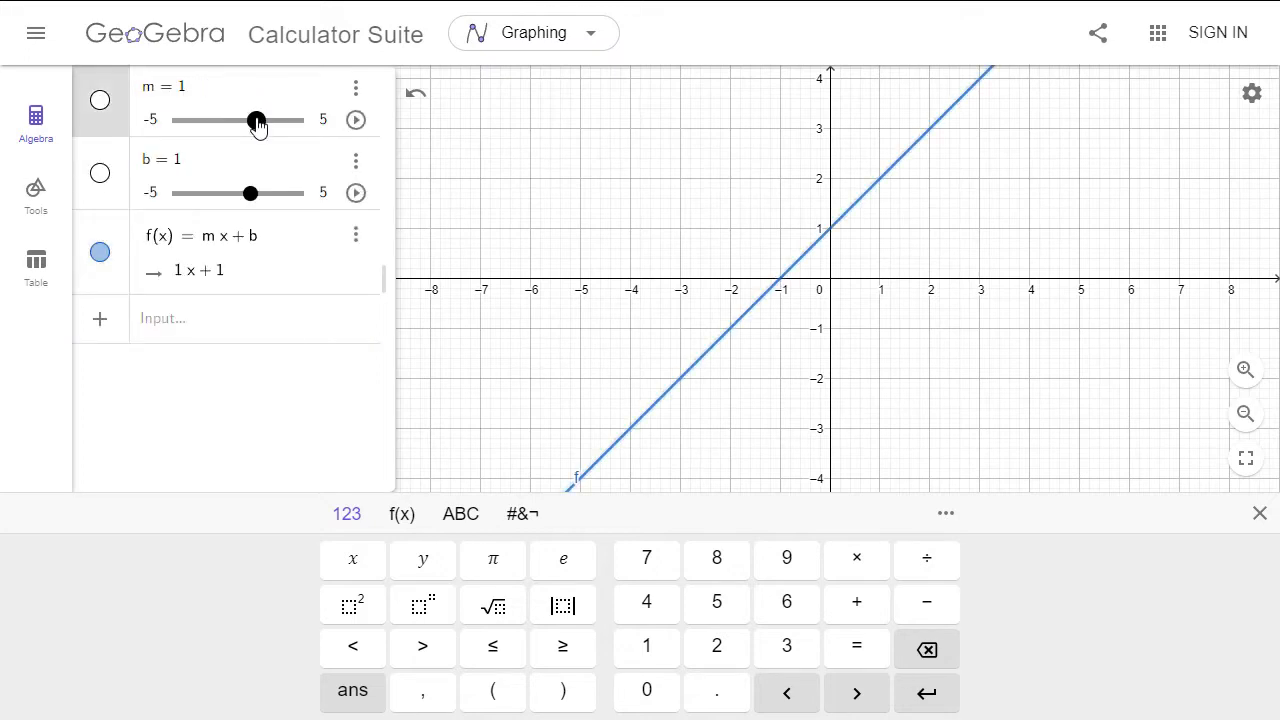
{"action": "left_click_drag", "start_coordinate": [256, 120], "coordinate": [250, 120]}
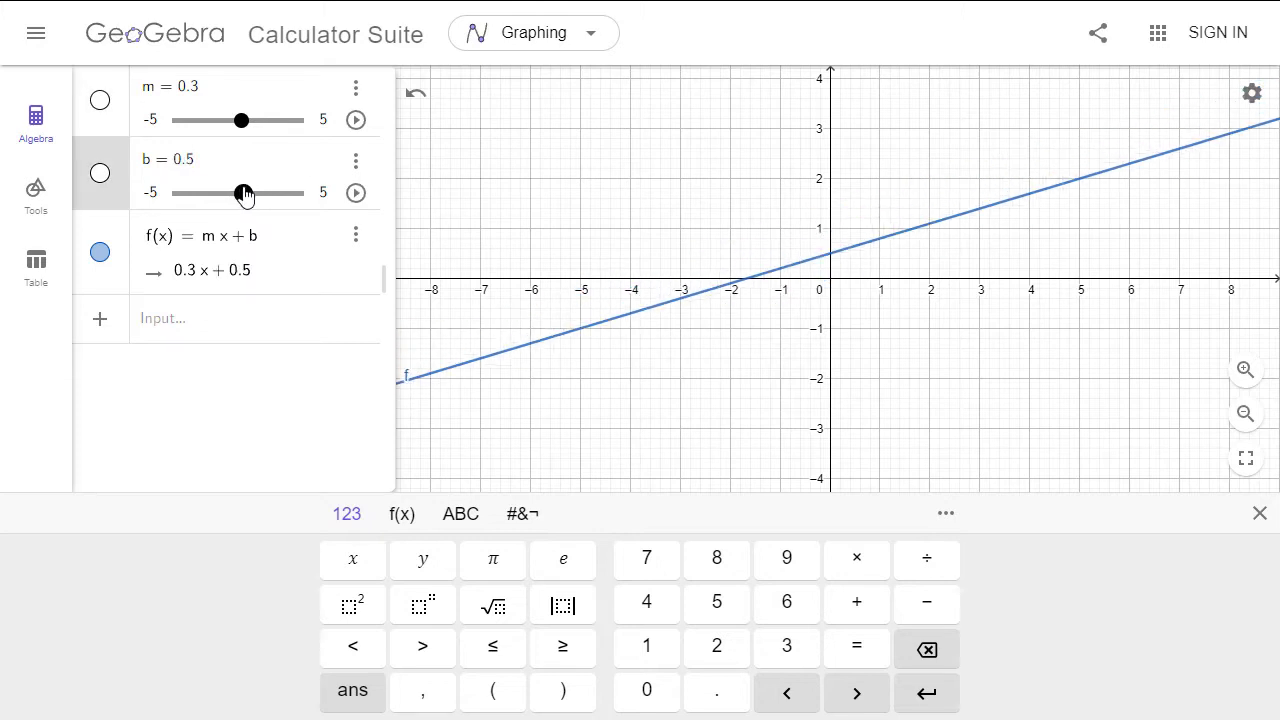
{"action": "left_click_drag", "start_coordinate": [240, 120], "coordinate": [247, 120]}
{"action": "type", "text": "ax² + bx"}
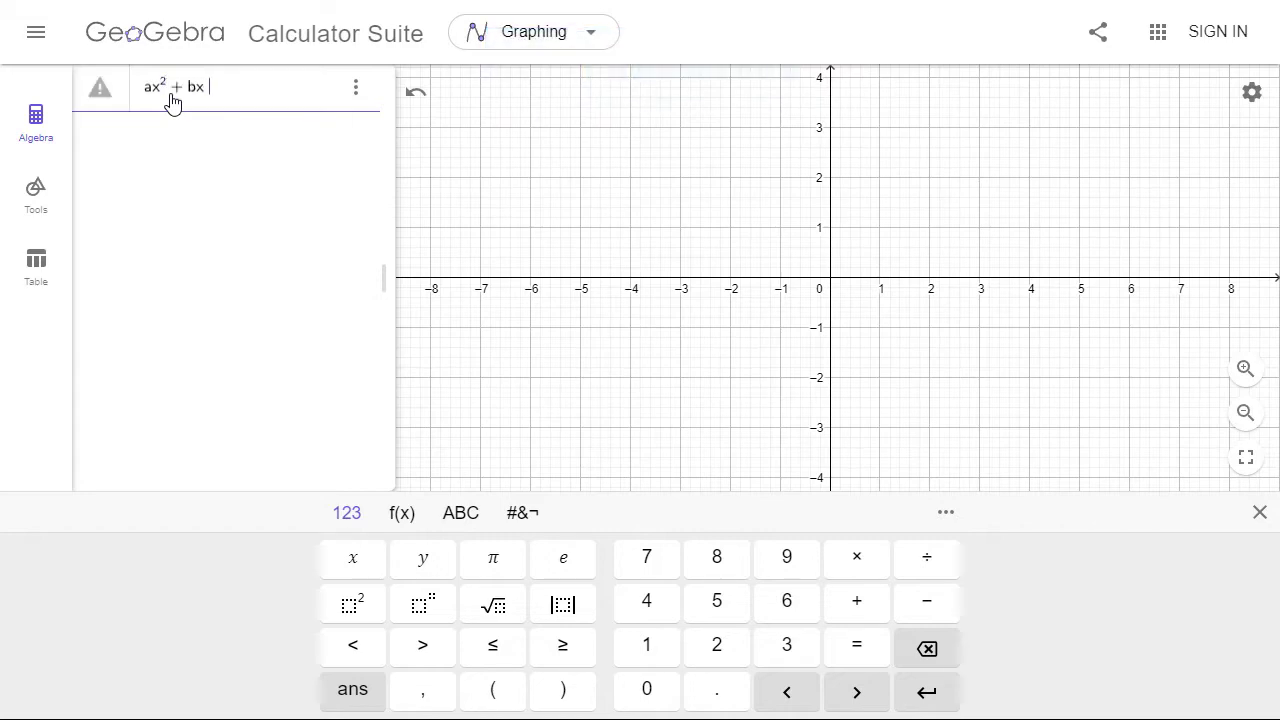
Create f(x) = ax² + bx + c, then reshape the parabola by varying a, b and c
{"action": "key", "text": "Enter"}
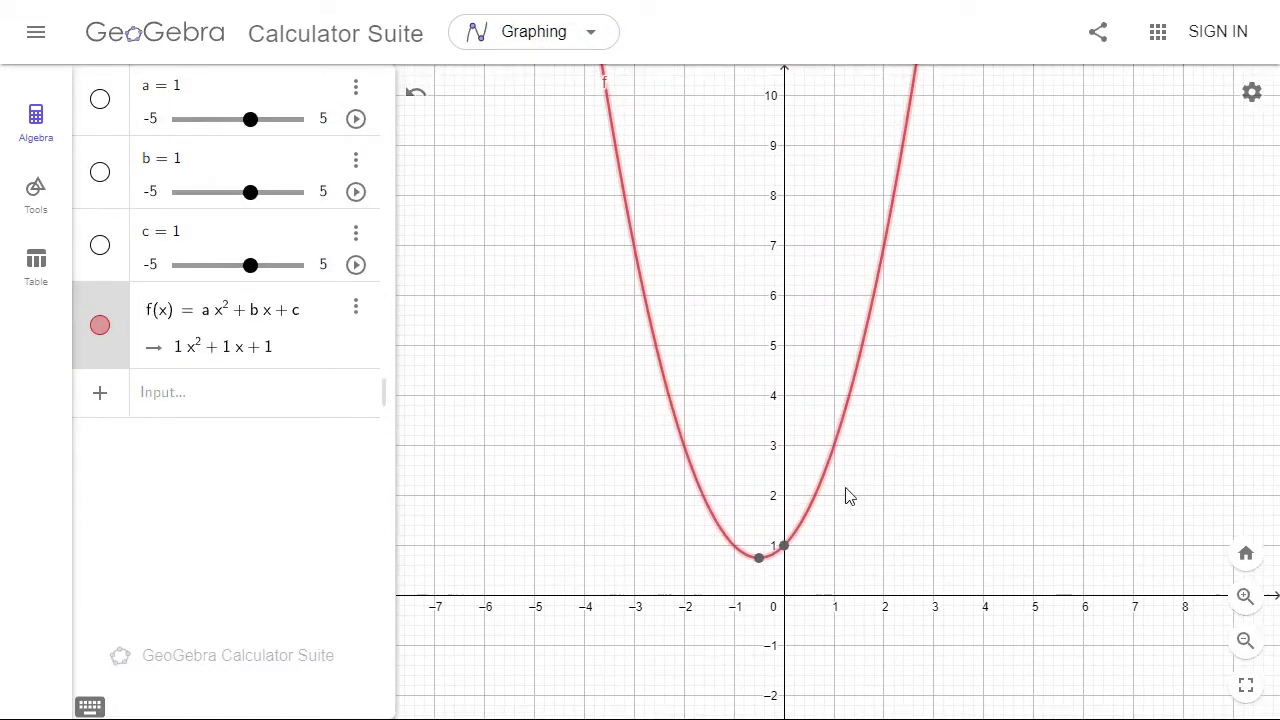
{"action": "left_click_drag", "start_coordinate": [250, 119], "coordinate": [234, 119]}
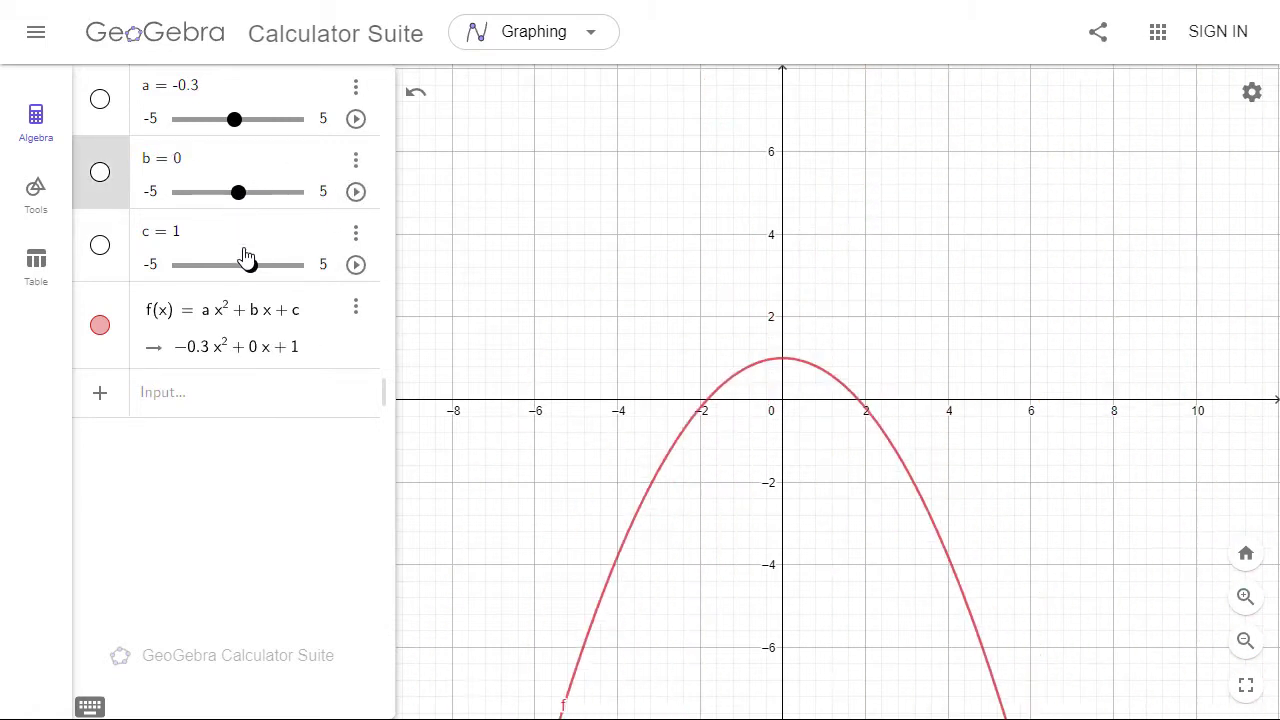
{"action": "left_click_drag", "start_coordinate": [235, 119], "coordinate": [253, 119]}
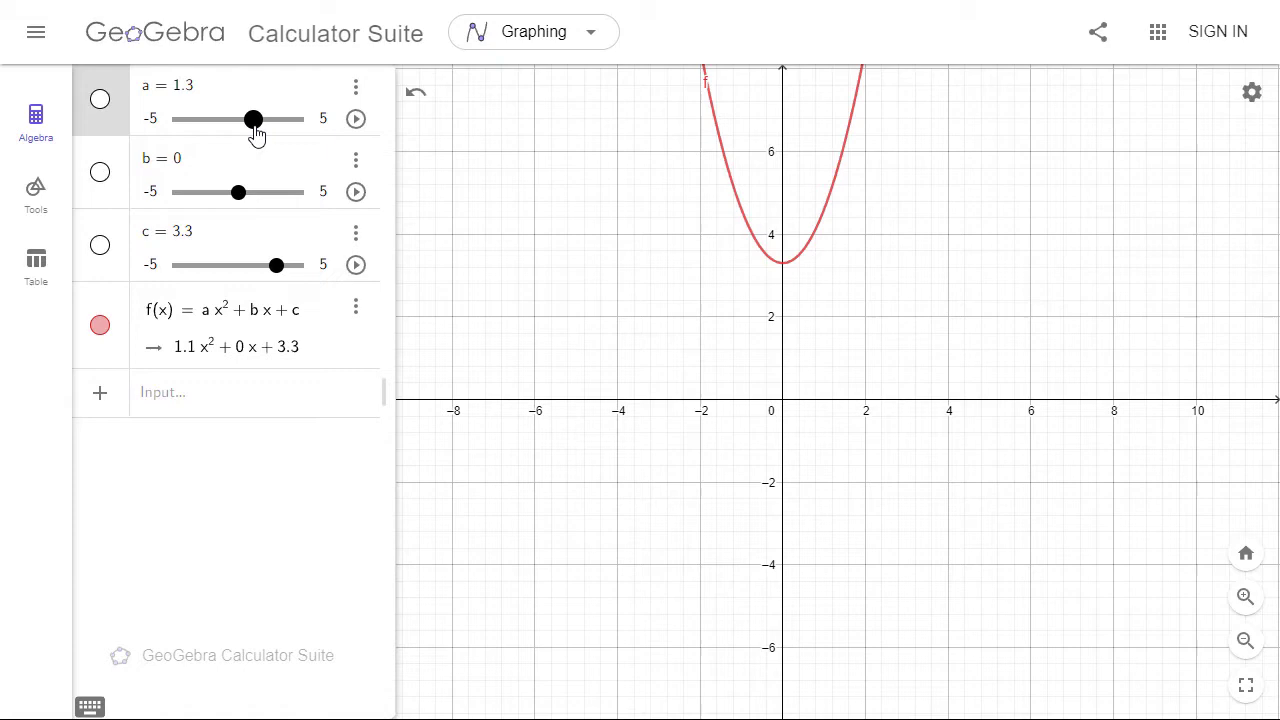
{"action": "left_click_drag", "start_coordinate": [253, 118], "coordinate": [237, 118]}
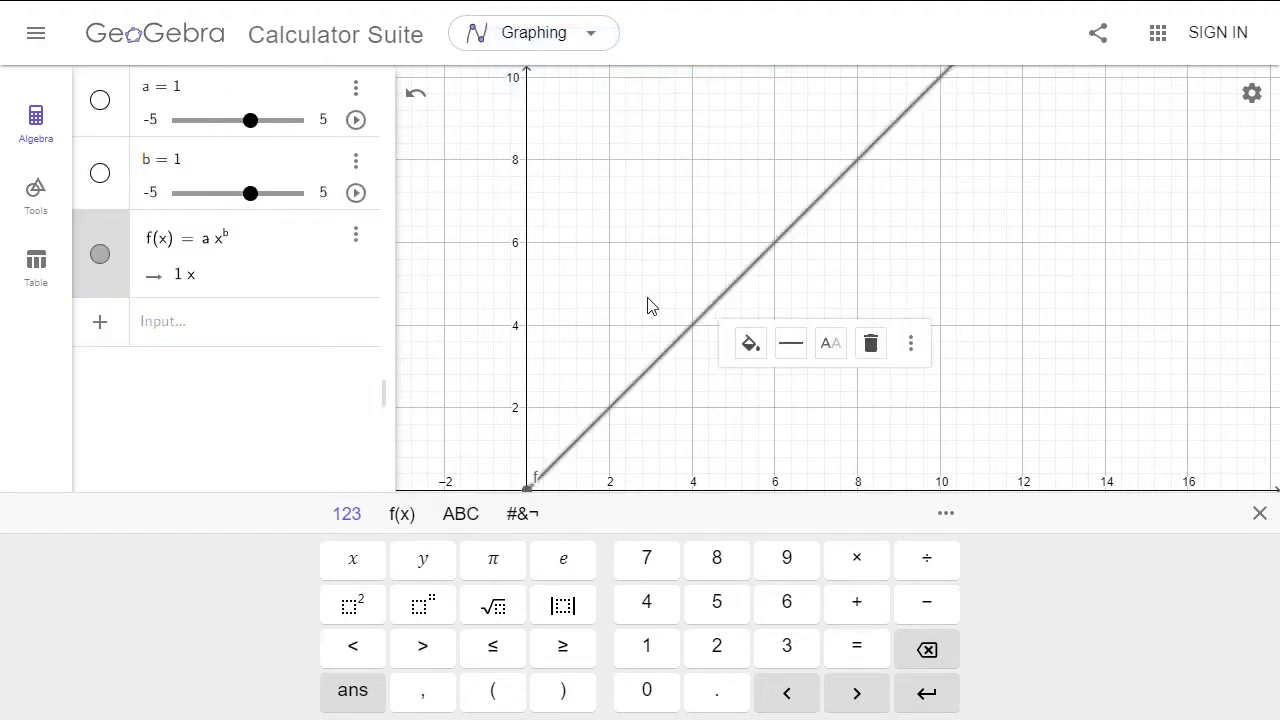
Raise and lower exponent b, increase coefficient a, then push b higher for a sharper rise
{"action": "left_click_drag", "start_coordinate": [250, 193], "coordinate": [265, 193]}
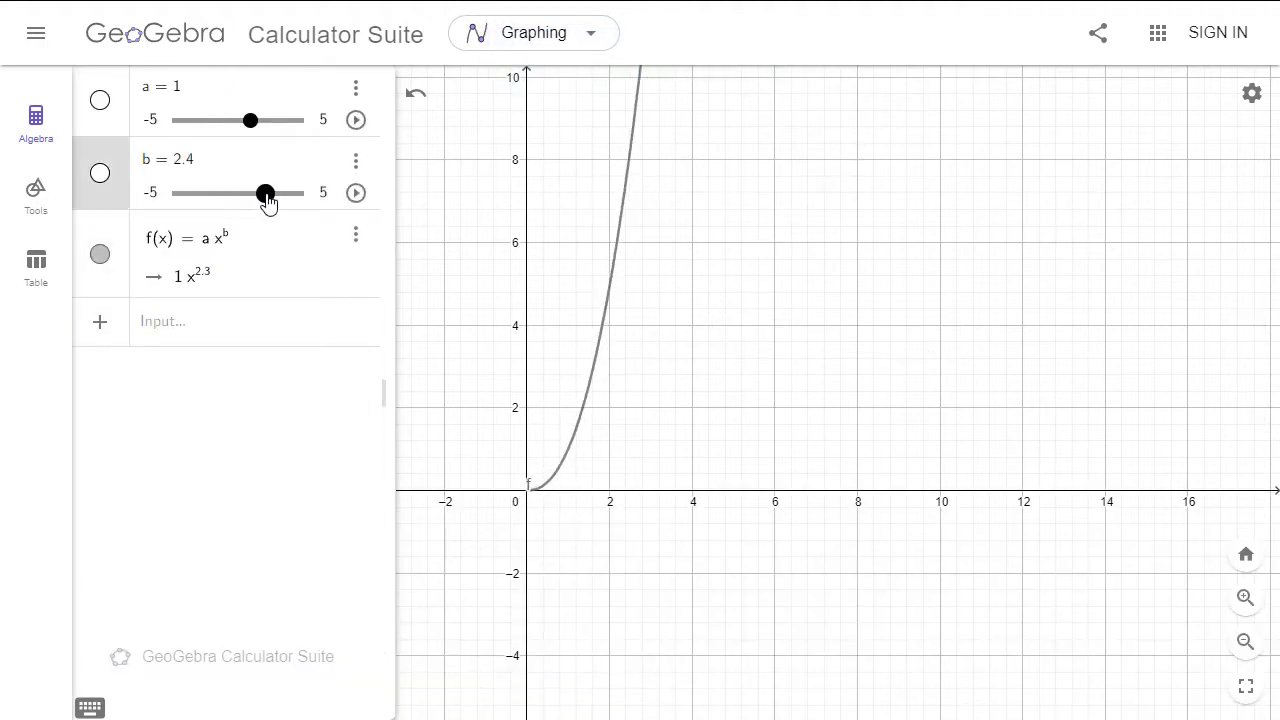
{"action": "left_click_drag", "start_coordinate": [264, 192], "coordinate": [239, 192]}
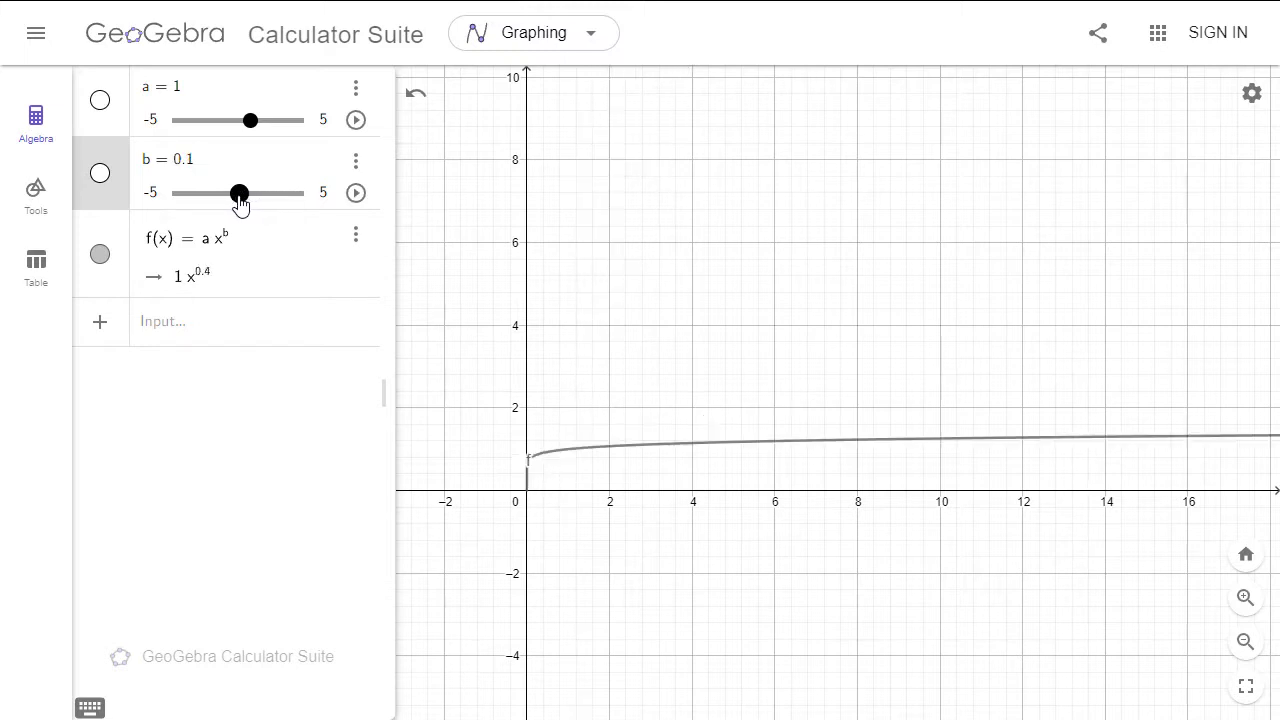
{"action": "left_click_drag", "start_coordinate": [250, 119], "coordinate": [267, 119]}
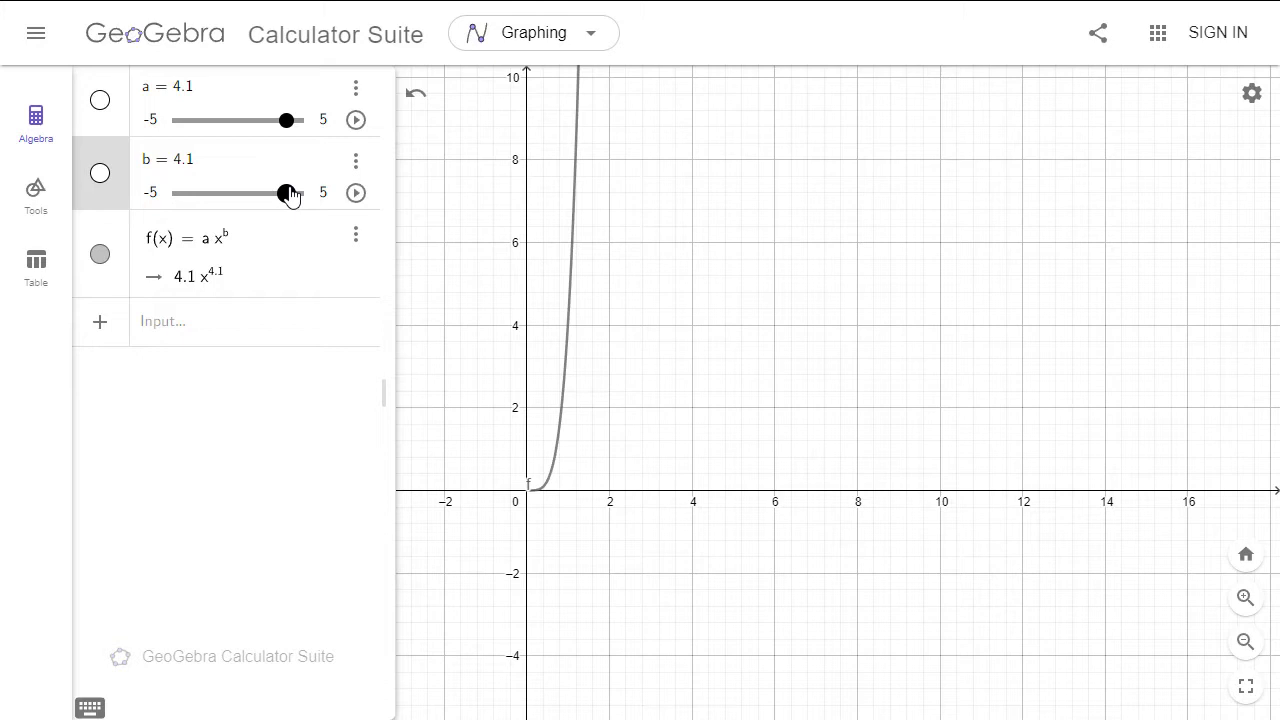
{"action": "left_click_drag", "start_coordinate": [288, 192], "coordinate": [297, 192]}
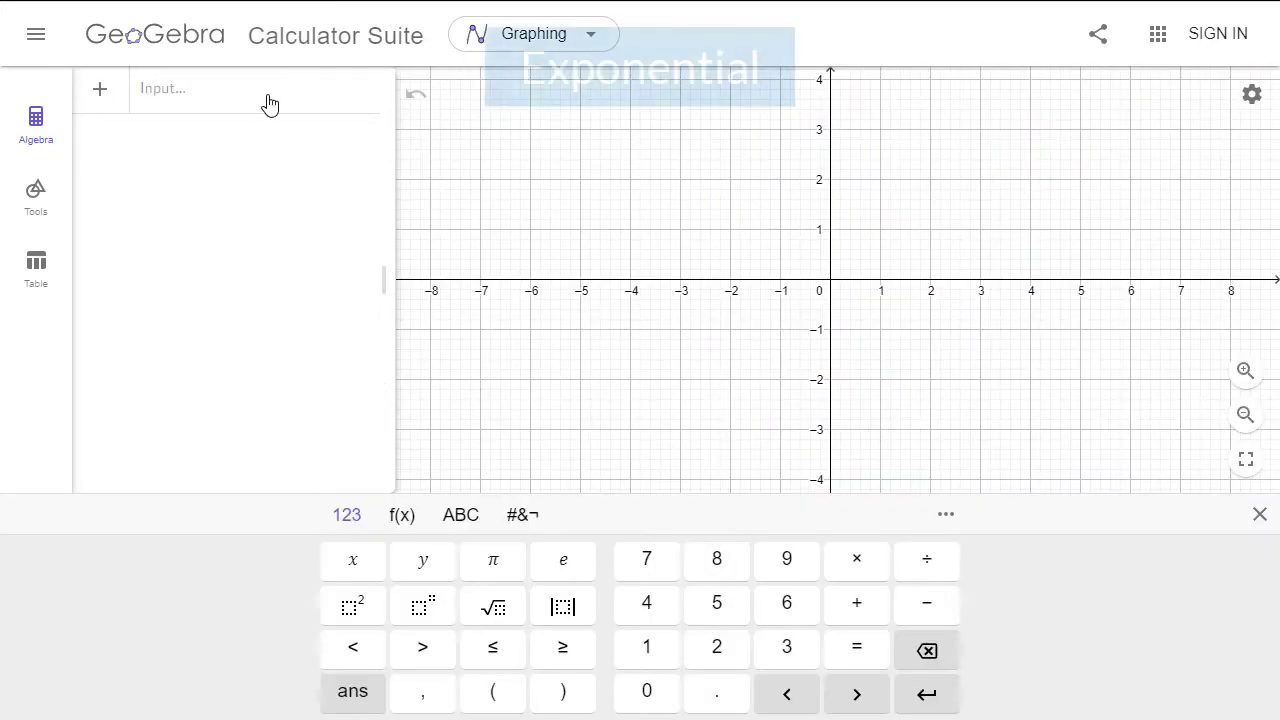
Enter the exponential ab^x and raise its base ab to about 2.6
{"action": "type", "text": "ab^x"}
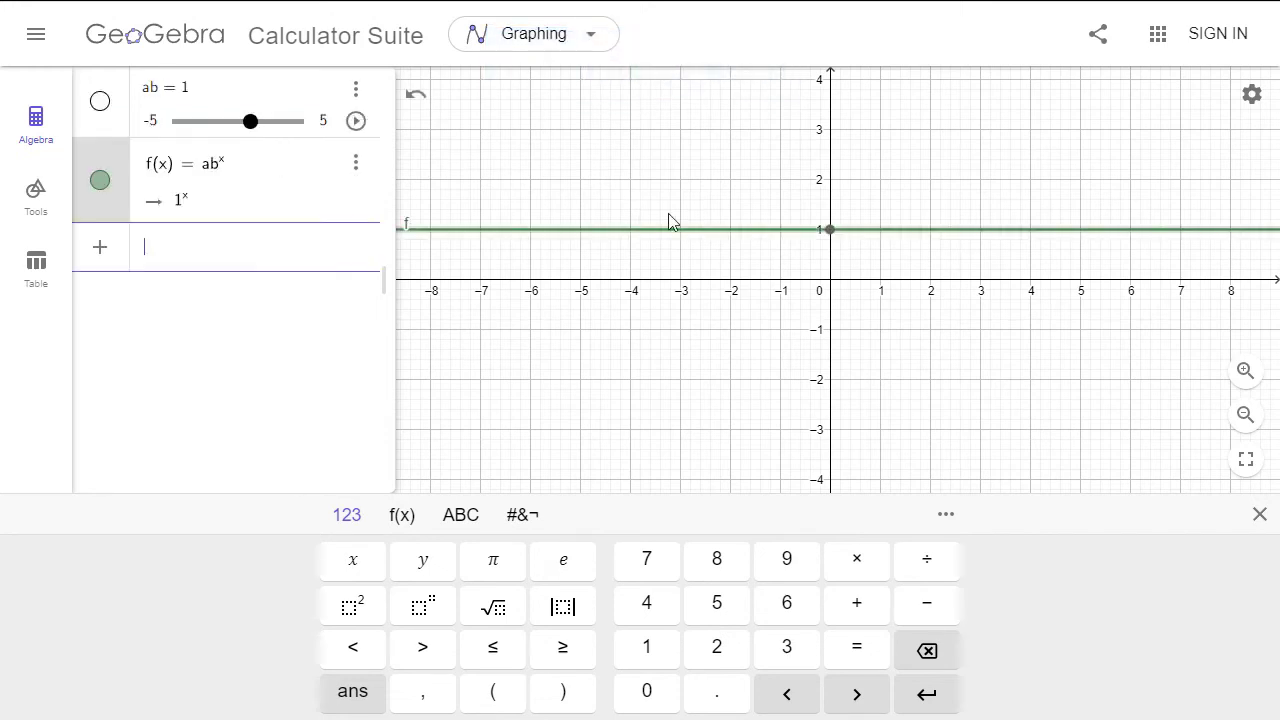
{"action": "left_click_drag", "start_coordinate": [250, 121], "coordinate": [267, 121]}
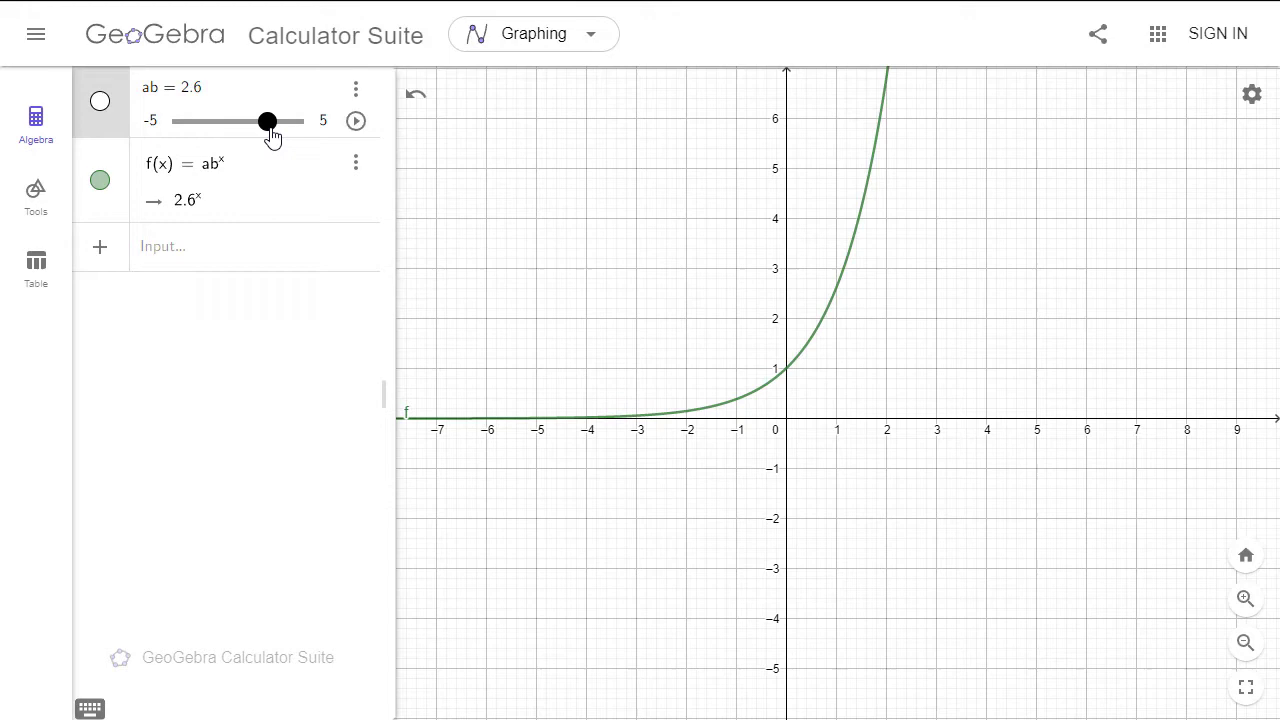
{"action": "left_click_drag", "start_coordinate": [267, 121], "coordinate": [283, 121]}
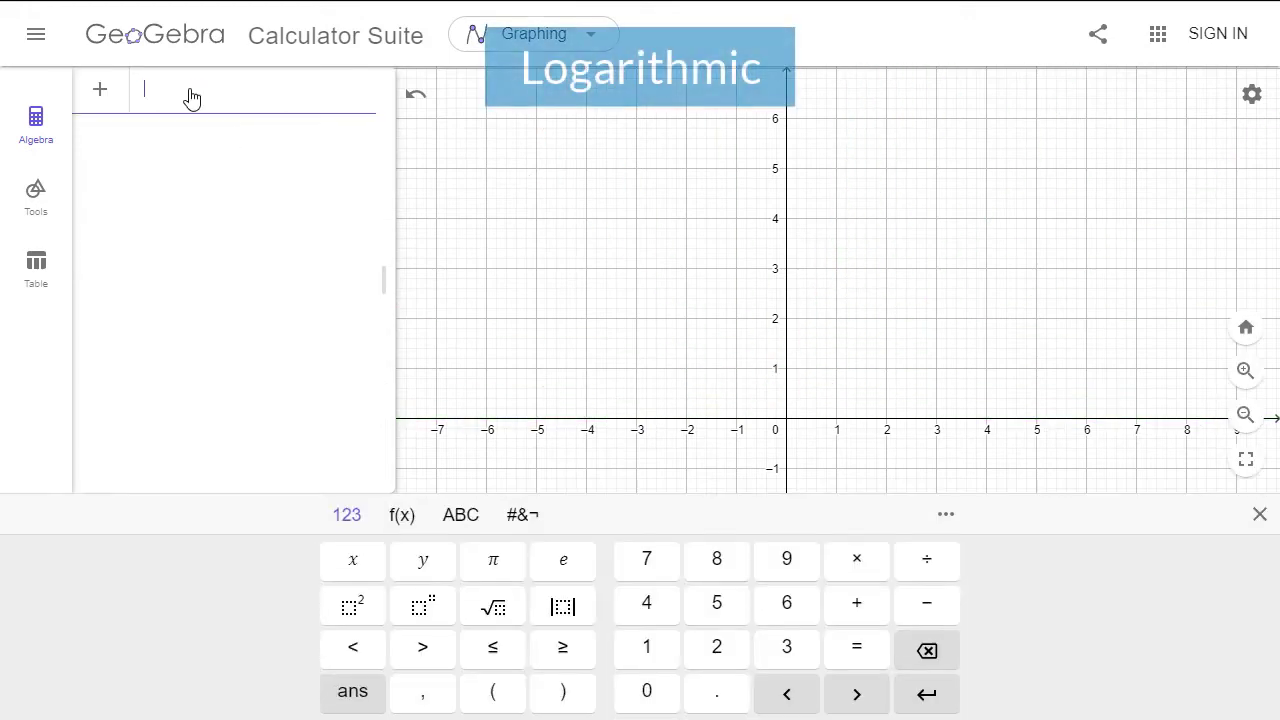
Enter a ln(x) + b, set coefficient a to 0.8 and adjust offset b
{"action": "type", "text": "a ln(x) + b"}
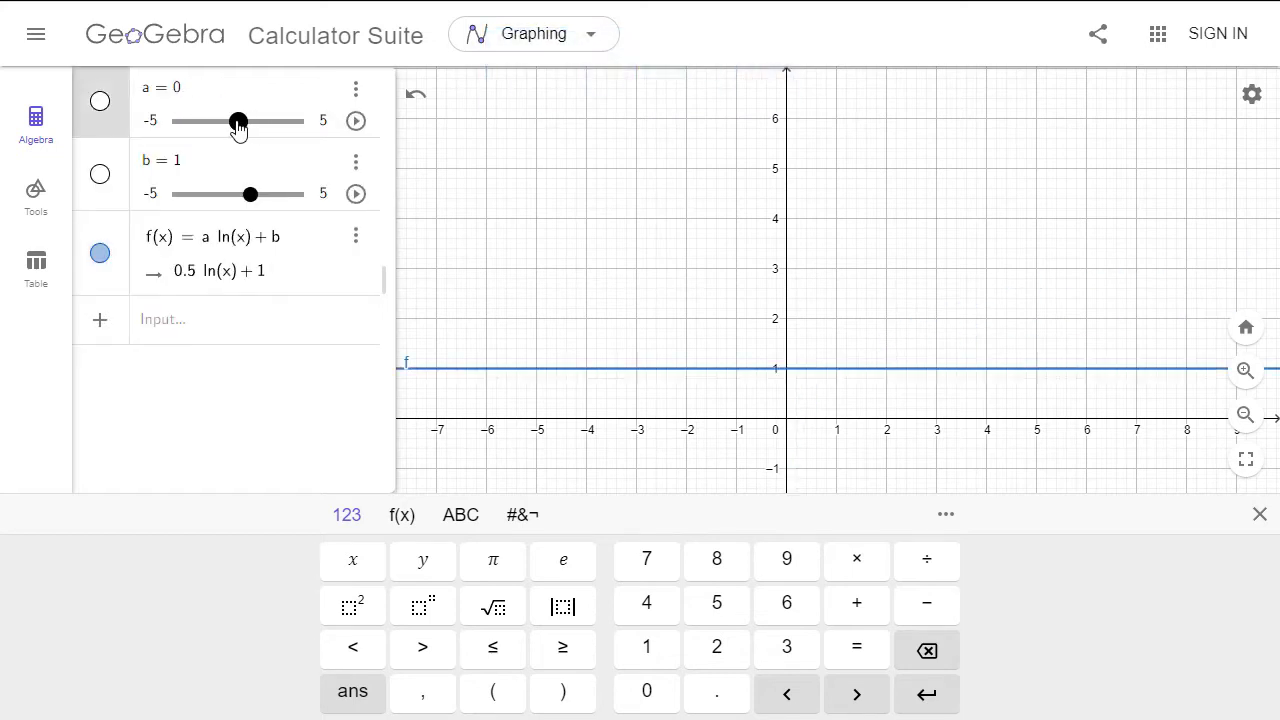
{"action": "left_click_drag", "start_coordinate": [238, 121], "coordinate": [248, 121]}
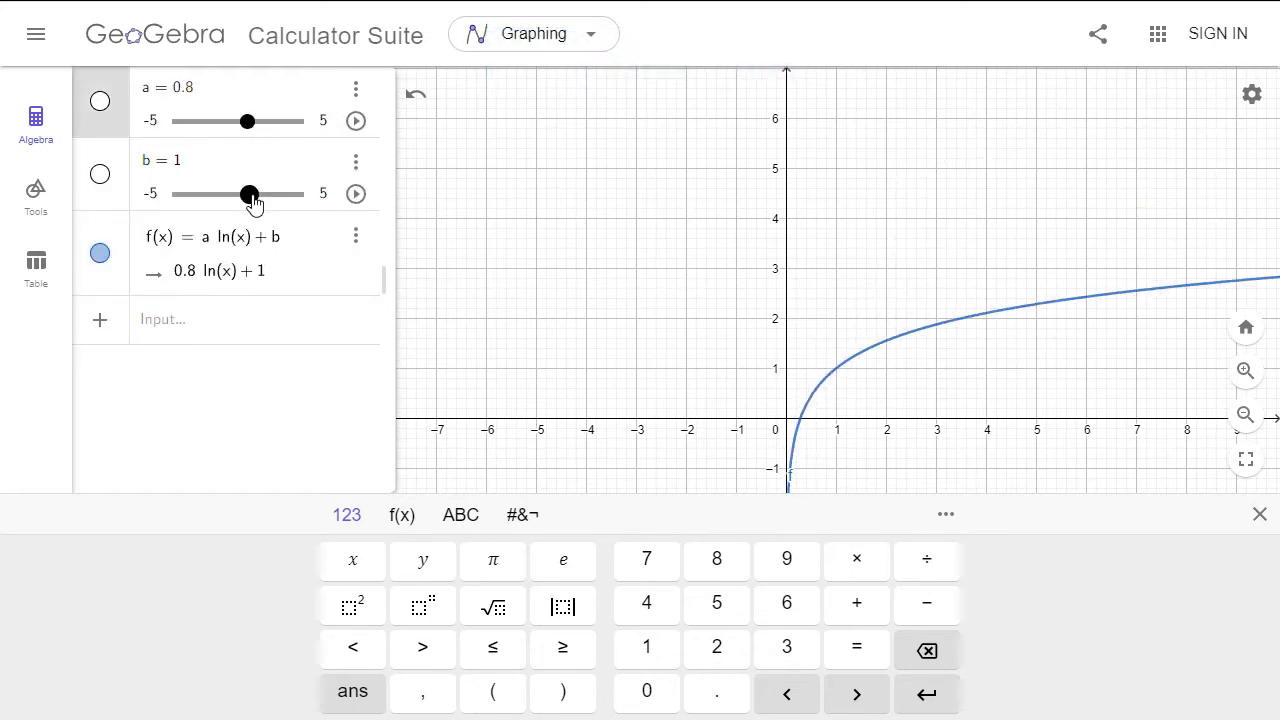
{"action": "left_click_drag", "start_coordinate": [248, 194], "coordinate": [263, 194]}
{"action": "type", "text": "a sin("}
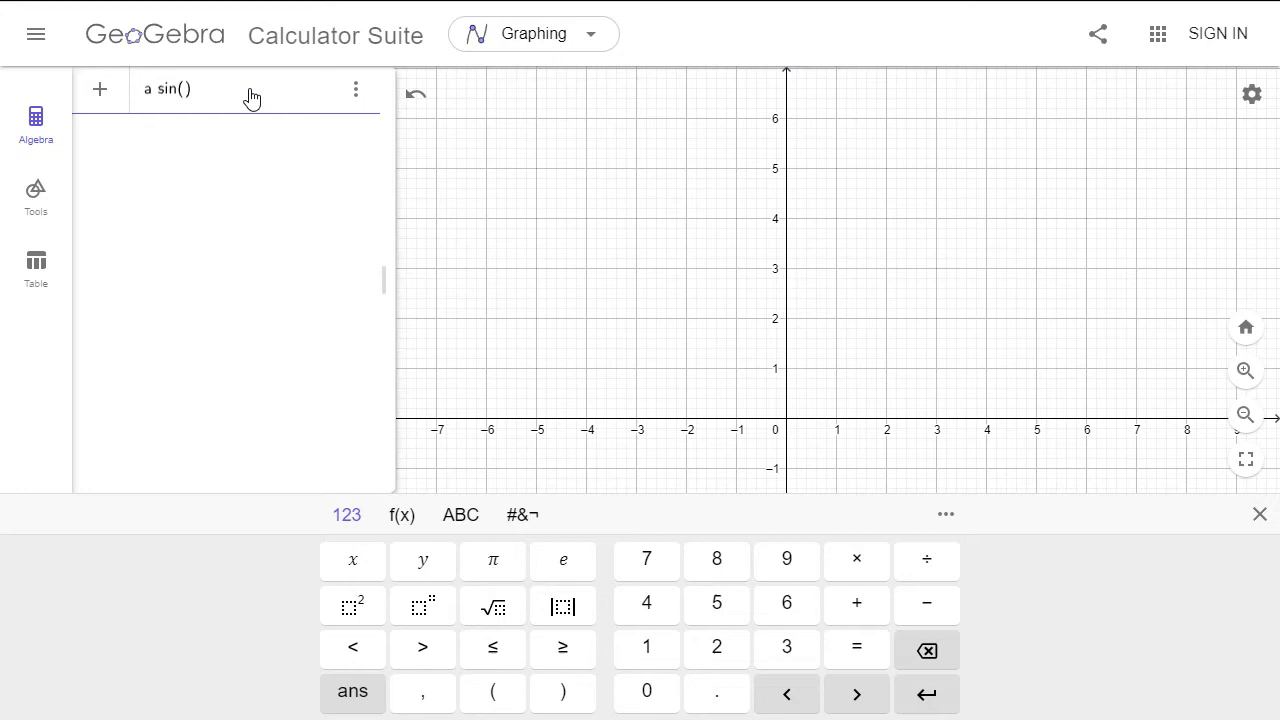
Create a sin(bx + c) and vary amplitude a up to 2.1, then down to 1.1
{"action": "type", "text": "bx +"}
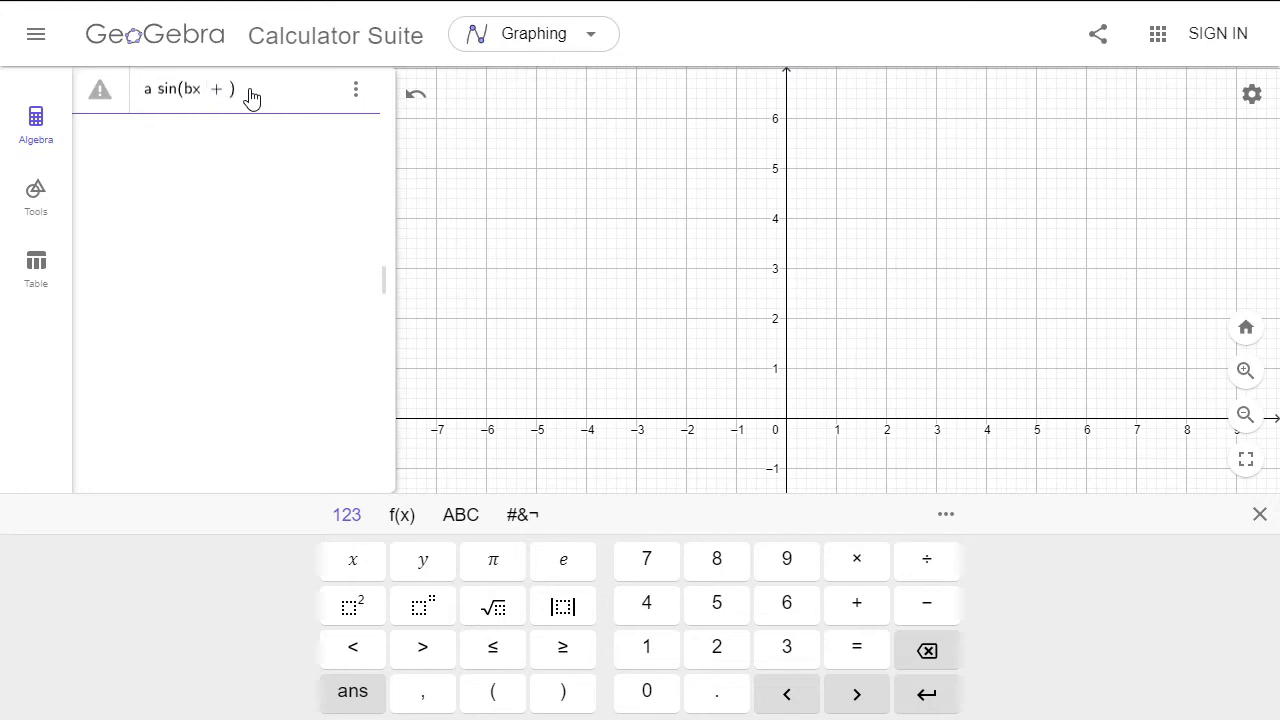
{"action": "key", "text": "Enter"}
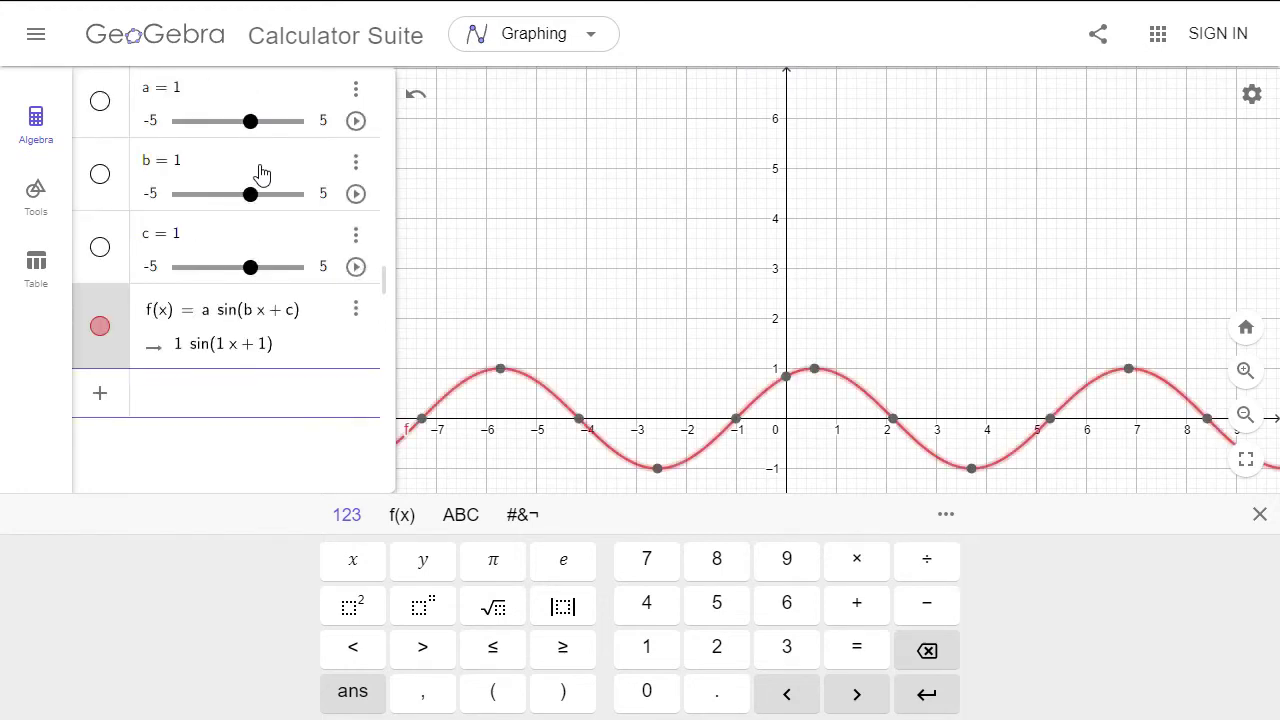
{"action": "left_click_drag", "start_coordinate": [250, 121], "coordinate": [257, 121]}
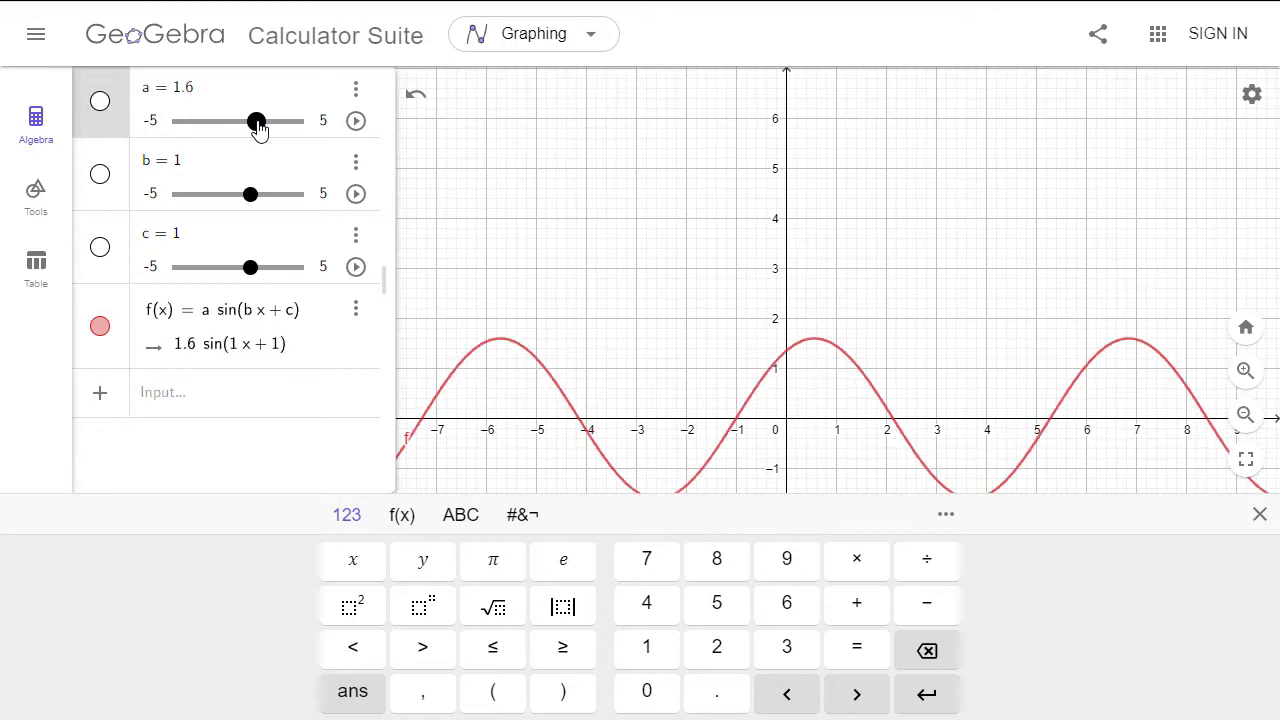
{"action": "left_click_drag", "start_coordinate": [256, 120], "coordinate": [263, 120]}
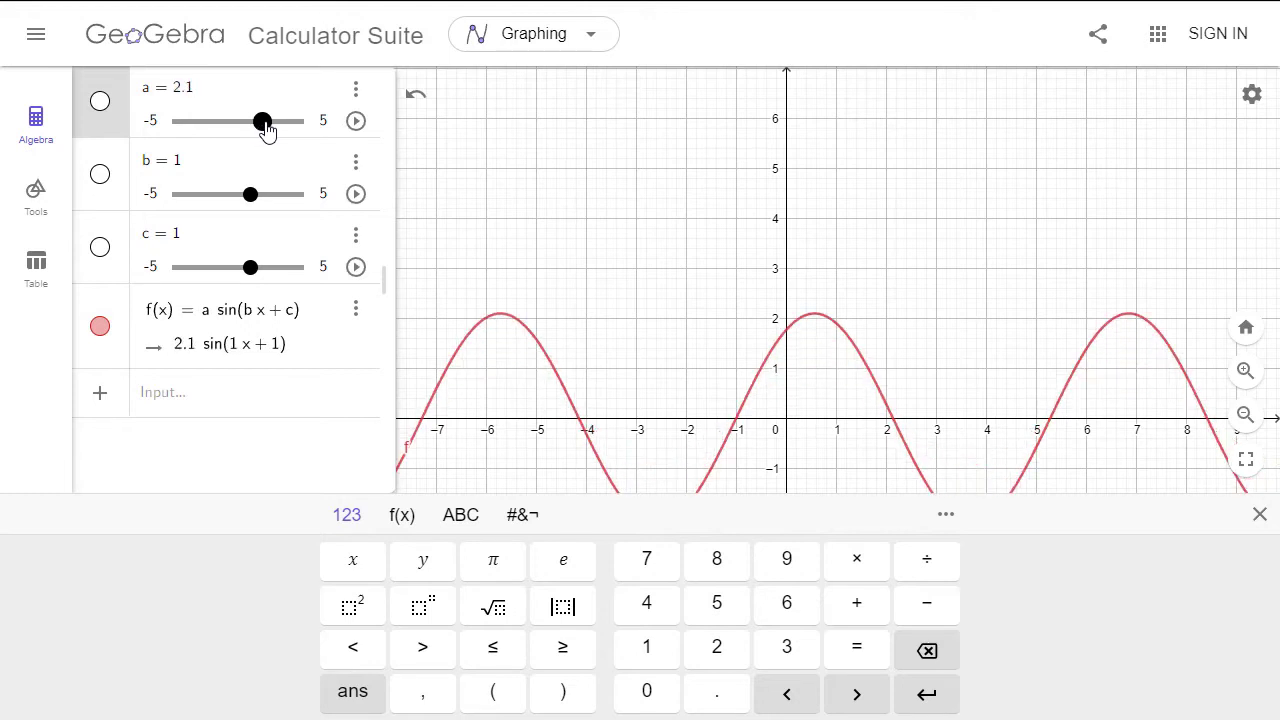
{"action": "left_click_drag", "start_coordinate": [263, 120], "coordinate": [249, 120]}
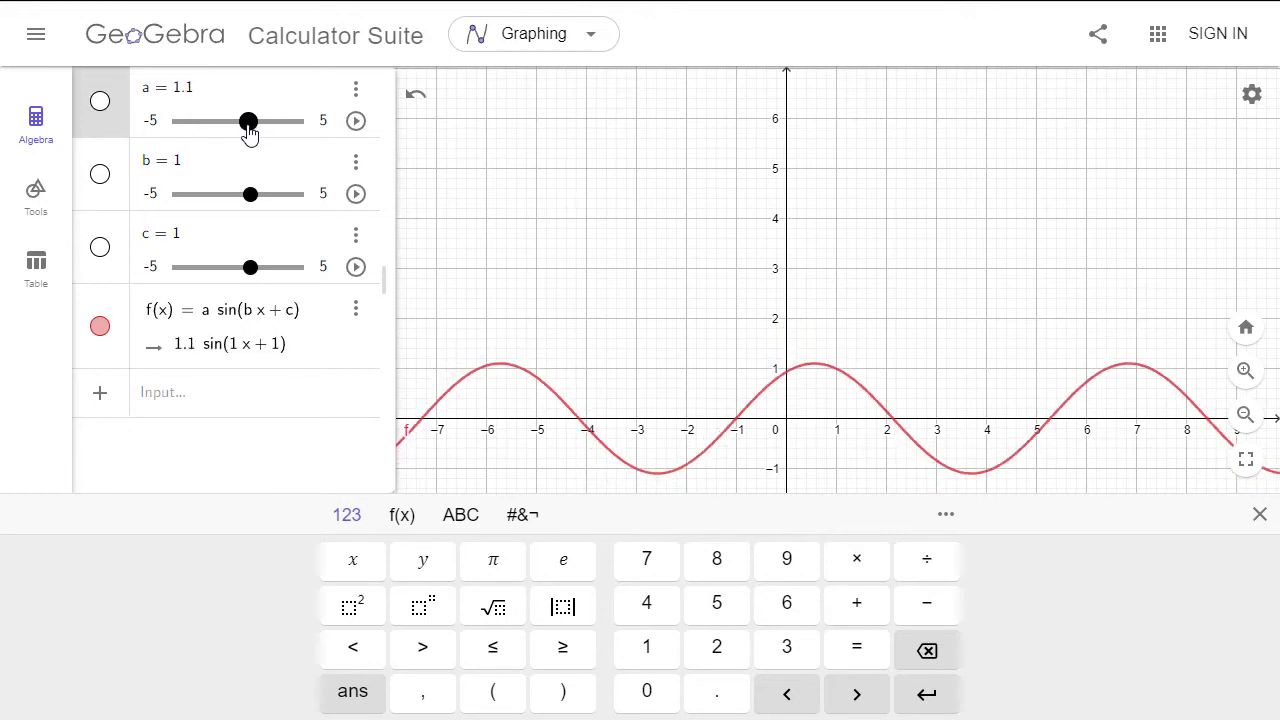
{"action": "mouse_move", "coordinate": [251, 194]}
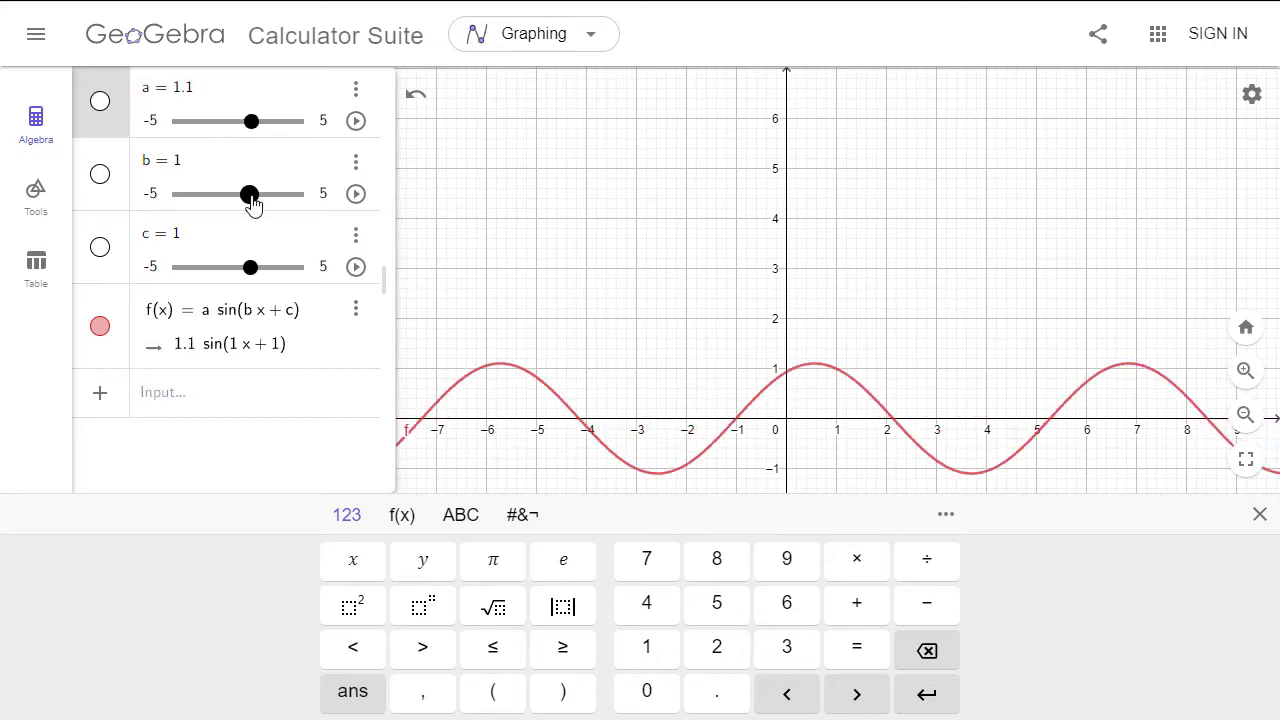
Raise frequency b then settle it at 2.4, and shift phase c sideways
{"action": "left_click_drag", "start_coordinate": [250, 194], "coordinate": [277, 194]}
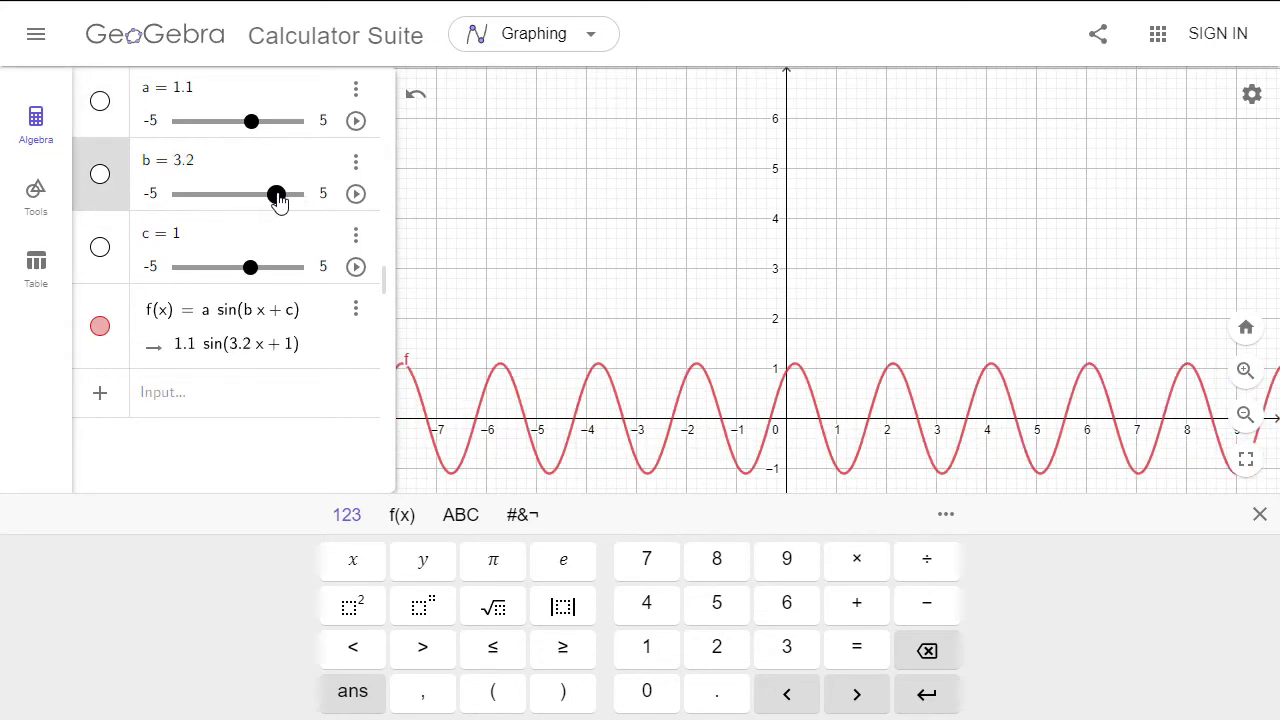
{"action": "left_click_drag", "start_coordinate": [277, 194], "coordinate": [263, 194]}
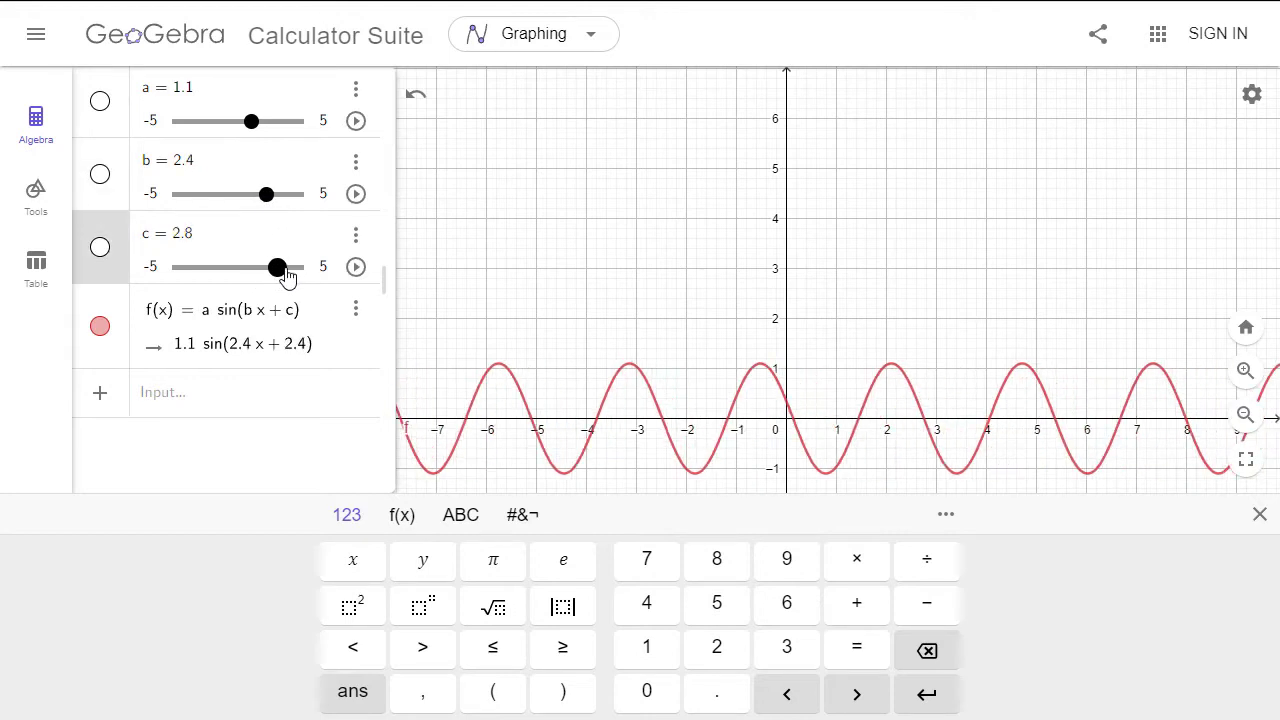
{"action": "left_click_drag", "start_coordinate": [278, 267], "coordinate": [290, 267]}
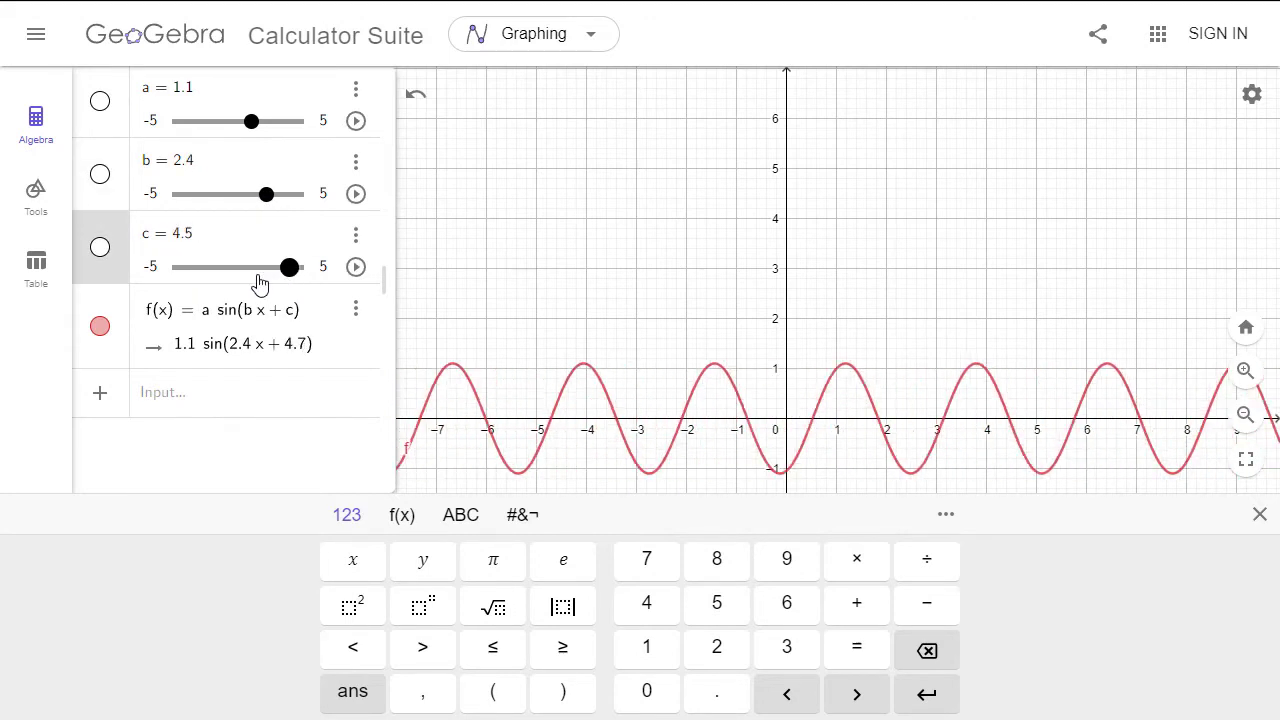
{"action": "left_click_drag", "start_coordinate": [289, 267], "coordinate": [295, 267]}
{"action": "type", "text": "sin(a"}
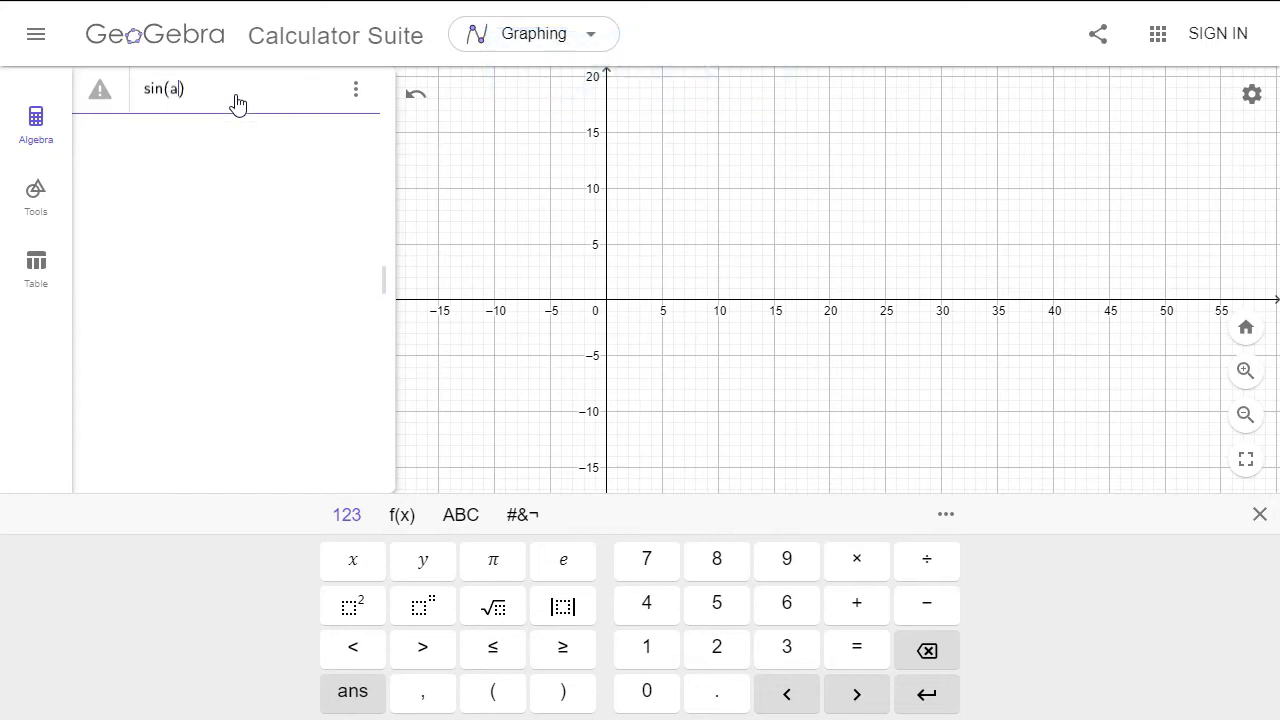
Graph sin(ax) + cos(bx) and lower slider b to reshape the combined wave
{"action": "type", "text": "x"}
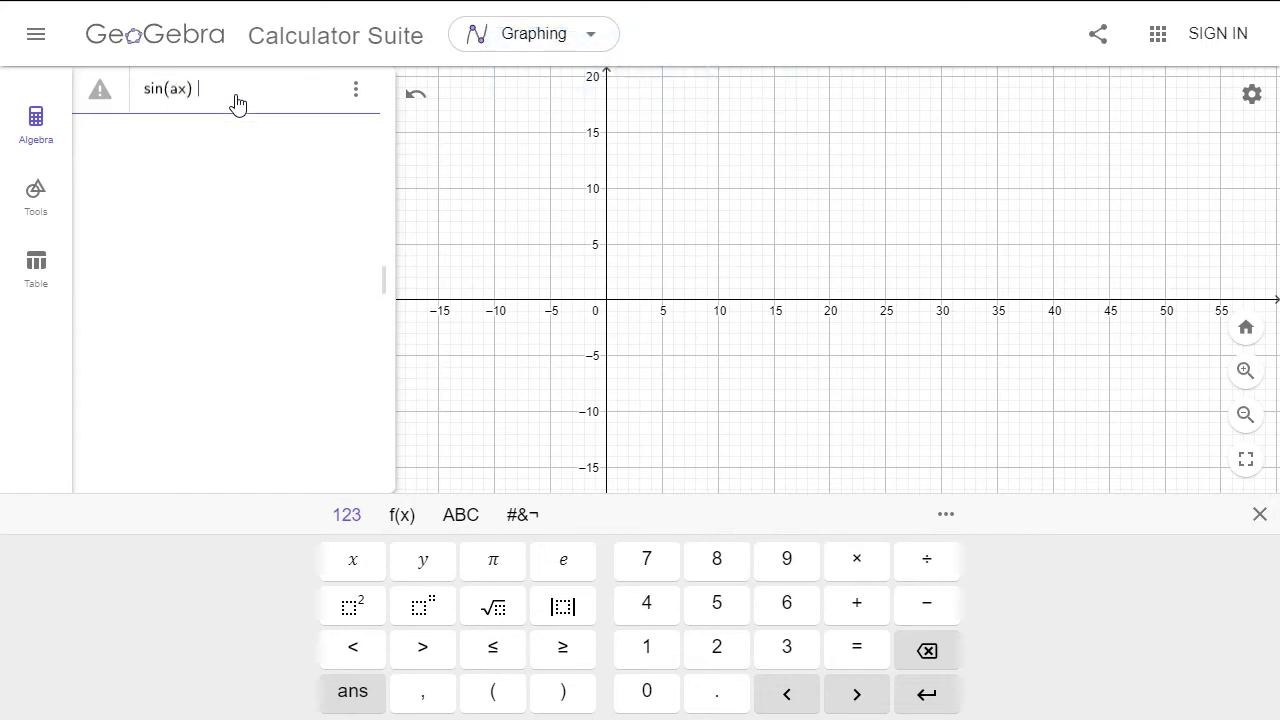
{"action": "type", "text": "+cos(bx)"}
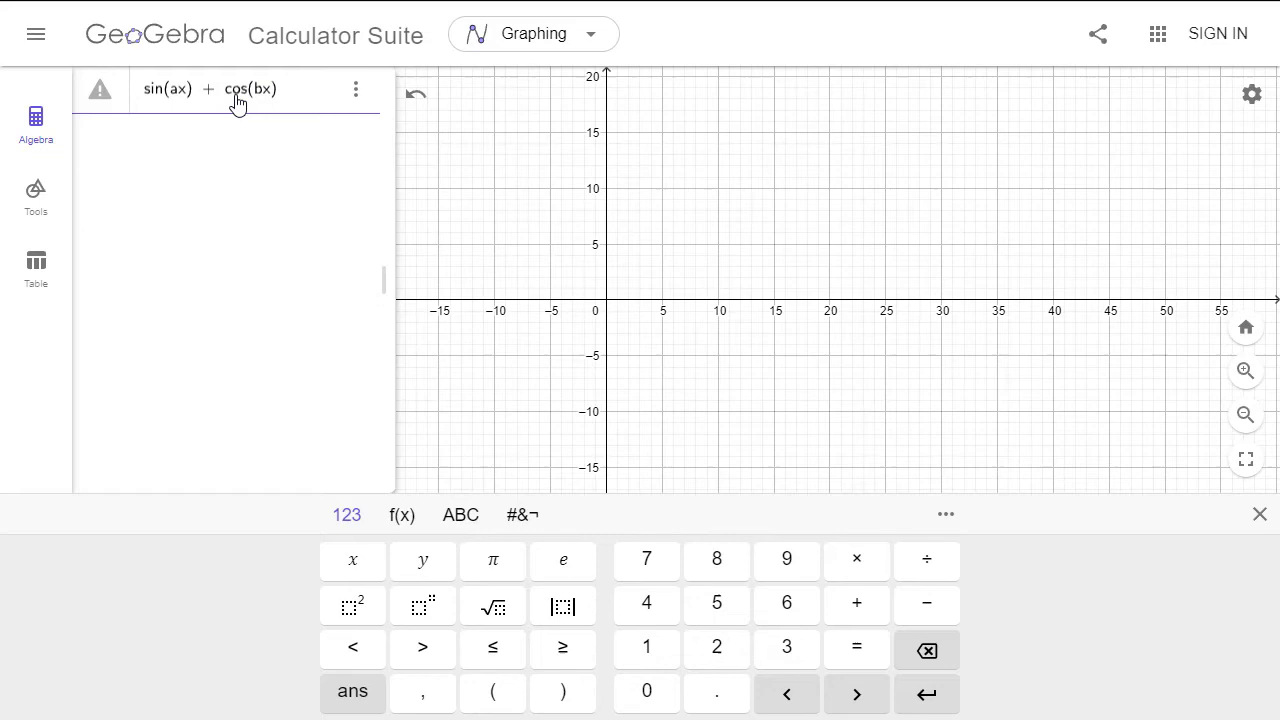
{"action": "key", "text": "Enter"}
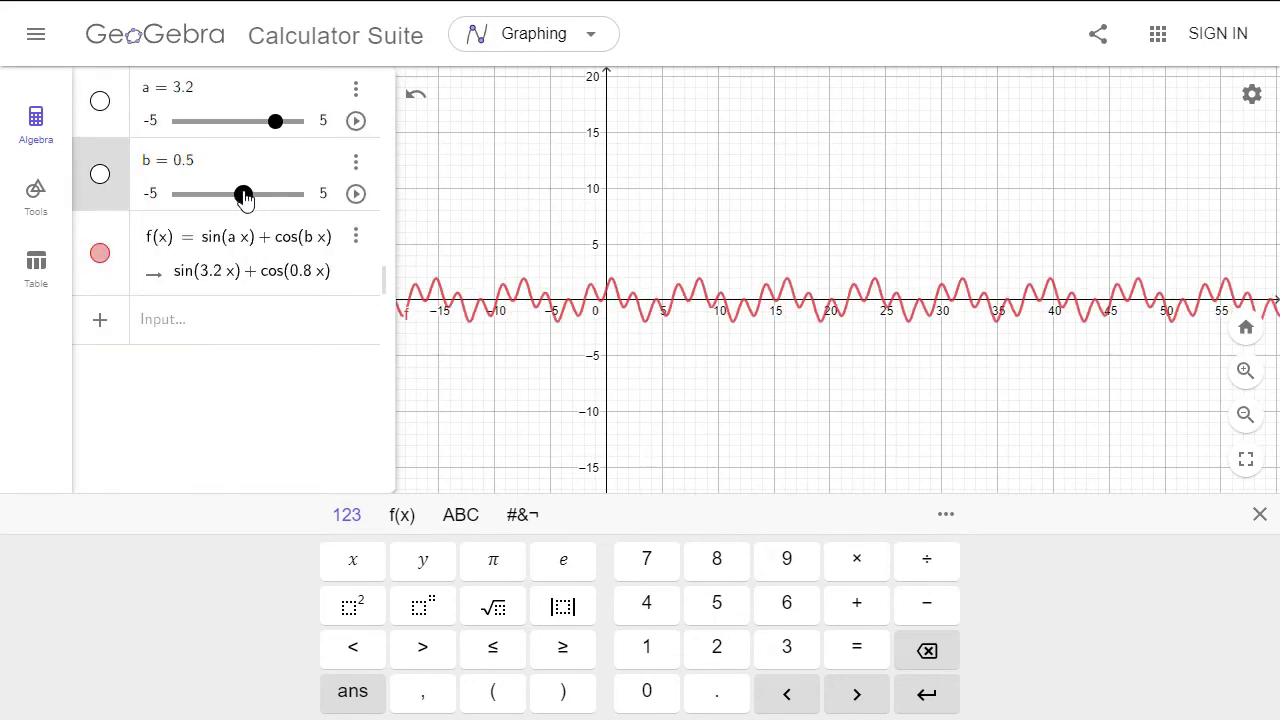
{"action": "left_click_drag", "start_coordinate": [245, 194], "coordinate": [233, 194]}
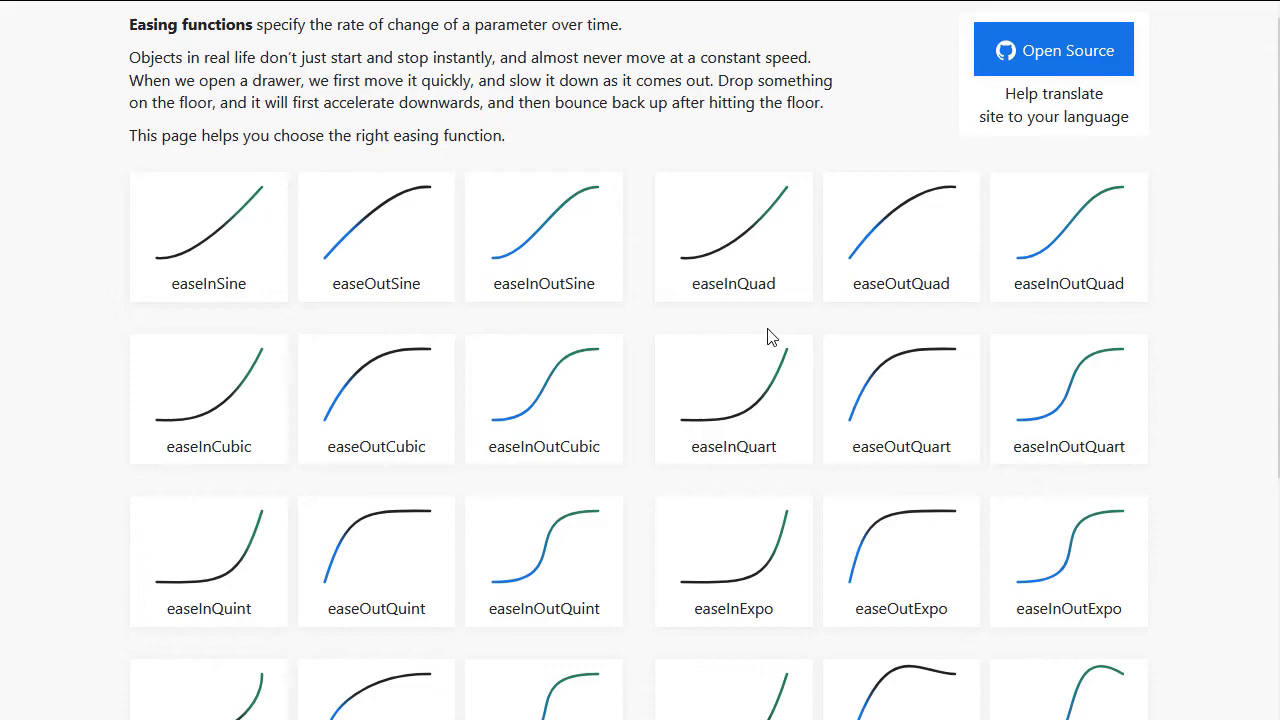
View the easeInOutSine details page and its Math function code
{"action": "left_click", "coordinate": [544, 237]}
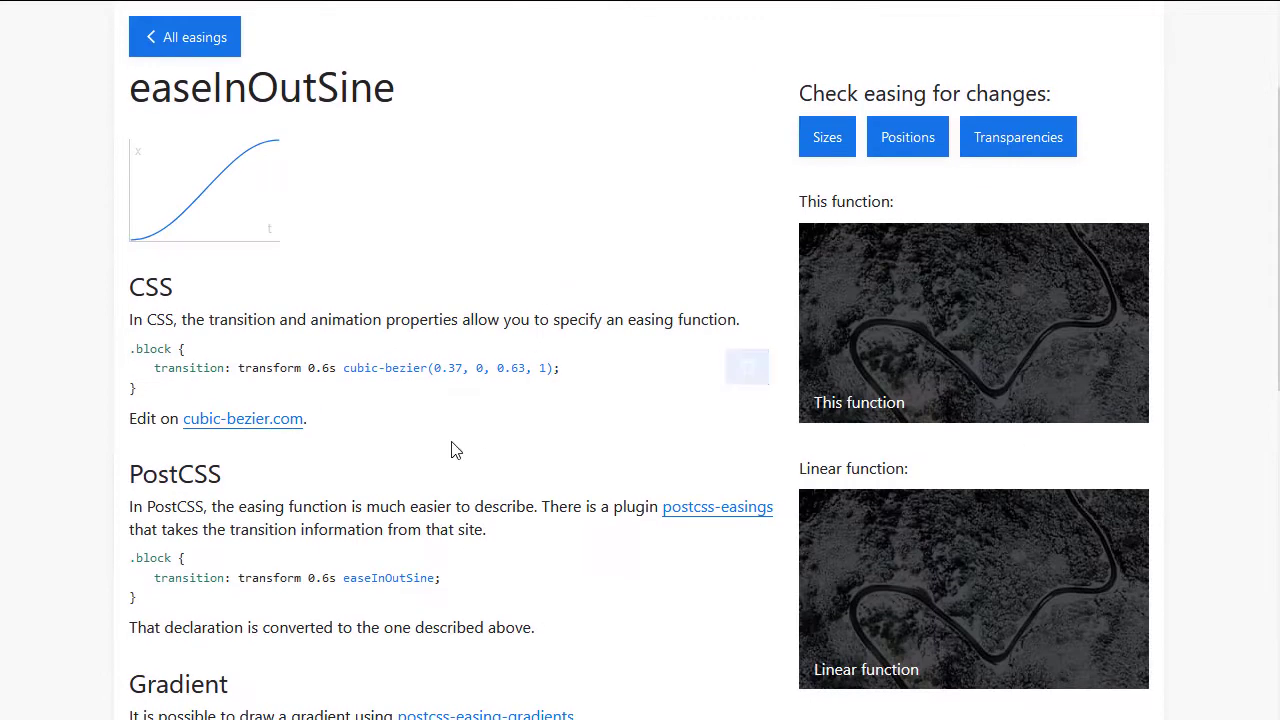
{"action": "scroll", "scroll_direction": "down", "scroll_amount": 3}
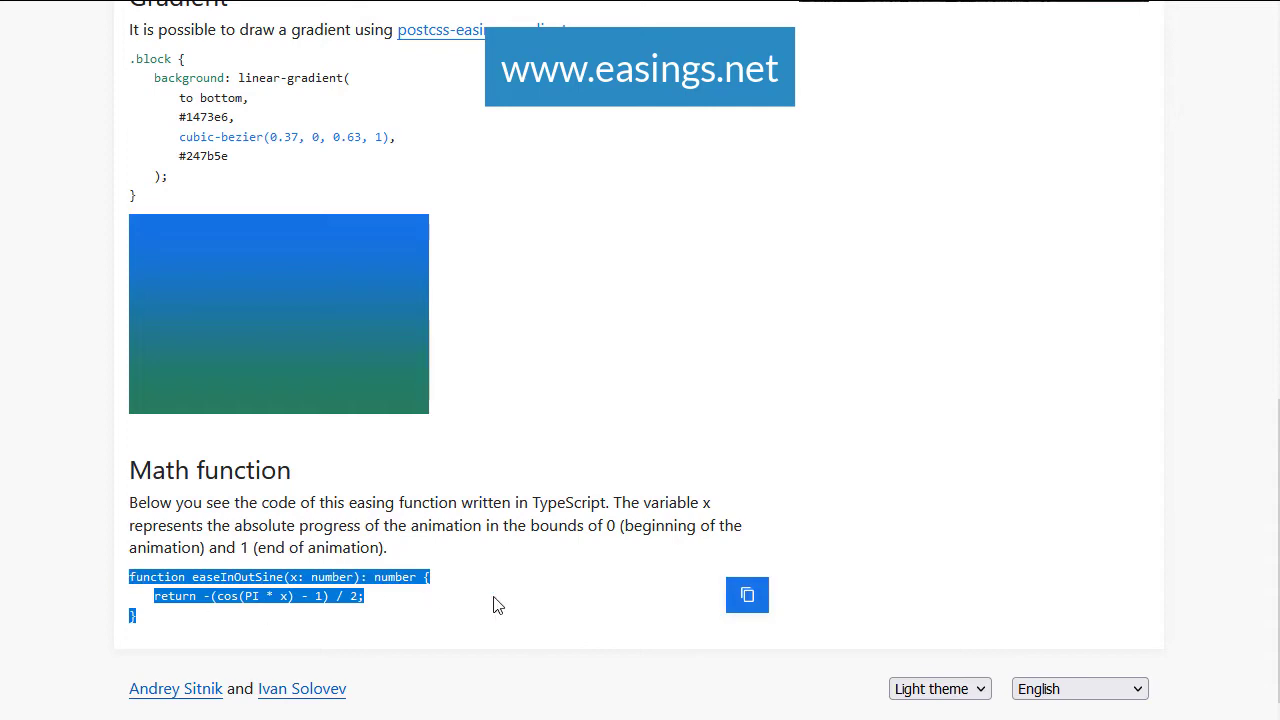
{"action": "scroll", "scroll_direction": "up", "scroll_amount": 3}
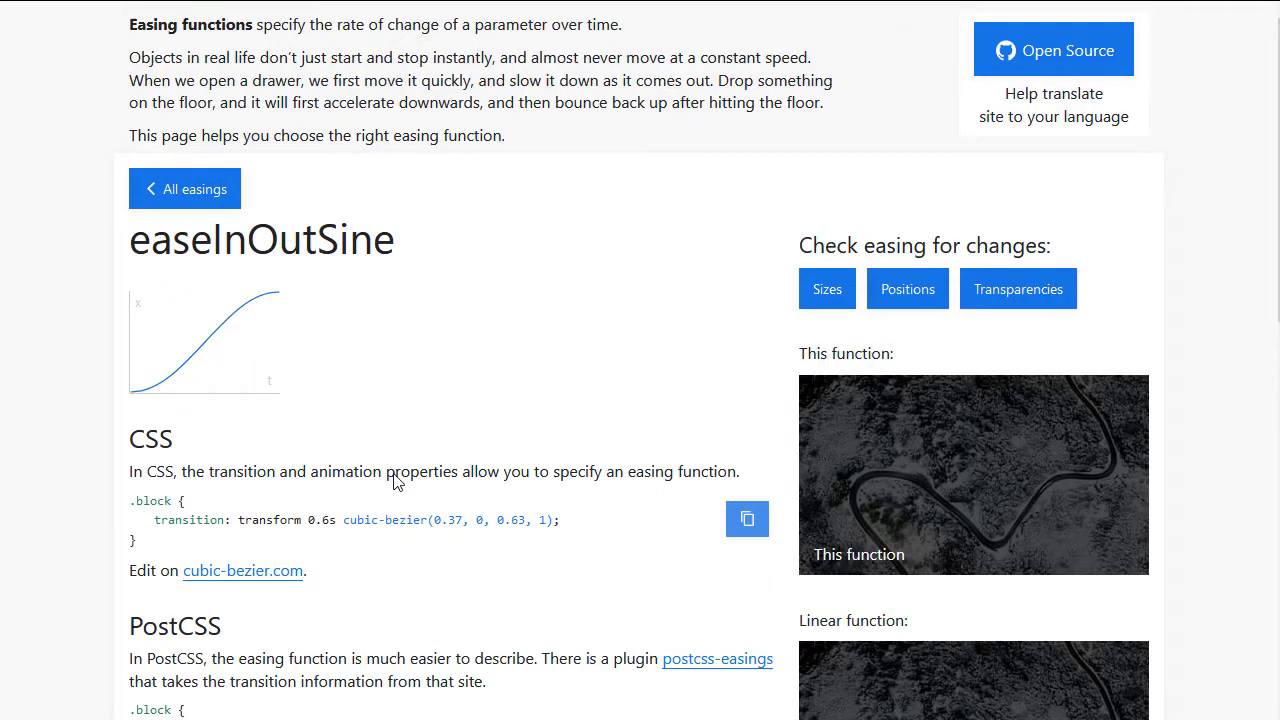
Return to All easings and browse through the grid of easing curves
{"action": "left_click", "coordinate": [184, 188]}
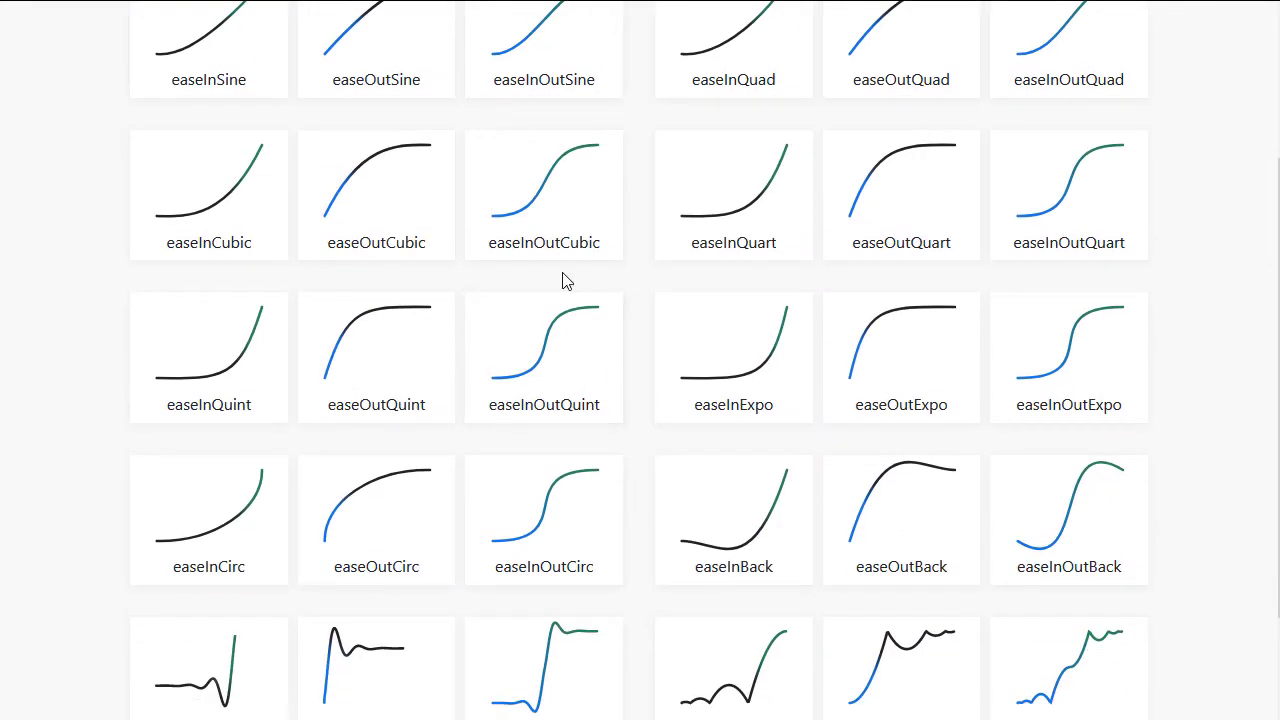
{"action": "scroll", "scroll_direction": "down", "scroll_amount": 3}
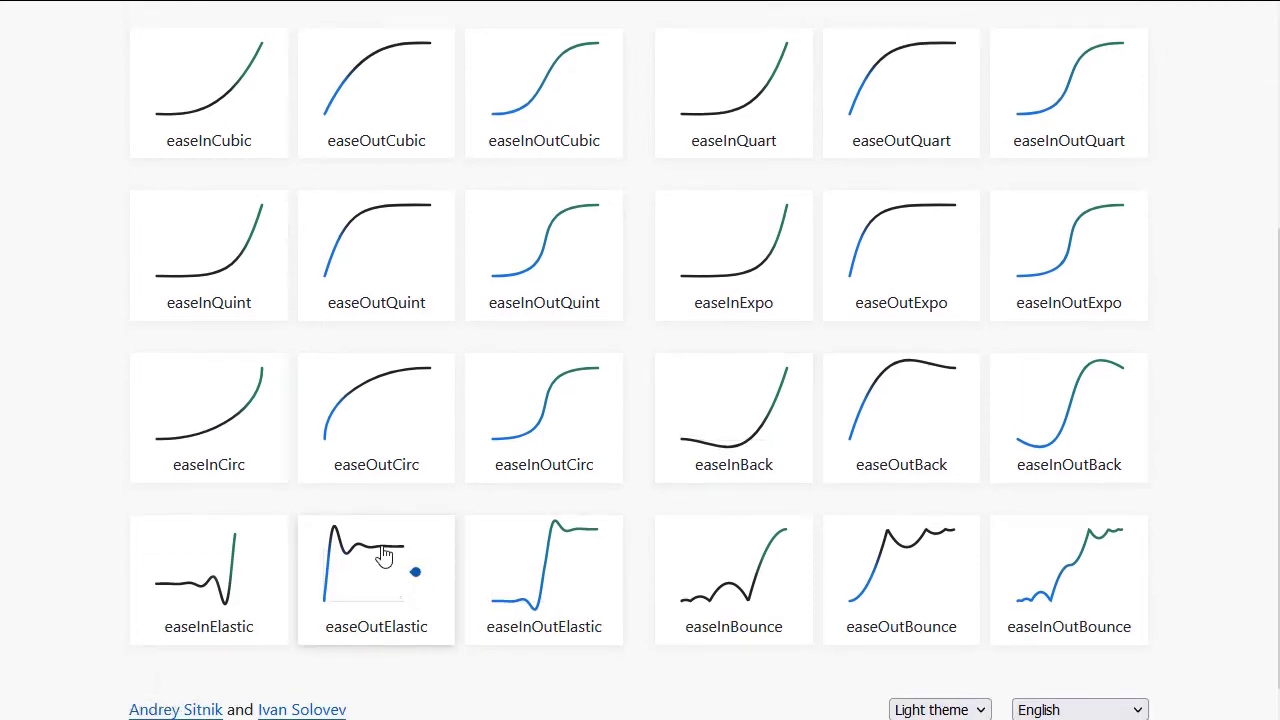
{"action": "left_click", "coordinate": [376, 565]}
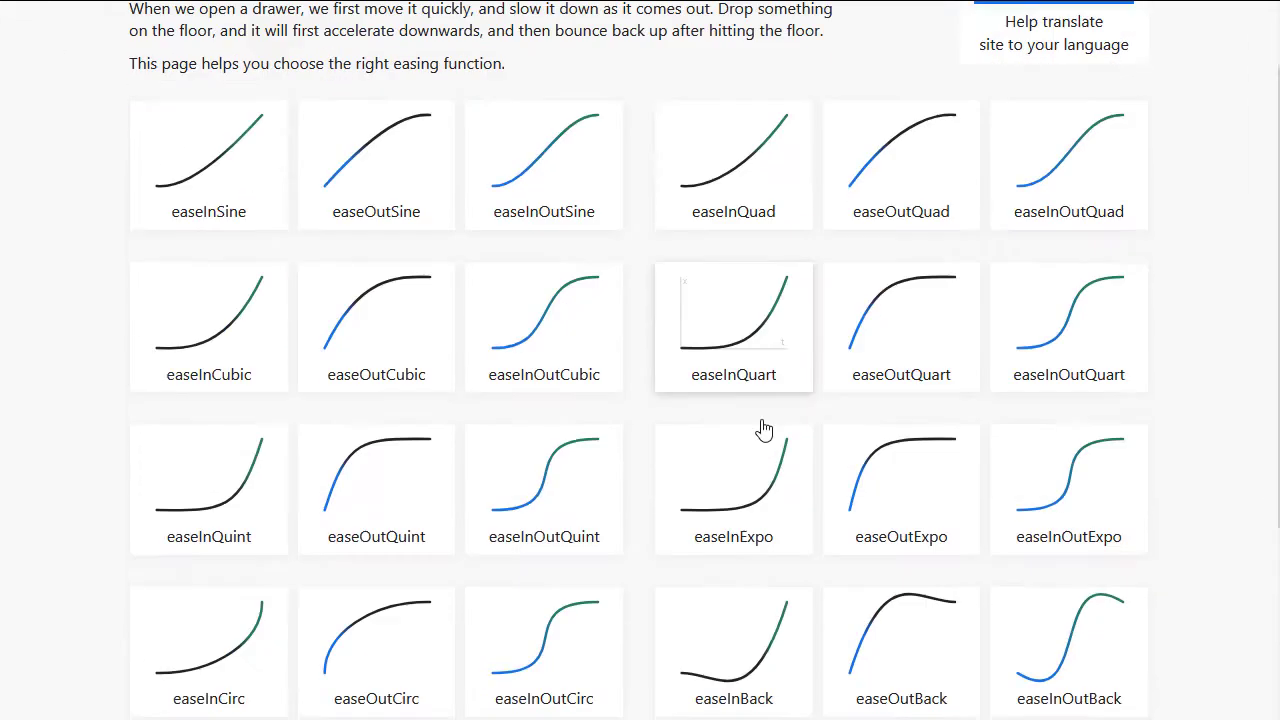
{"action": "scroll", "scroll_direction": "down", "scroll_amount": 3}
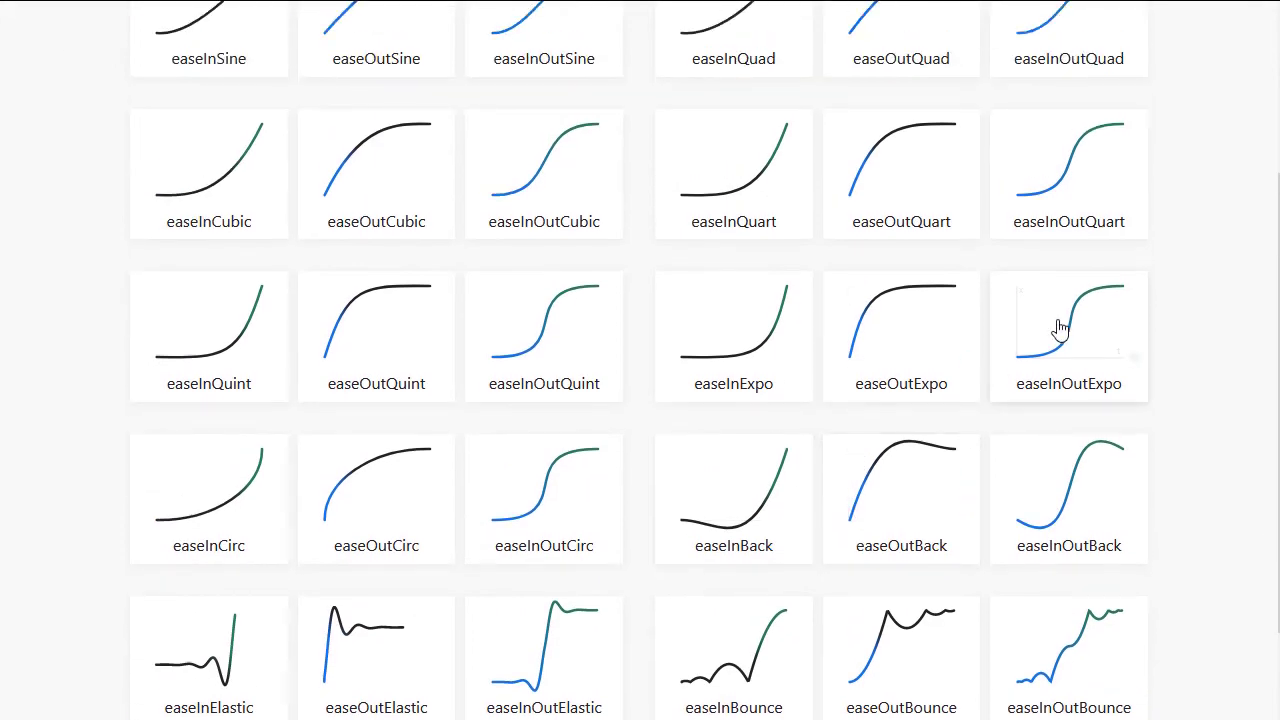
{"action": "scroll", "scroll_direction": "down", "scroll_amount": 3}
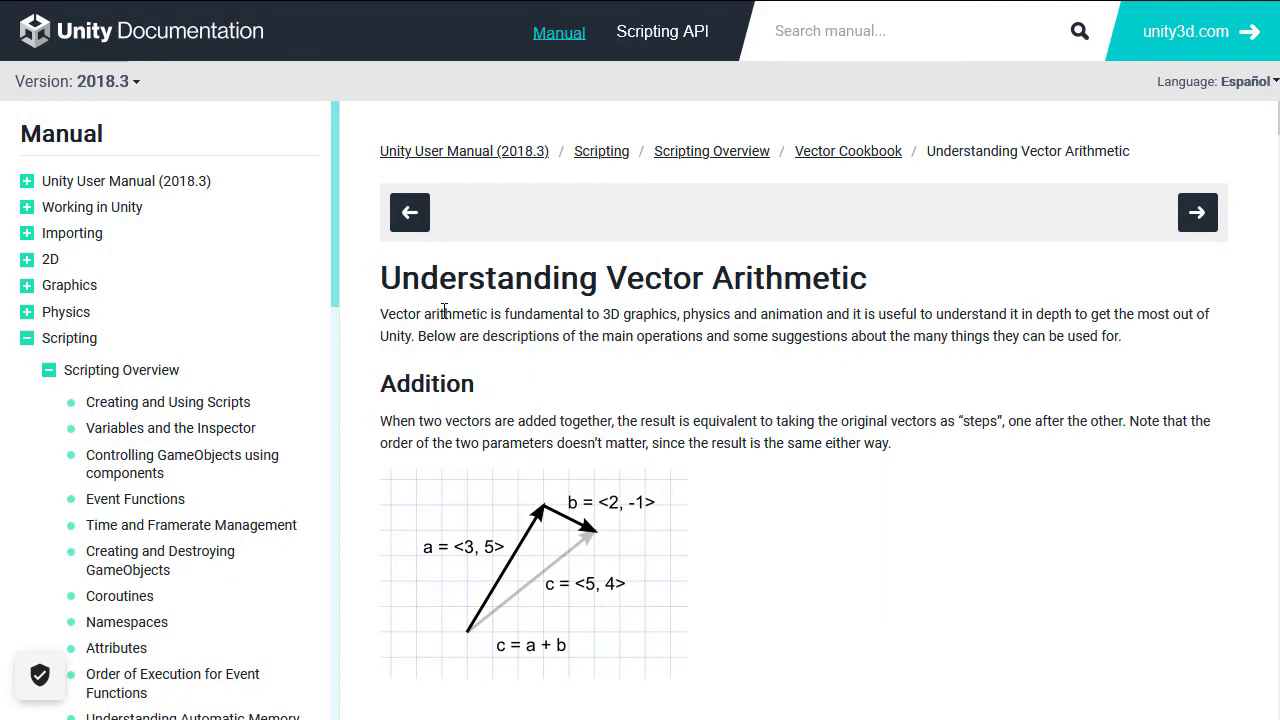
Scroll through Subtraction, Scalar Multiplication and Dot Product down to the Cross Product heading
{"action": "scroll", "scroll_direction": "down", "scroll_amount": 3}
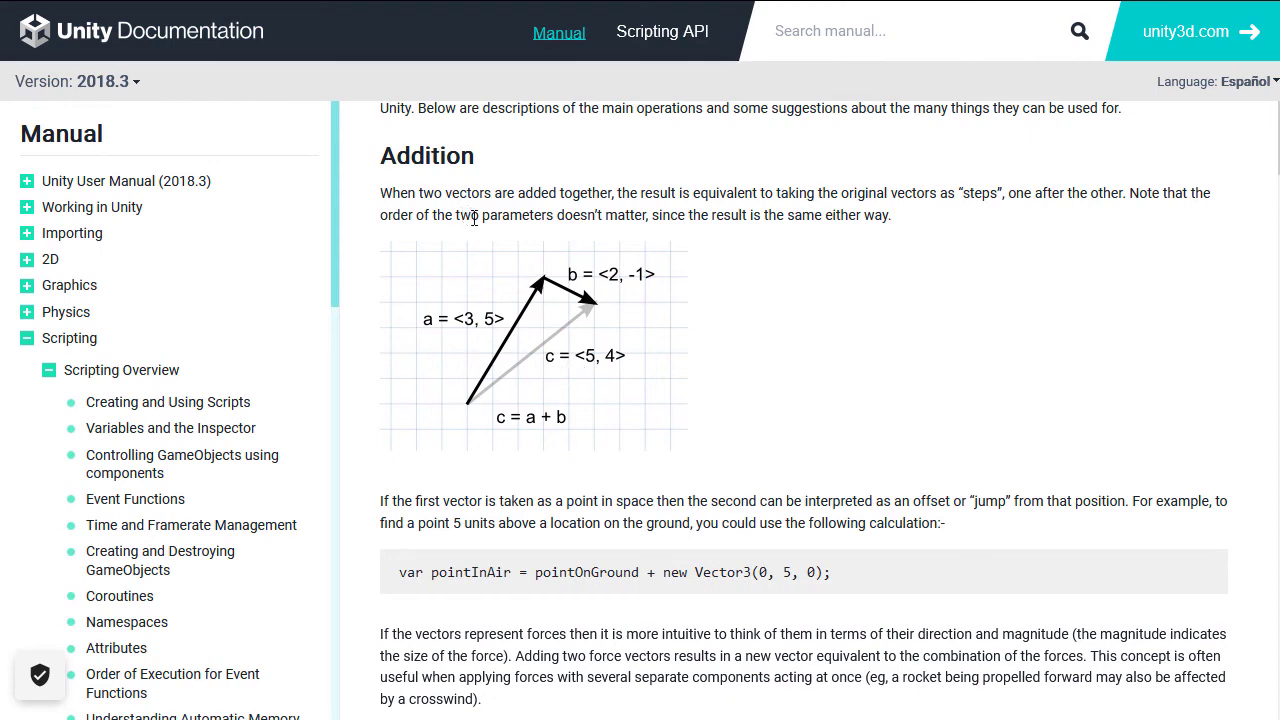
{"action": "scroll", "scroll_direction": "down", "scroll_amount": 3}
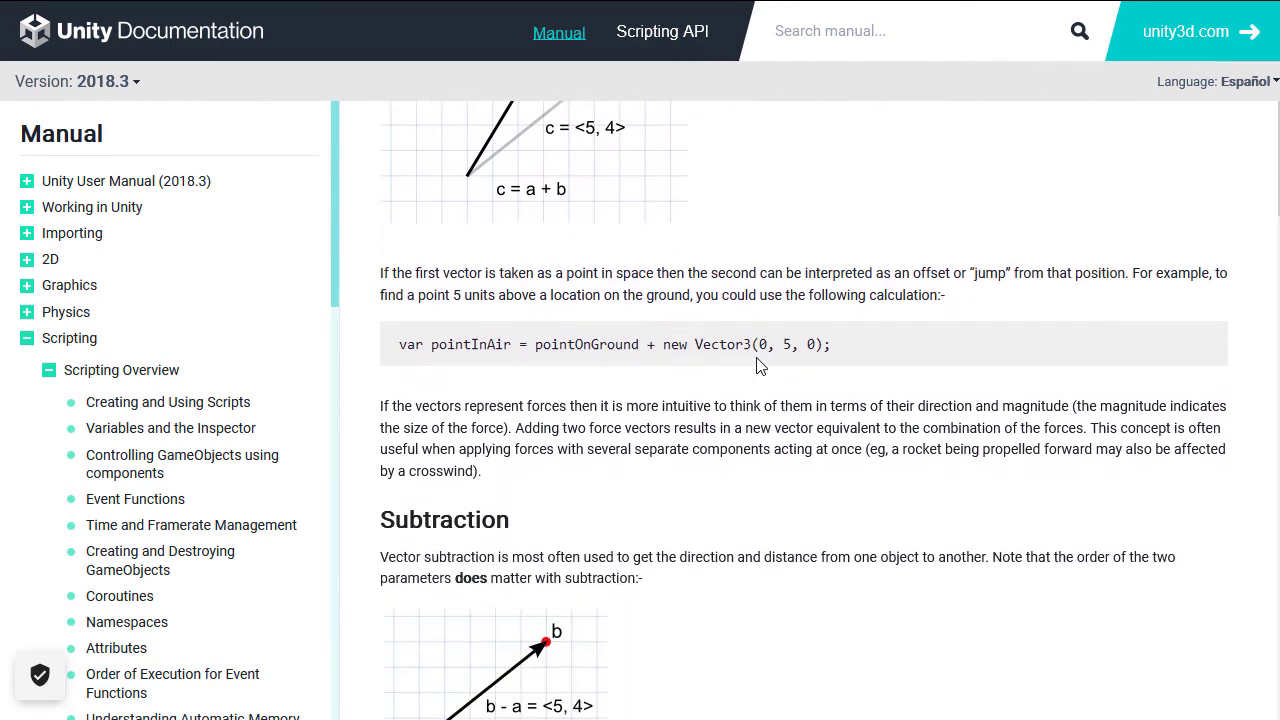
{"action": "scroll", "scroll_direction": "down", "scroll_amount": 3}
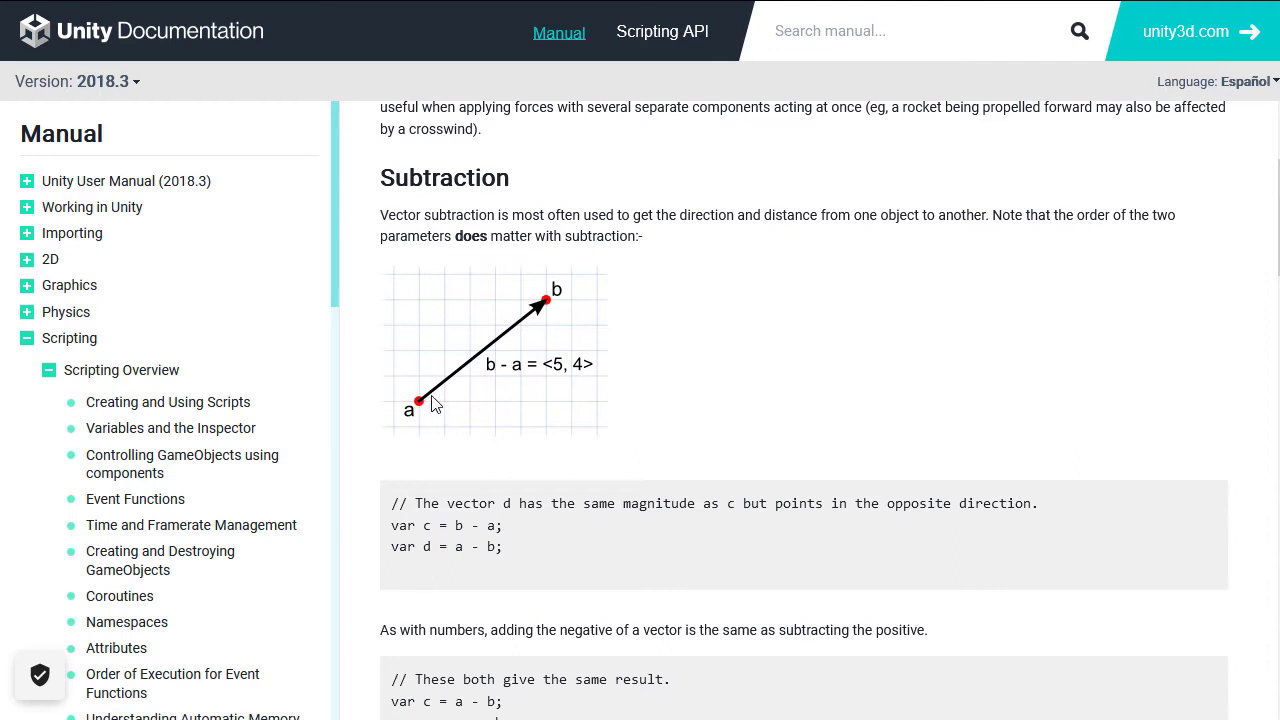
{"action": "mouse_move", "coordinate": [568, 308]}
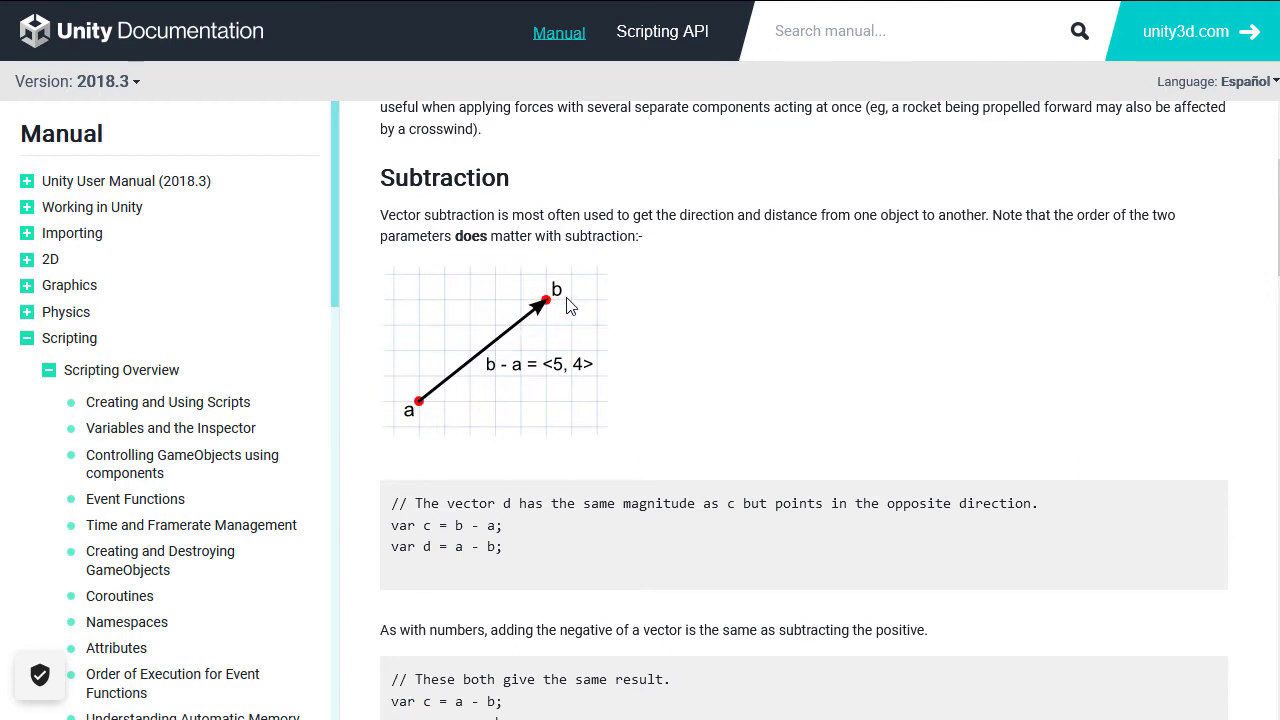
{"action": "mouse_move", "coordinate": [393, 375]}
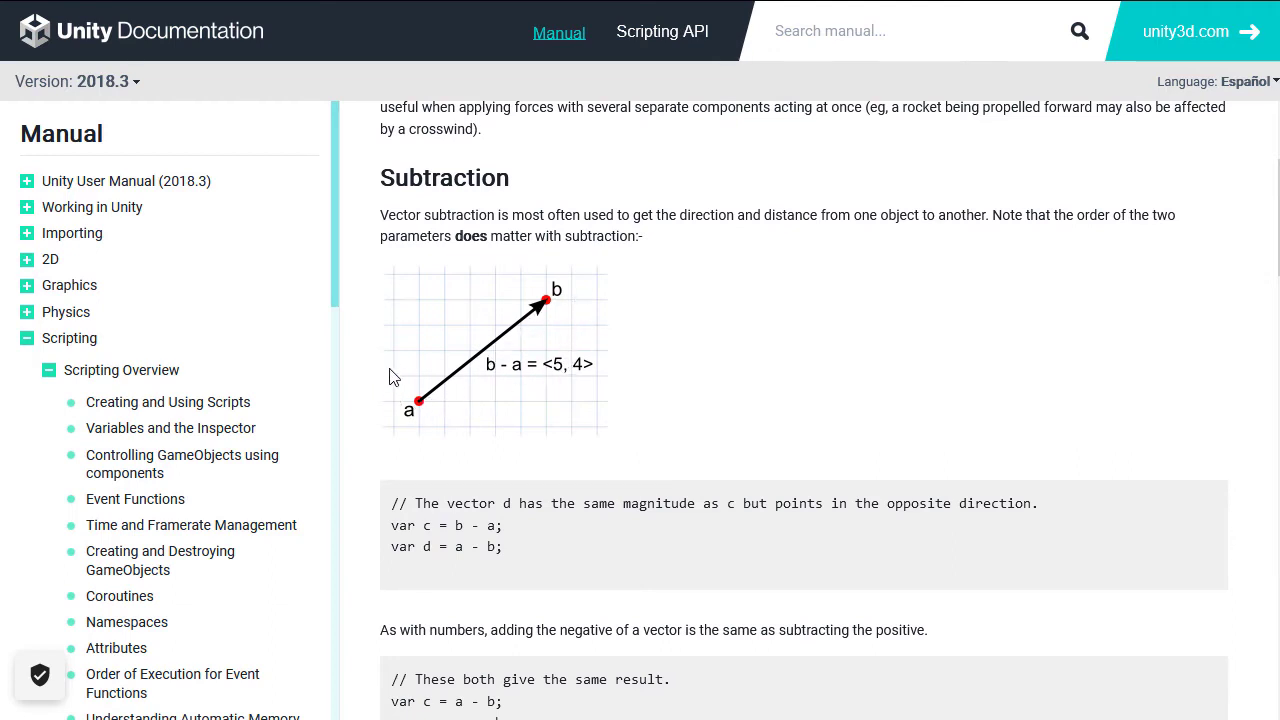
{"action": "scroll", "scroll_direction": "down", "scroll_amount": 3}
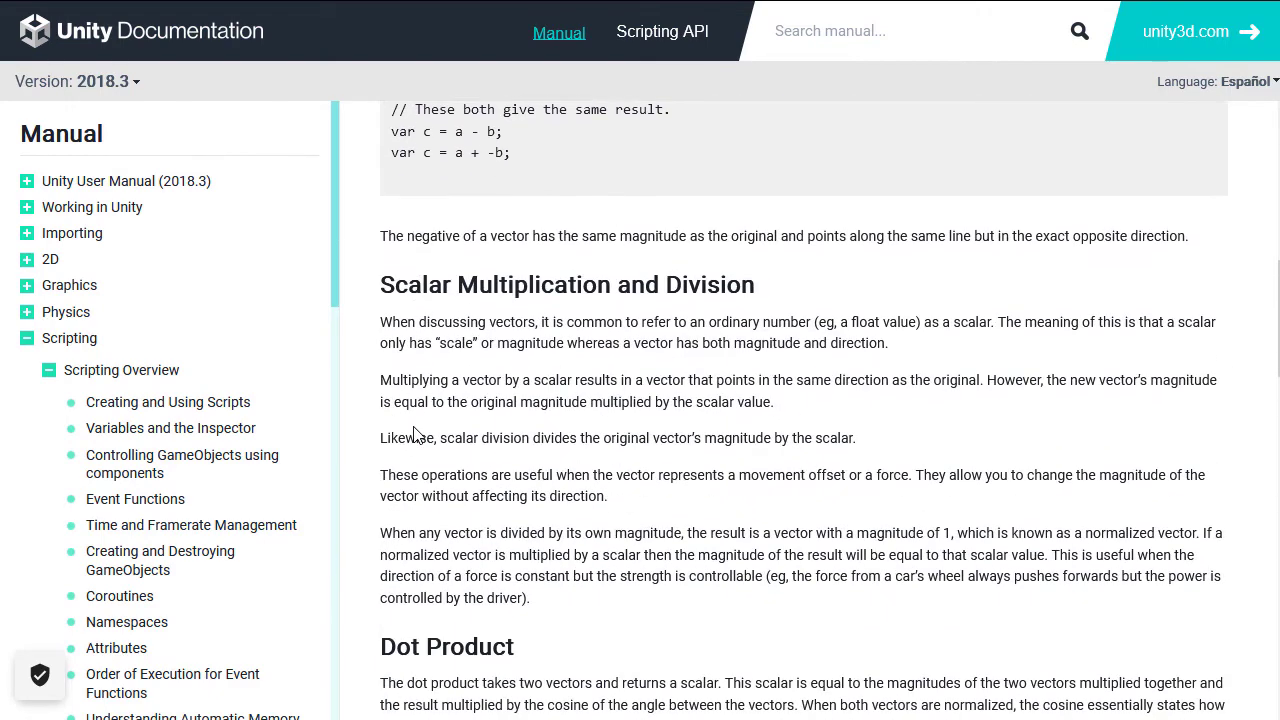
{"action": "scroll", "scroll_direction": "down", "scroll_amount": 3}
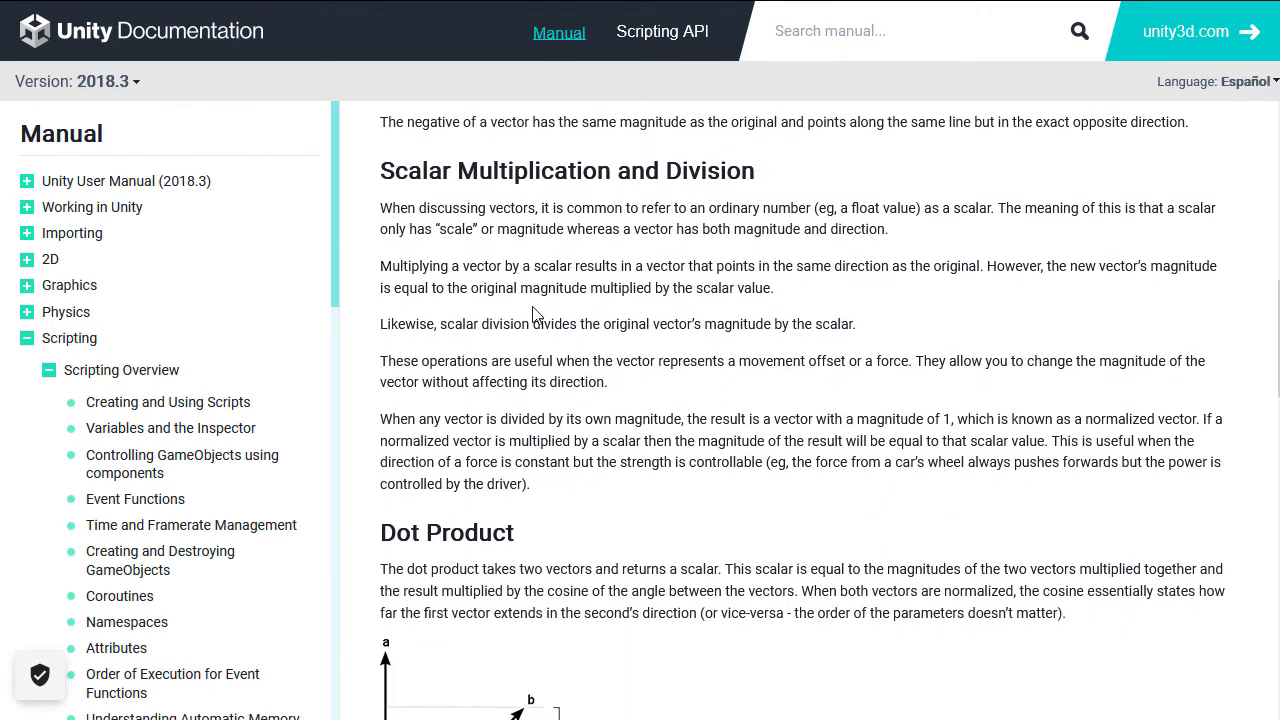
{"action": "mouse_move", "coordinate": [562, 405]}
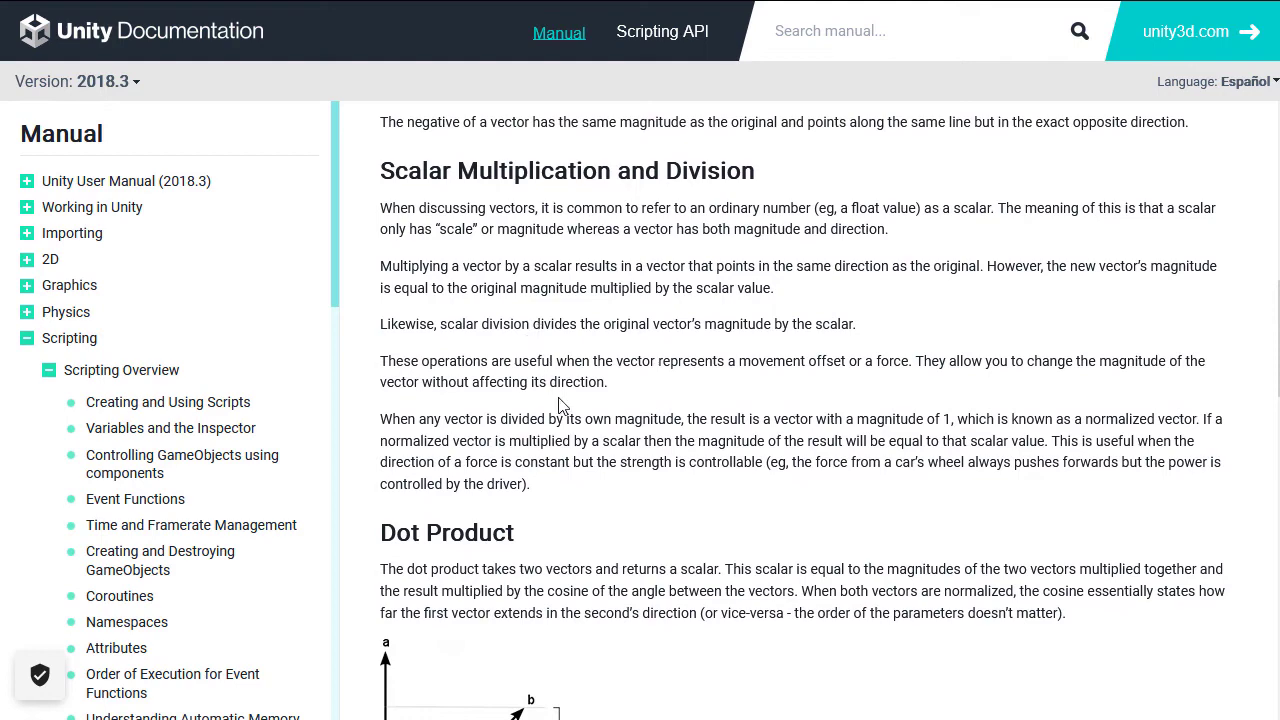
{"action": "scroll", "scroll_direction": "down", "scroll_amount": 3}
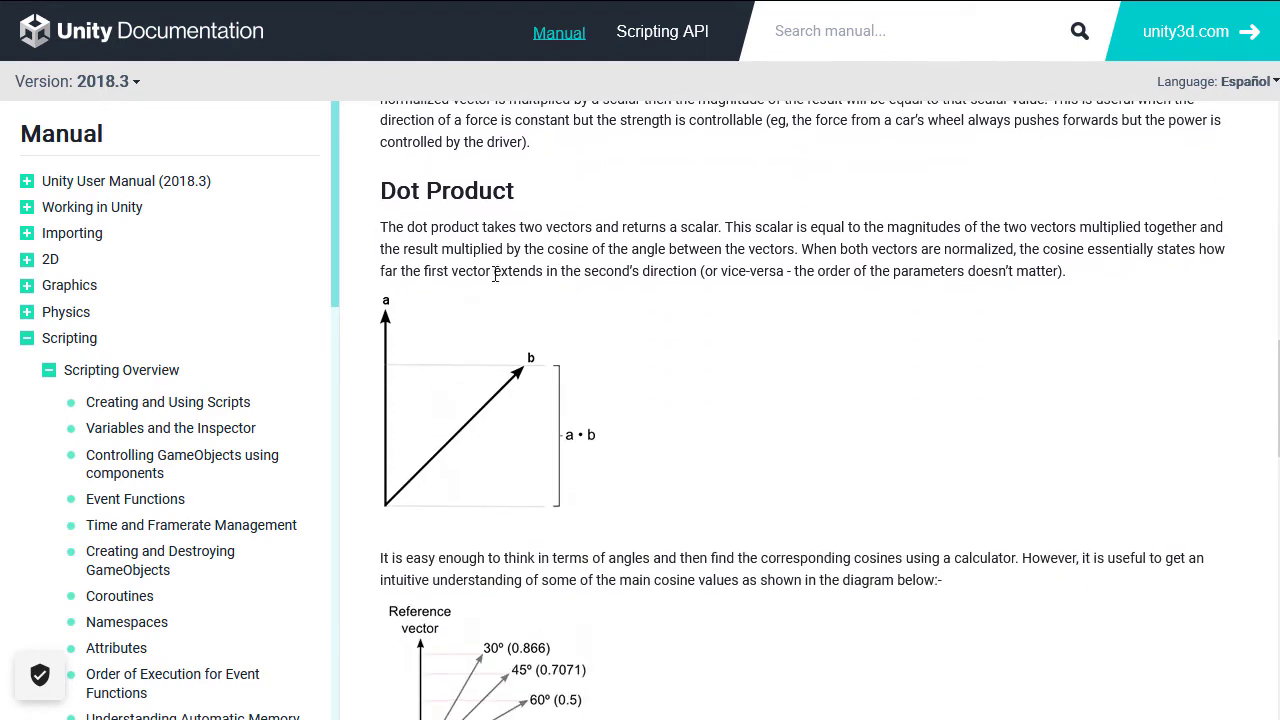
{"action": "scroll", "scroll_direction": "down", "scroll_amount": 3}
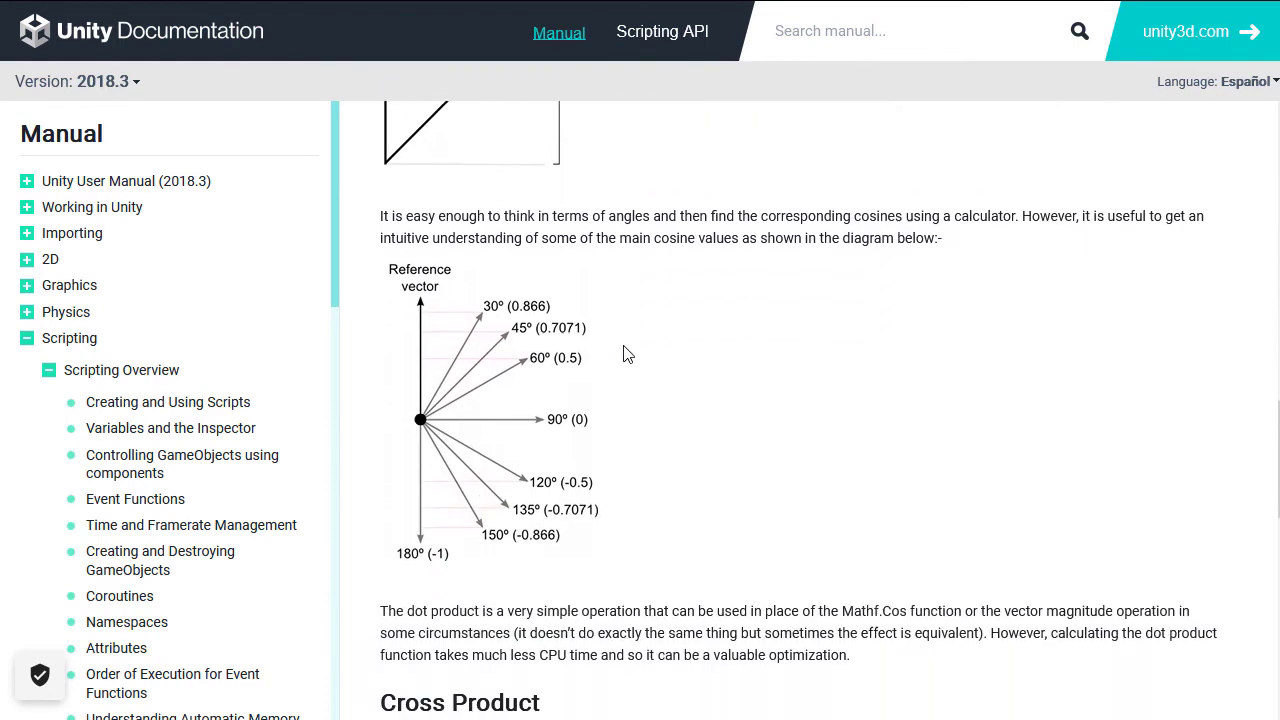
{"action": "mouse_move", "coordinate": [403, 352]}
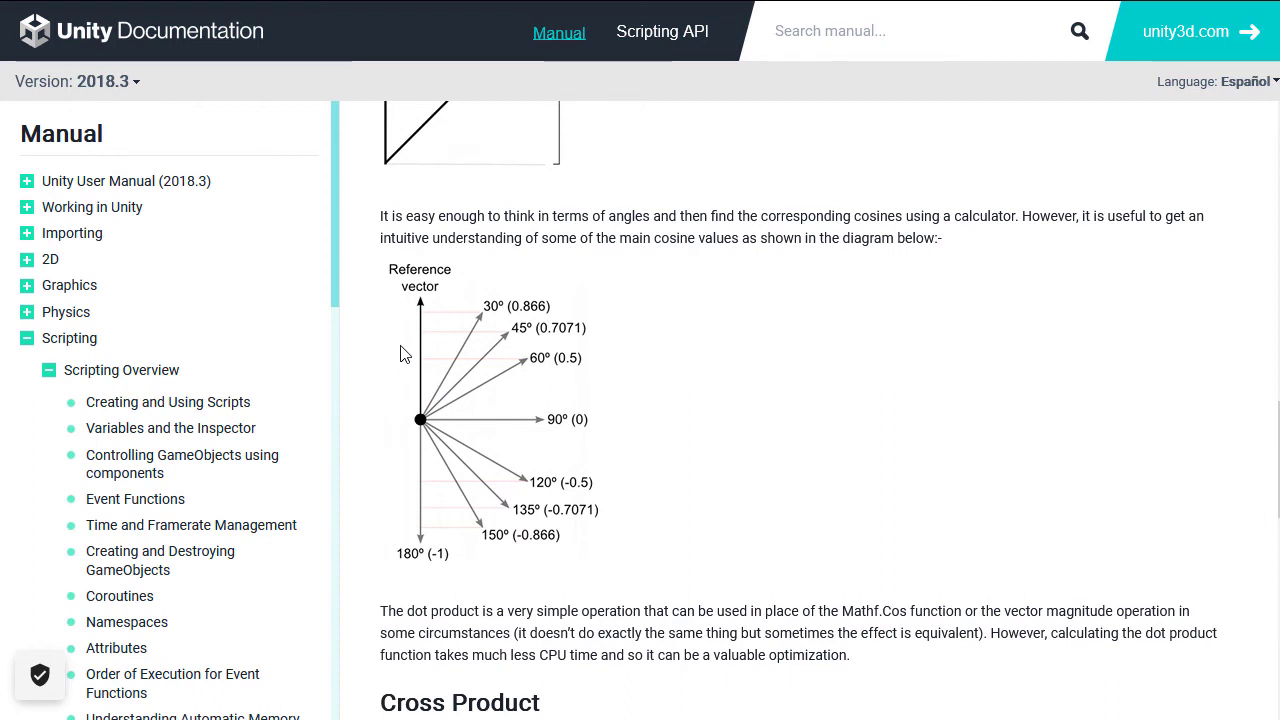
{"action": "mouse_move", "coordinate": [461, 395]}
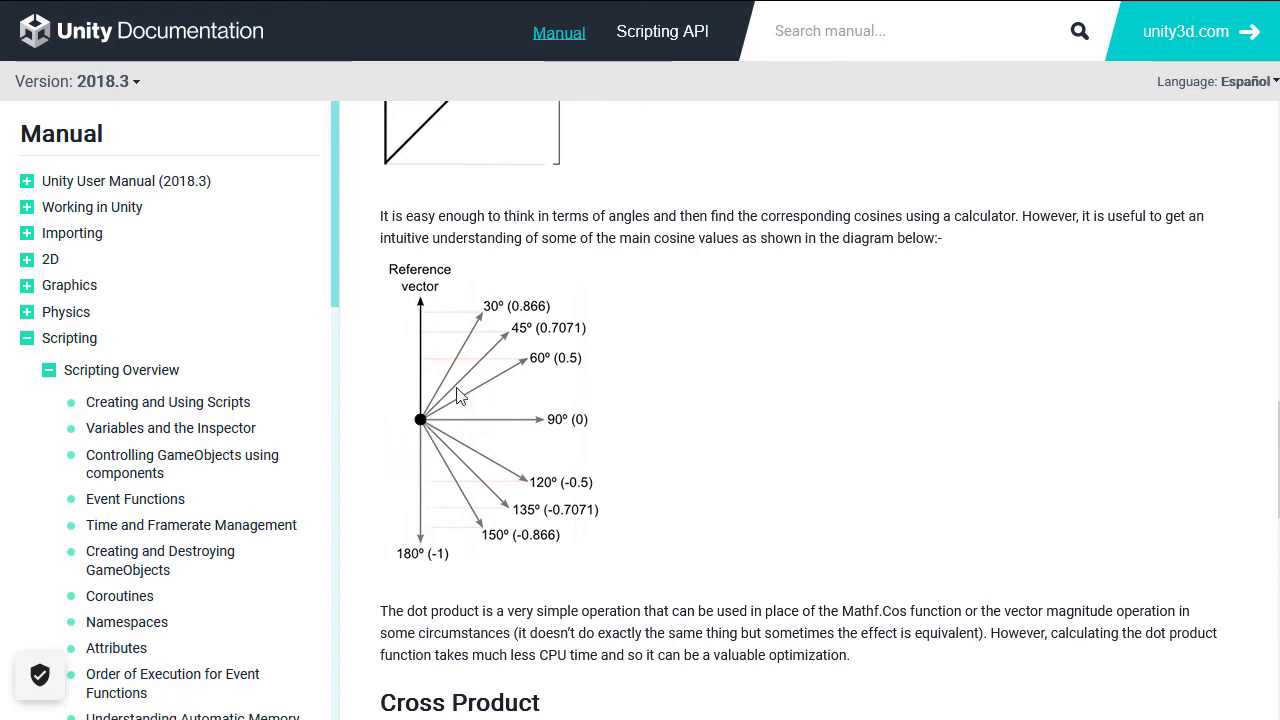
{"action": "mouse_move", "coordinate": [501, 441]}
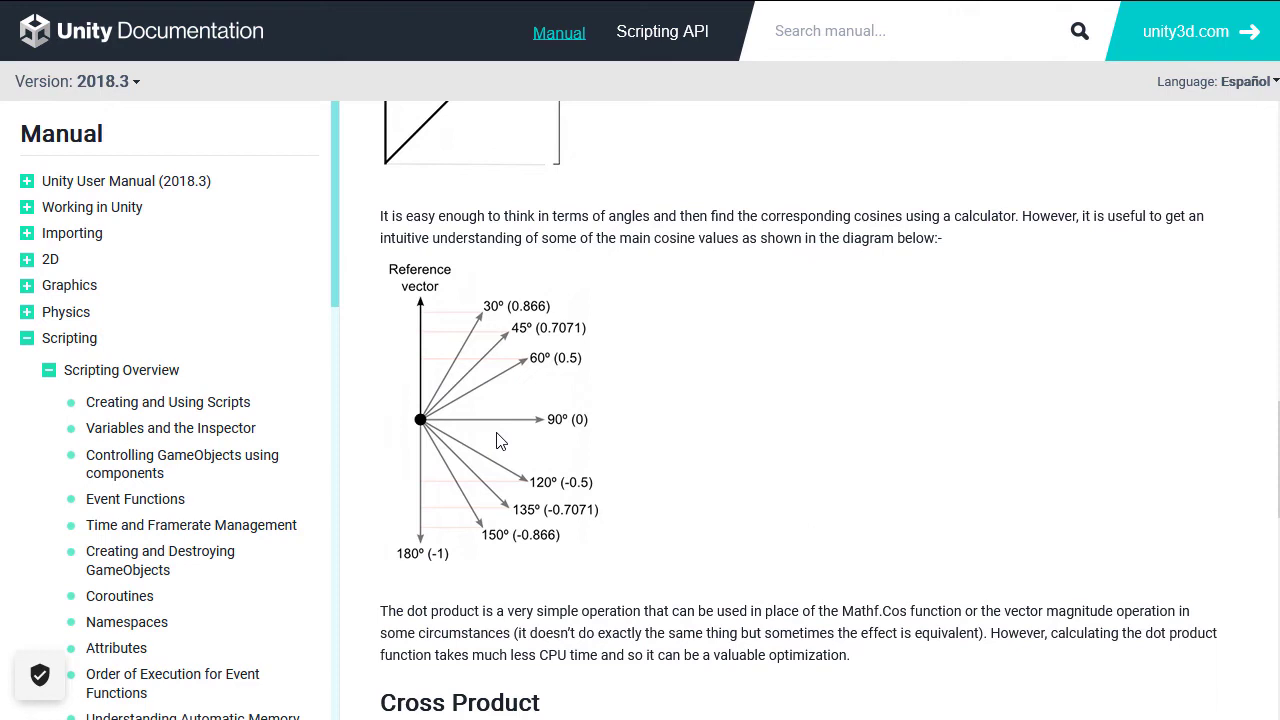
{"action": "mouse_move", "coordinate": [433, 348]}
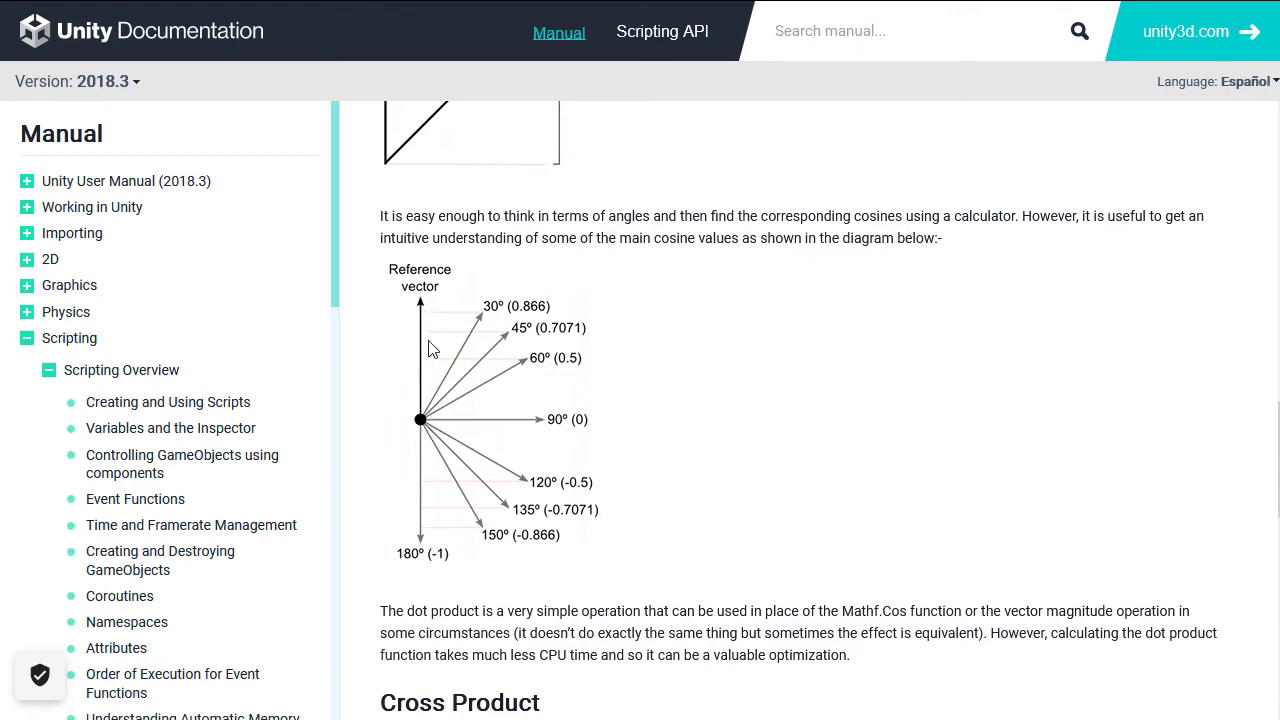
{"action": "mouse_move", "coordinate": [426, 327]}
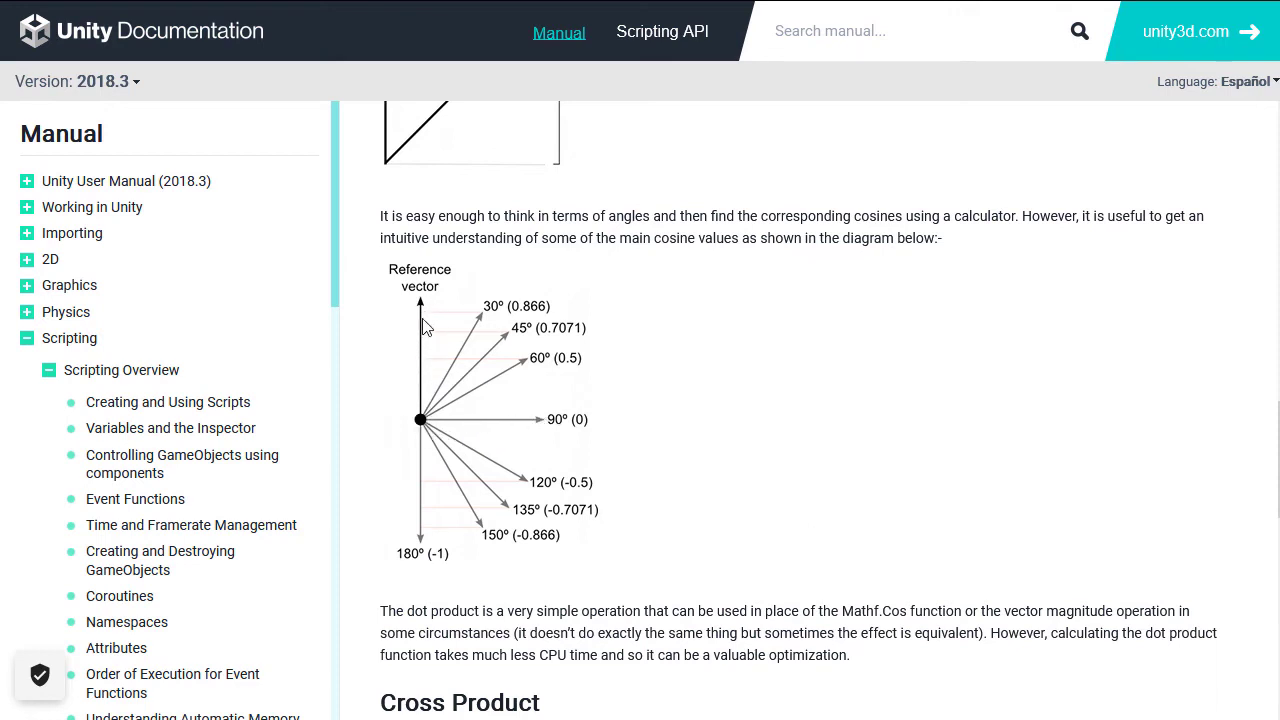
{"action": "scroll", "scroll_direction": "down", "scroll_amount": 3}
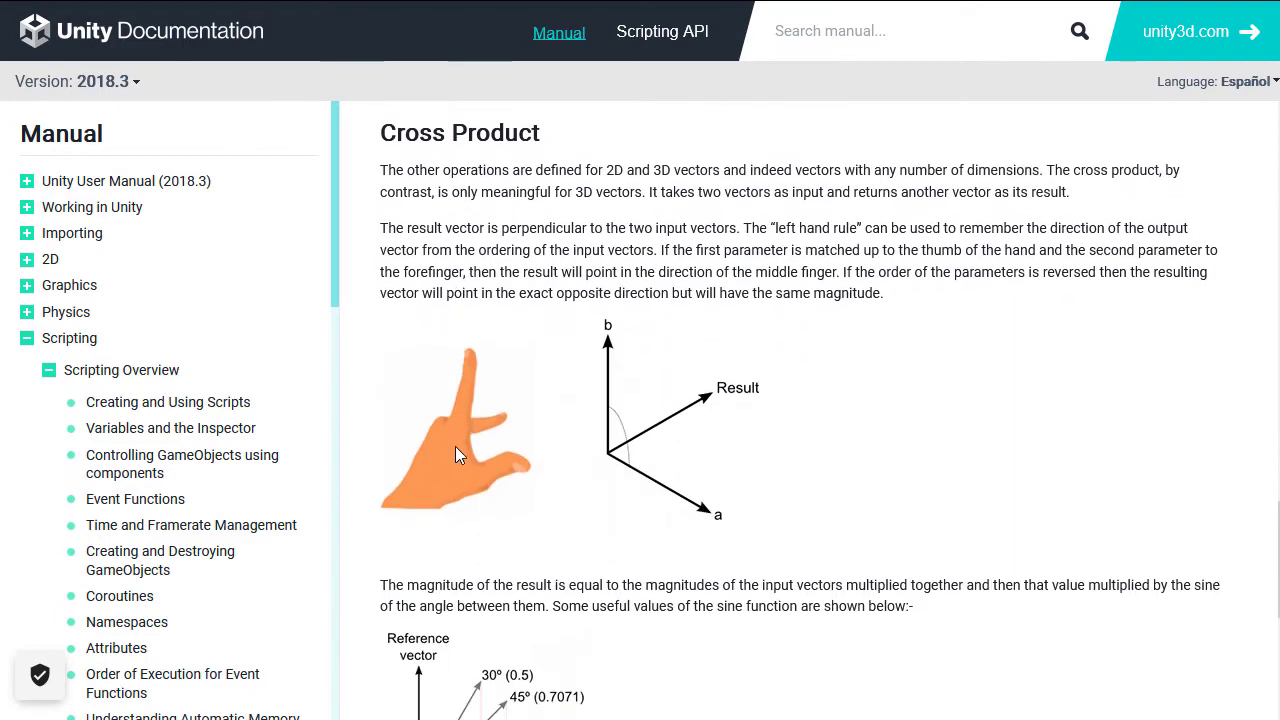
{"action": "mouse_move", "coordinate": [674, 440]}
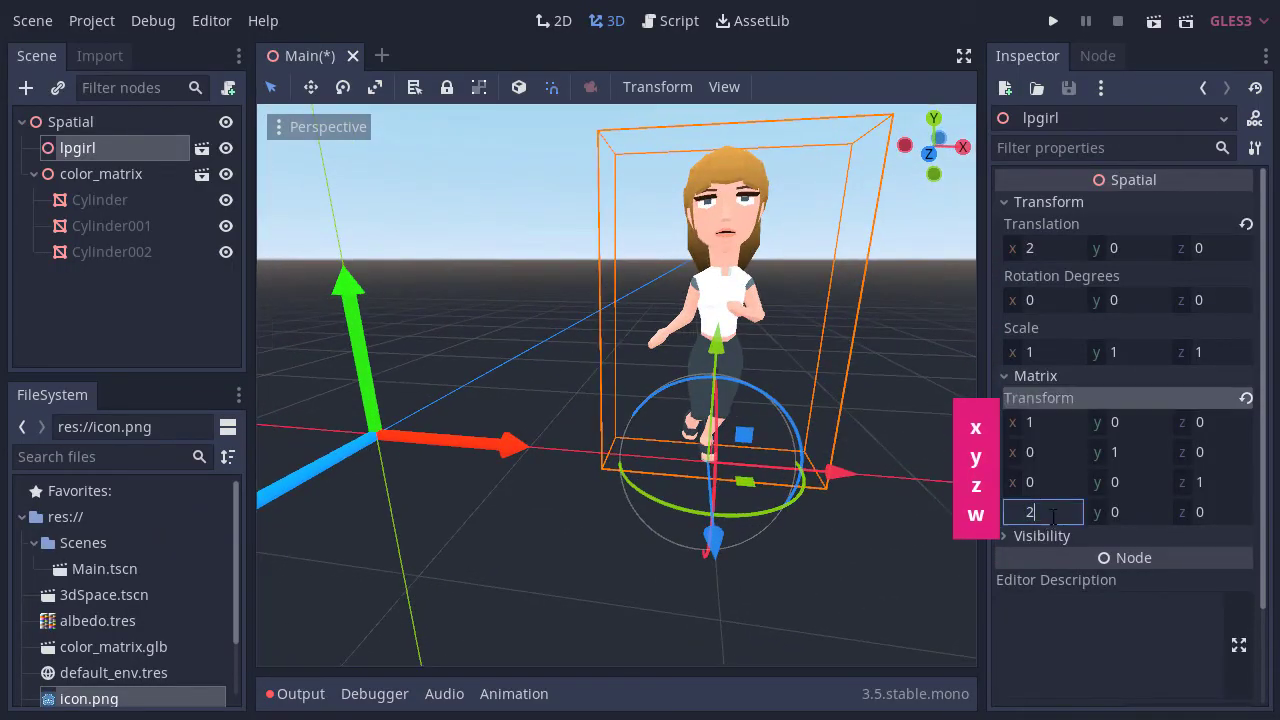
Set the x value in lpgirl's Transform matrix origin row so she stands at x = 2
{"action": "type", "text": "3"}
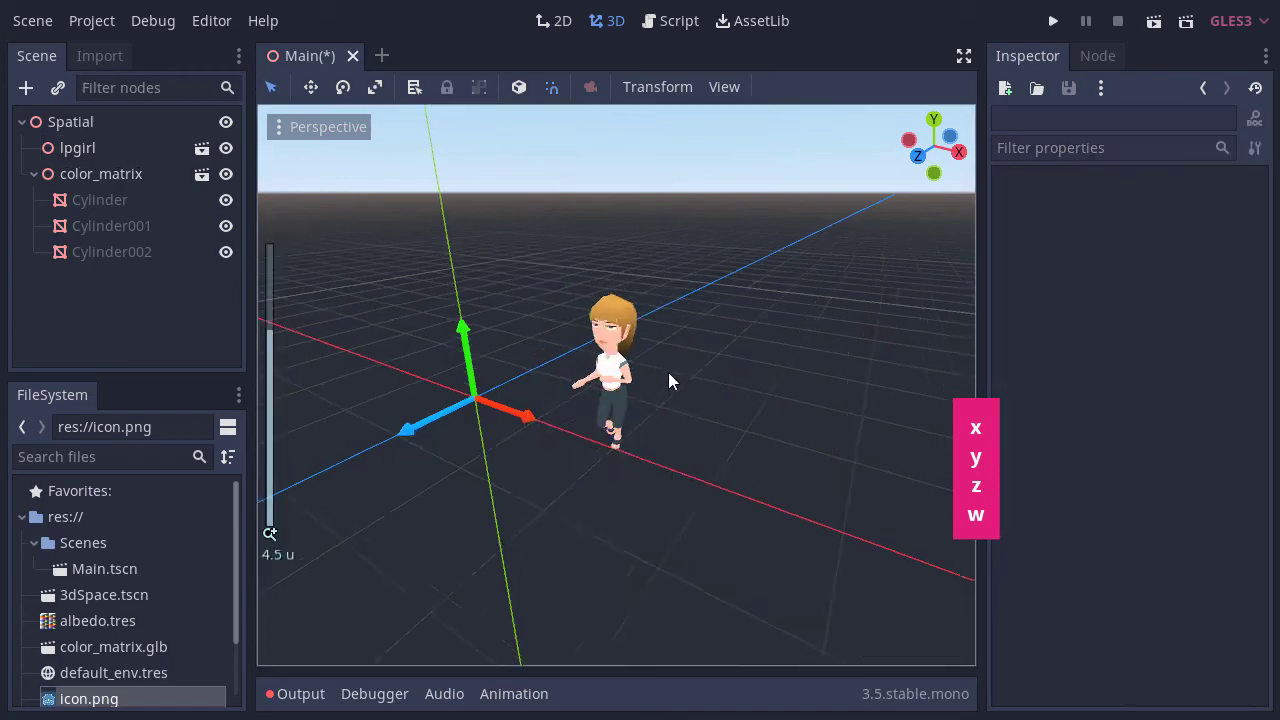
Compare the lpgirl character's transform with the red x-axis arrow mesh
{"action": "left_click", "coordinate": [77, 147]}
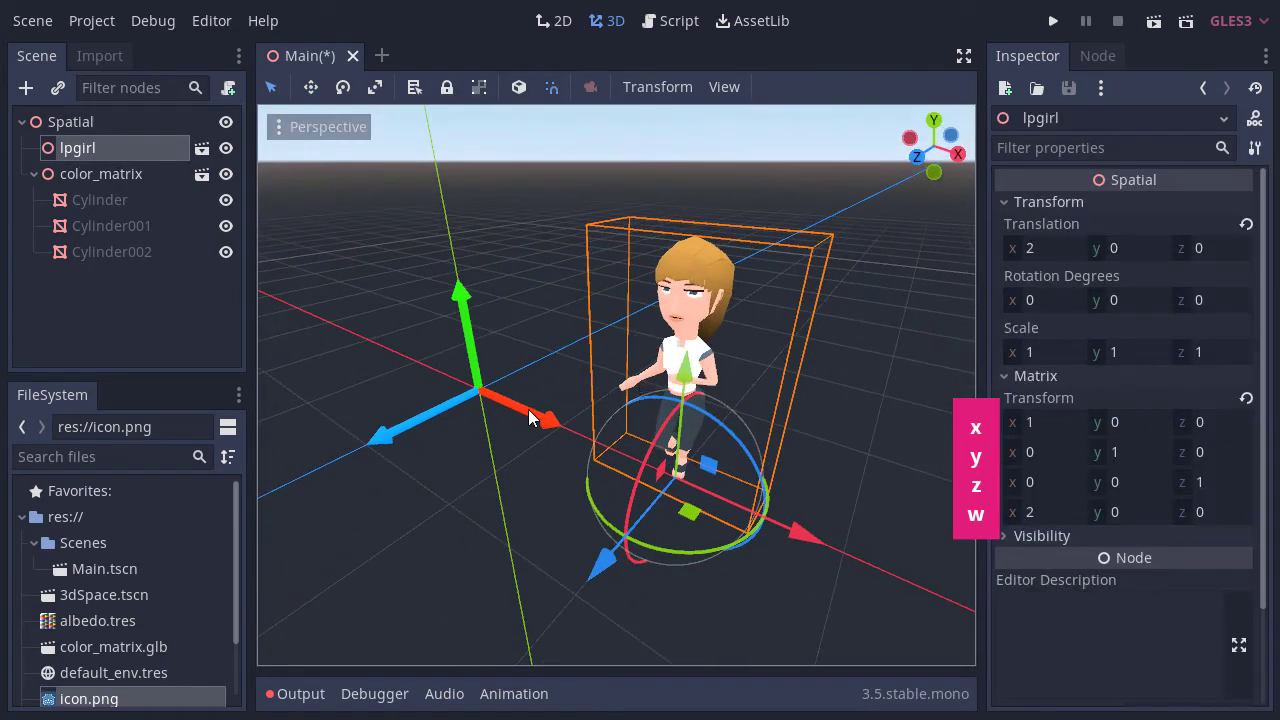
{"action": "left_click", "coordinate": [99, 199]}
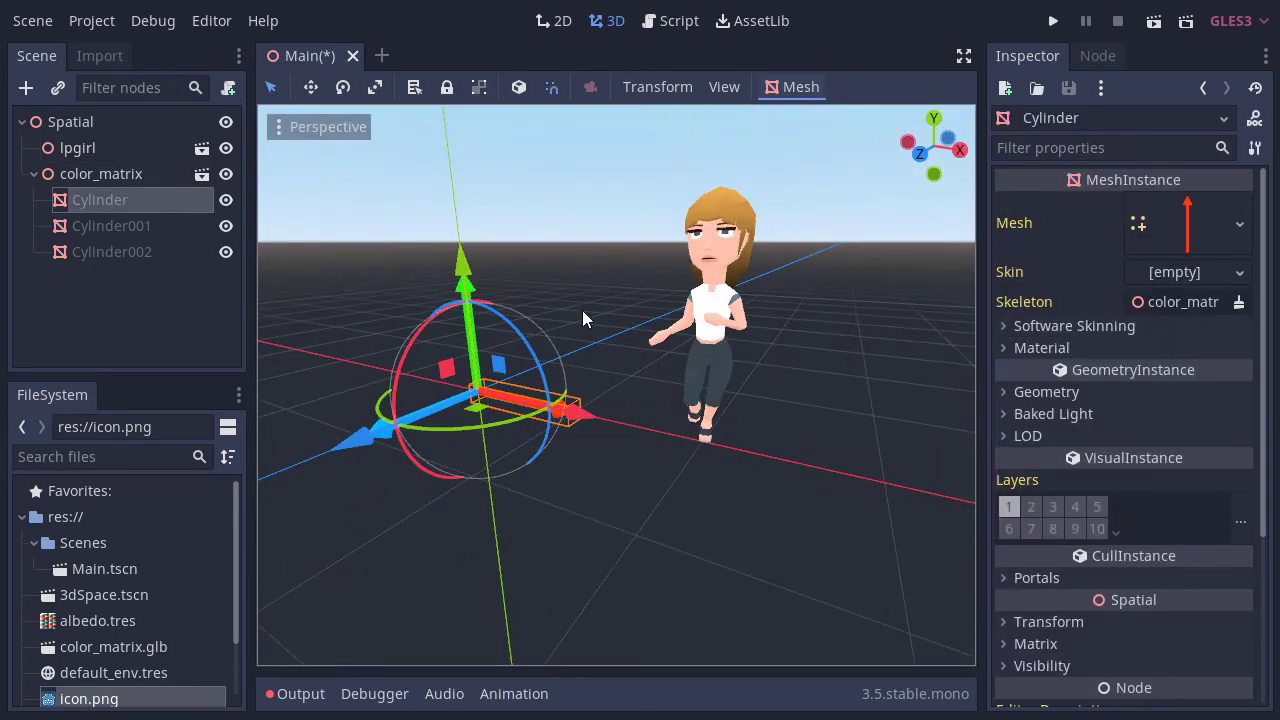
{"action": "left_click", "coordinate": [78, 147]}
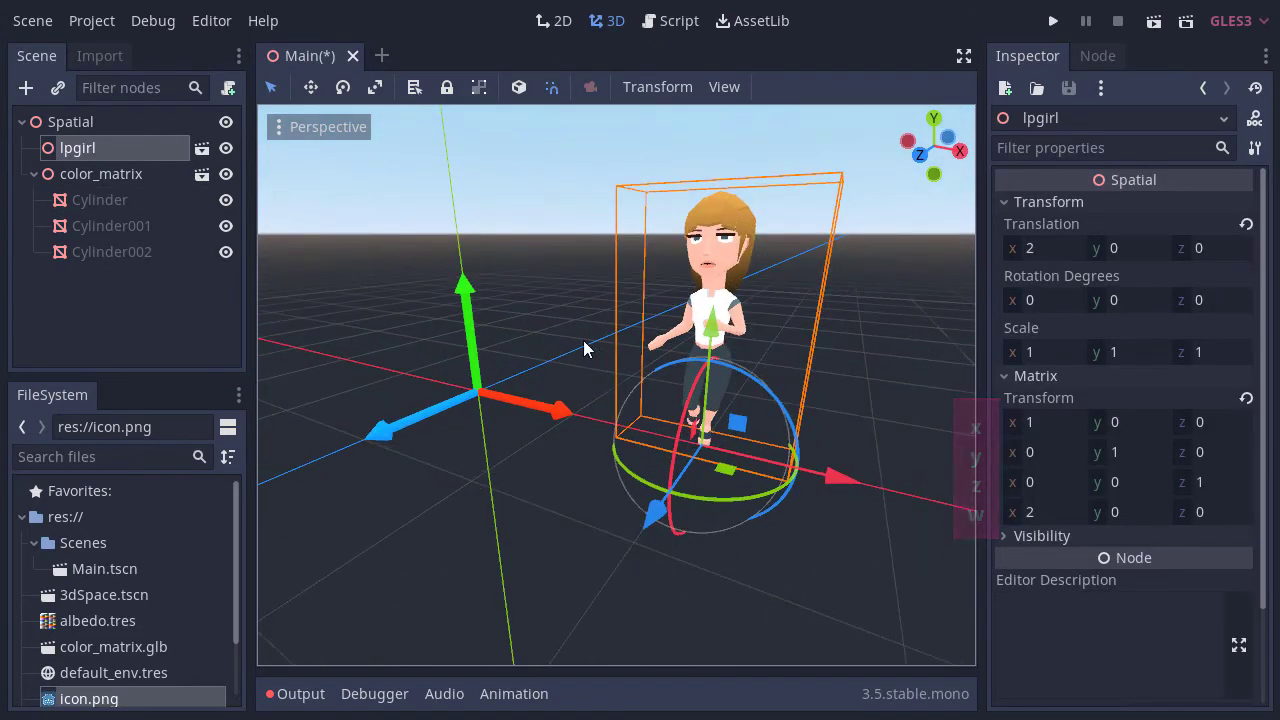
{"action": "left_click", "coordinate": [100, 199]}
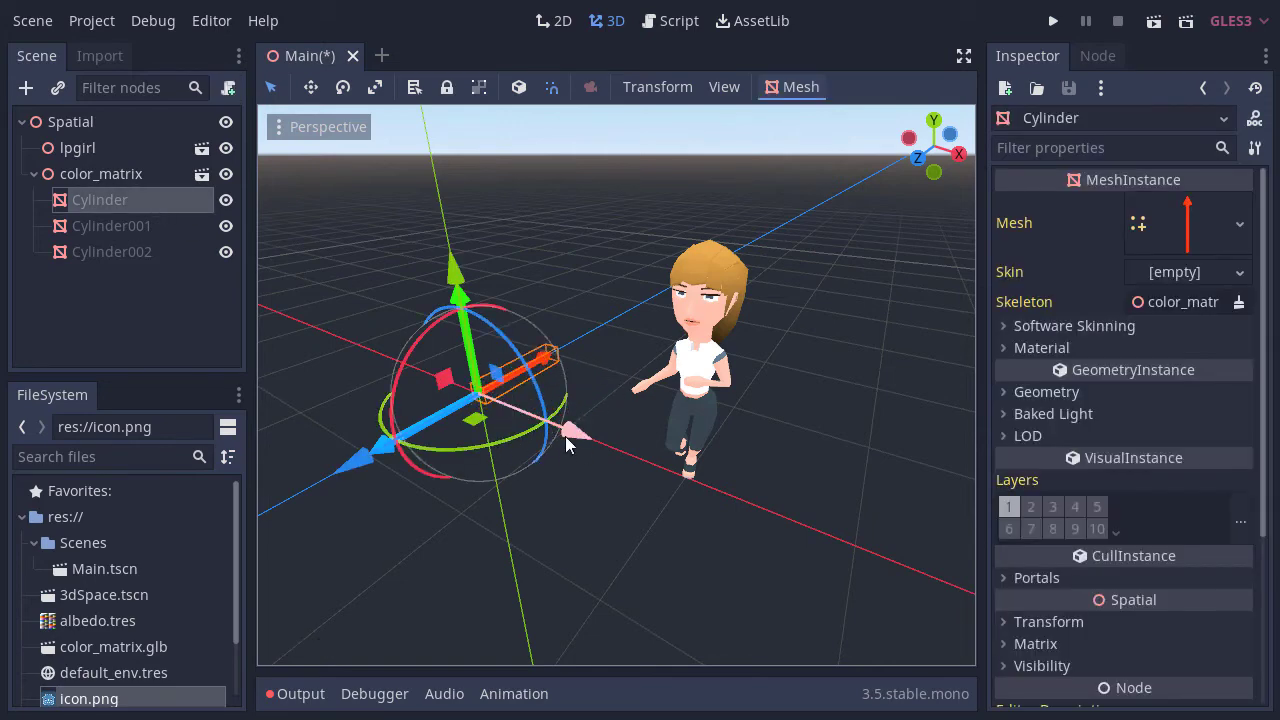
Set lpgirl's matrix x row to (0, 0, -1), then compare with the blue z-axis arrow
{"action": "left_click", "coordinate": [77, 147]}
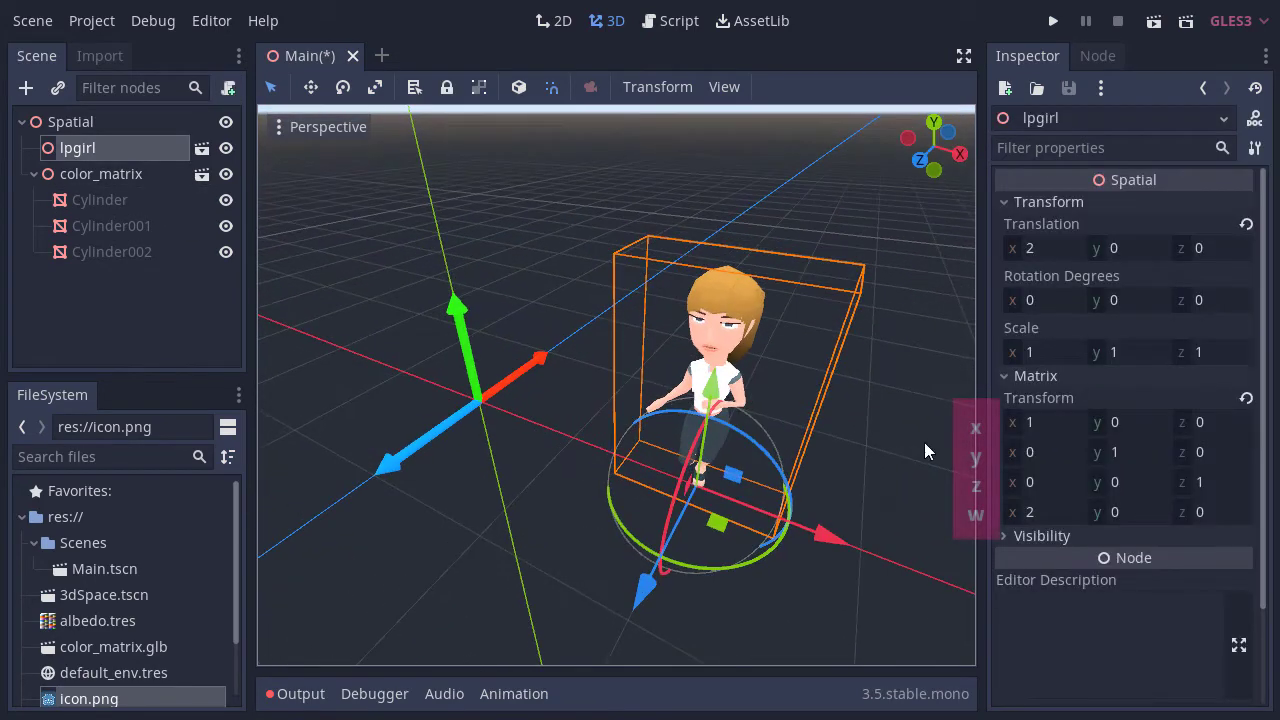
{"action": "left_click", "coordinate": [1123, 422]}
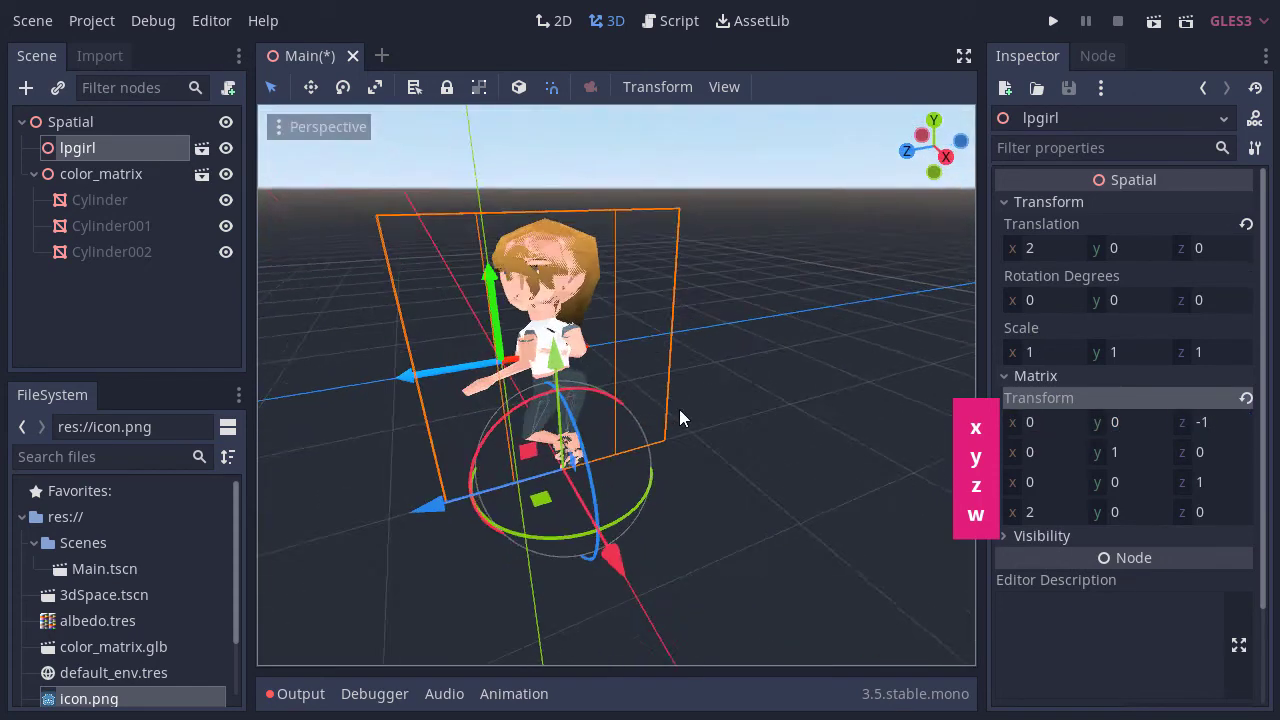
{"action": "left_click", "coordinate": [111, 251]}
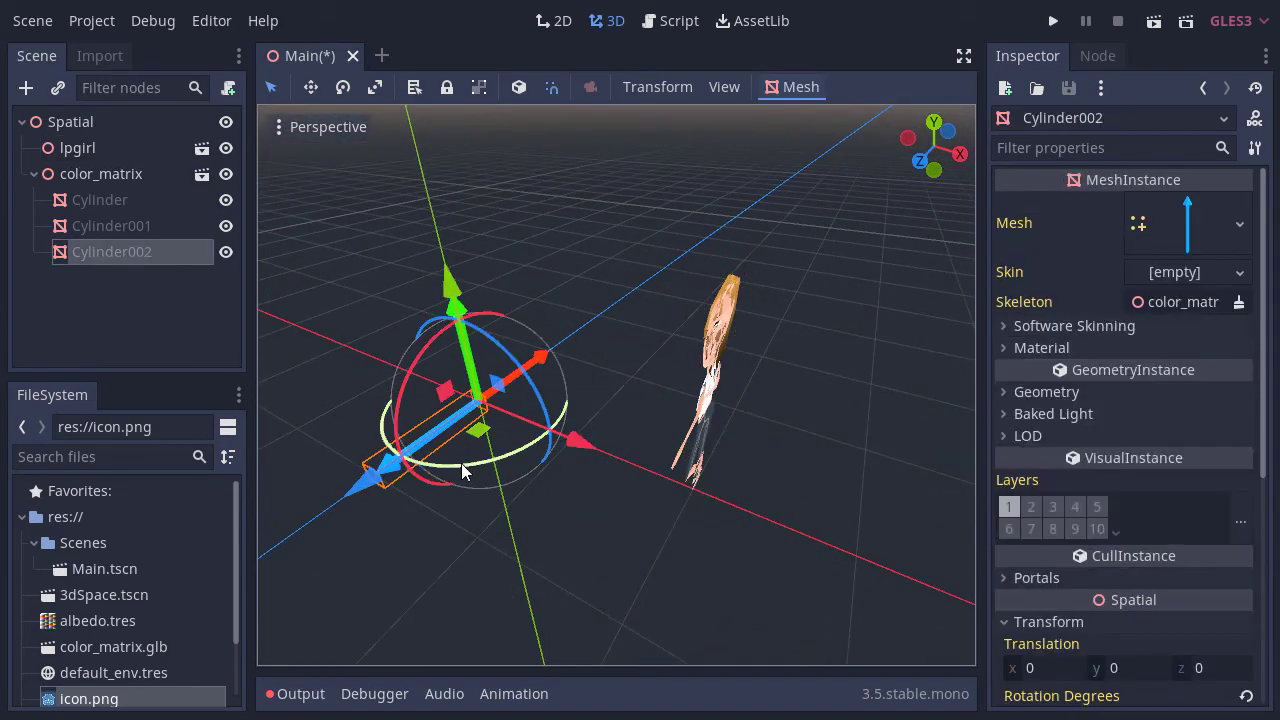
{"action": "left_click", "coordinate": [78, 147]}
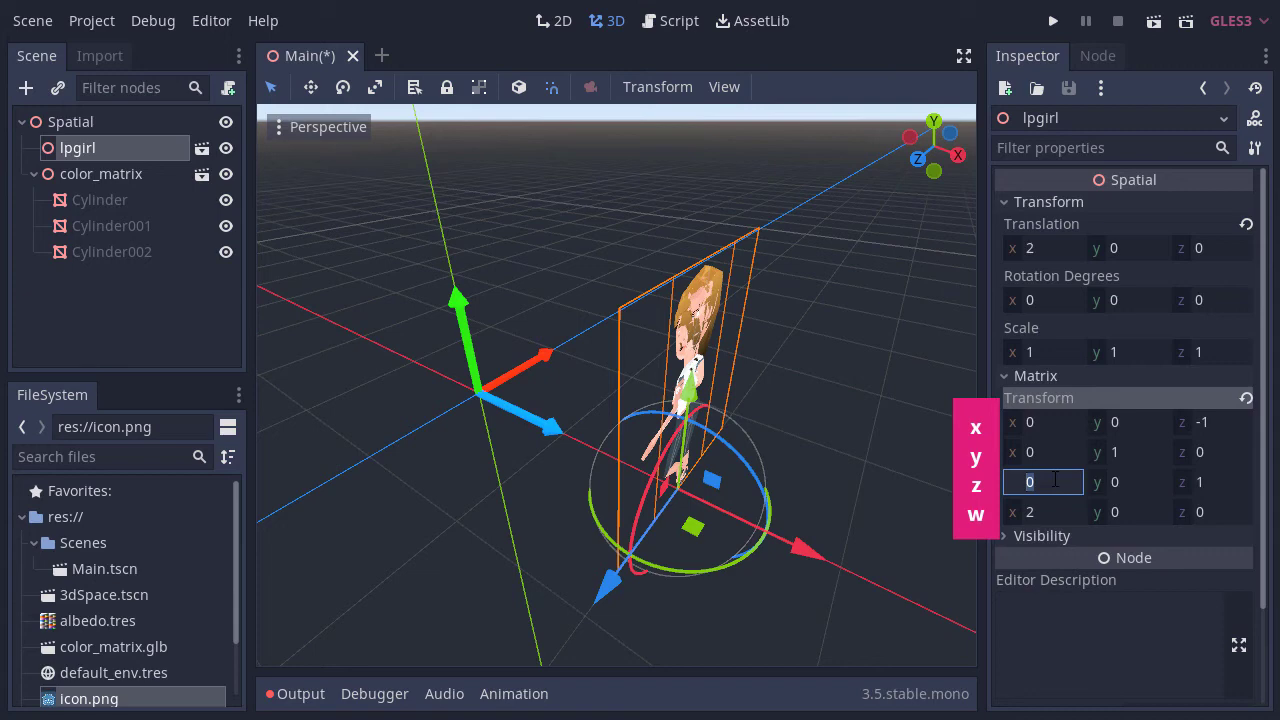
Rewrite lpgirl's matrix rows, checking against the z-axis arrow, to rotate and mirror her
{"action": "type", "text": "1"}
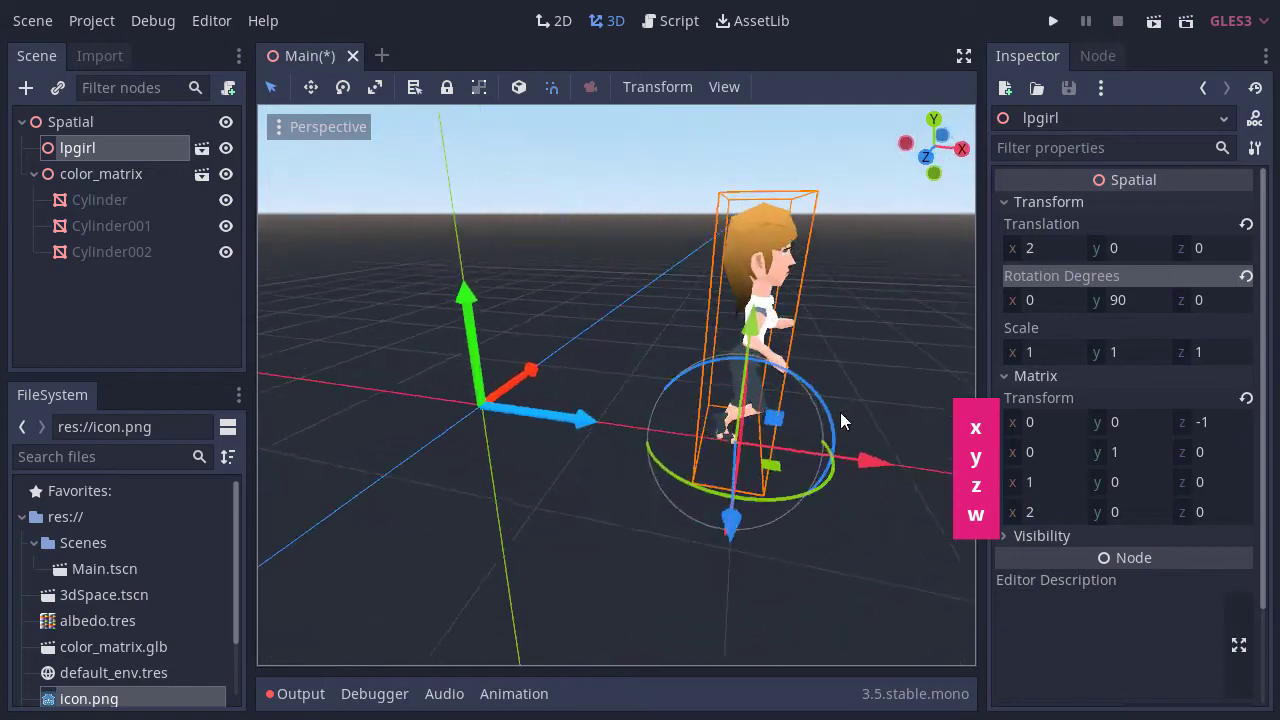
{"action": "left_click_drag", "start_coordinate": [840, 420], "coordinate": [590, 425]}
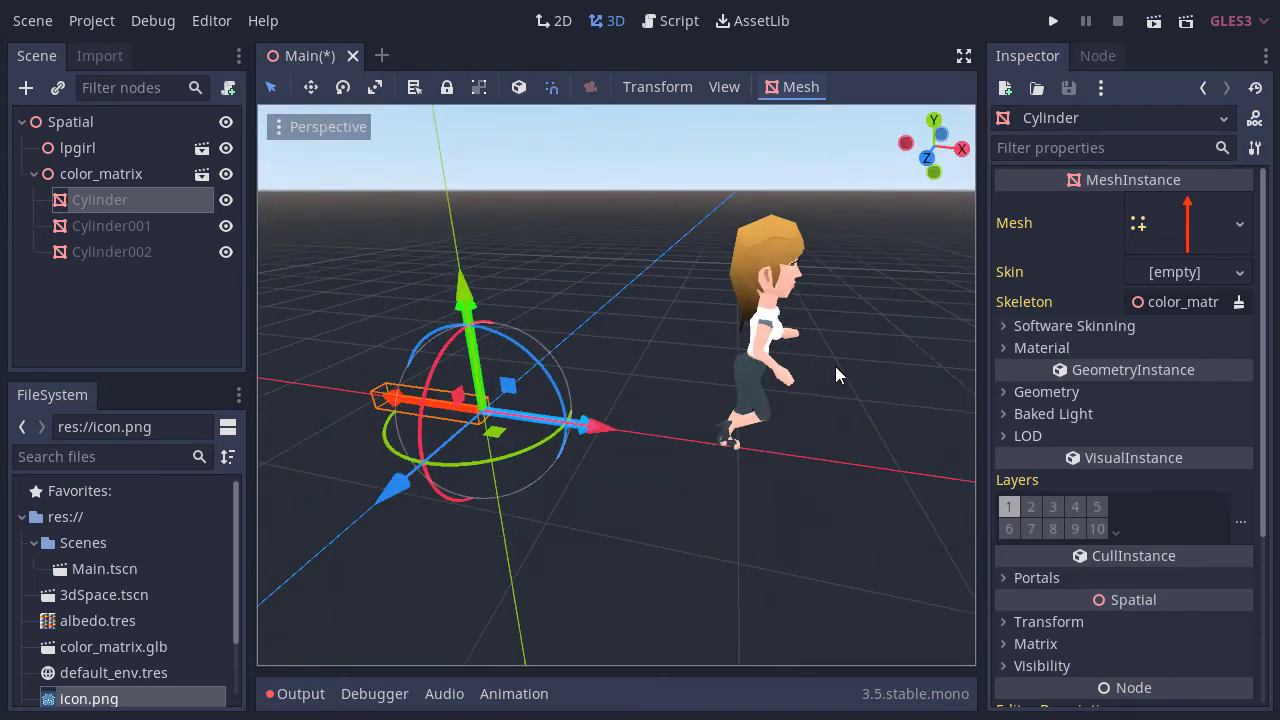
{"action": "left_click", "coordinate": [77, 147]}
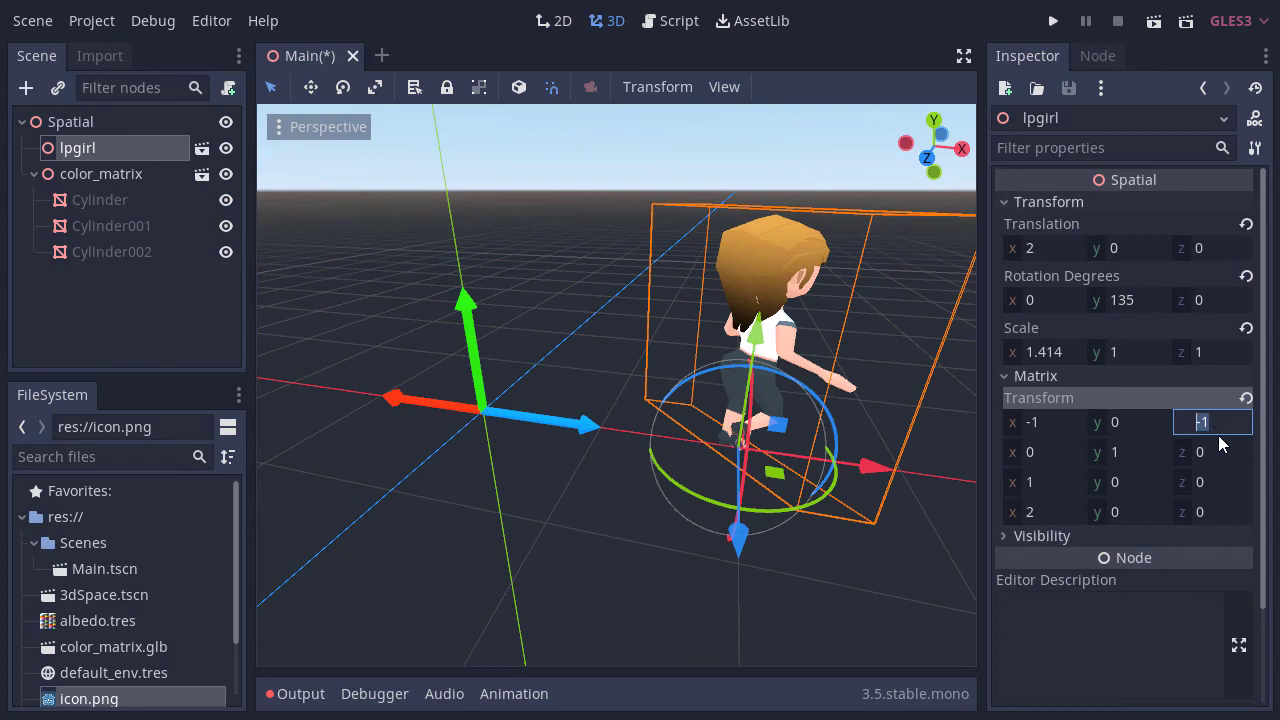
{"action": "left_click", "coordinate": [112, 251]}
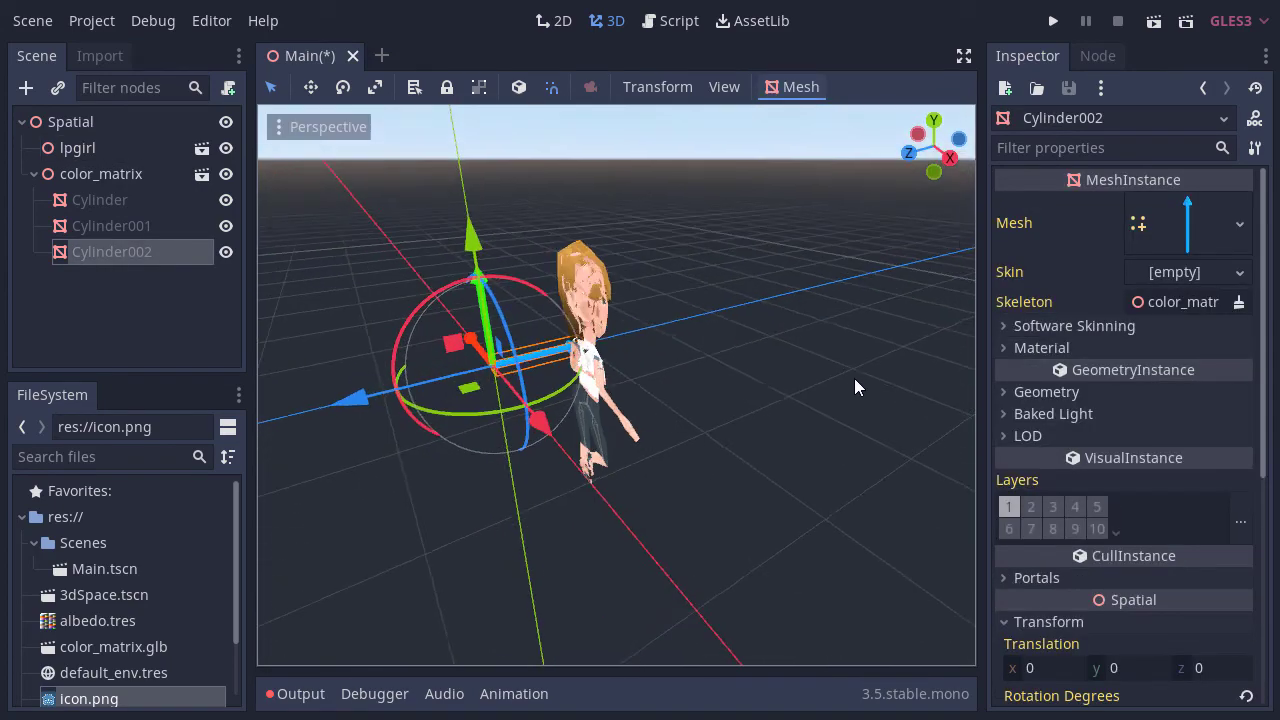
{"action": "left_click", "coordinate": [77, 147]}
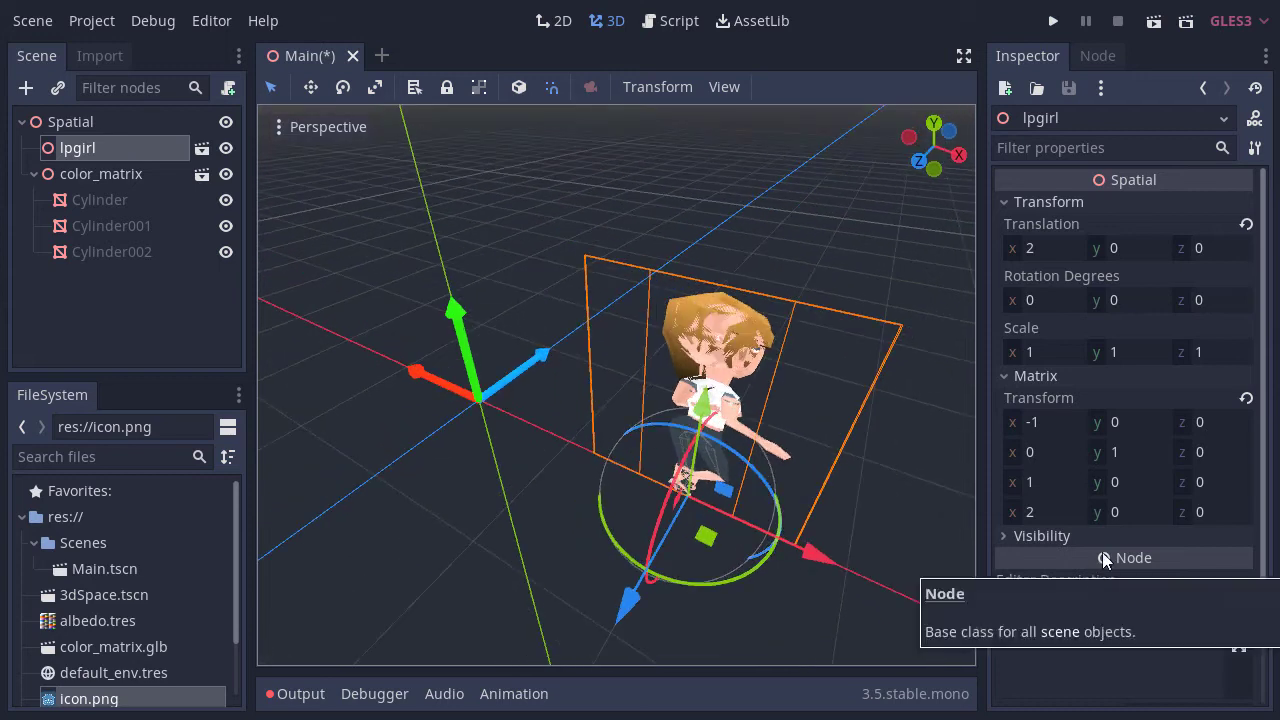
{"action": "left_click", "coordinate": [1210, 480]}
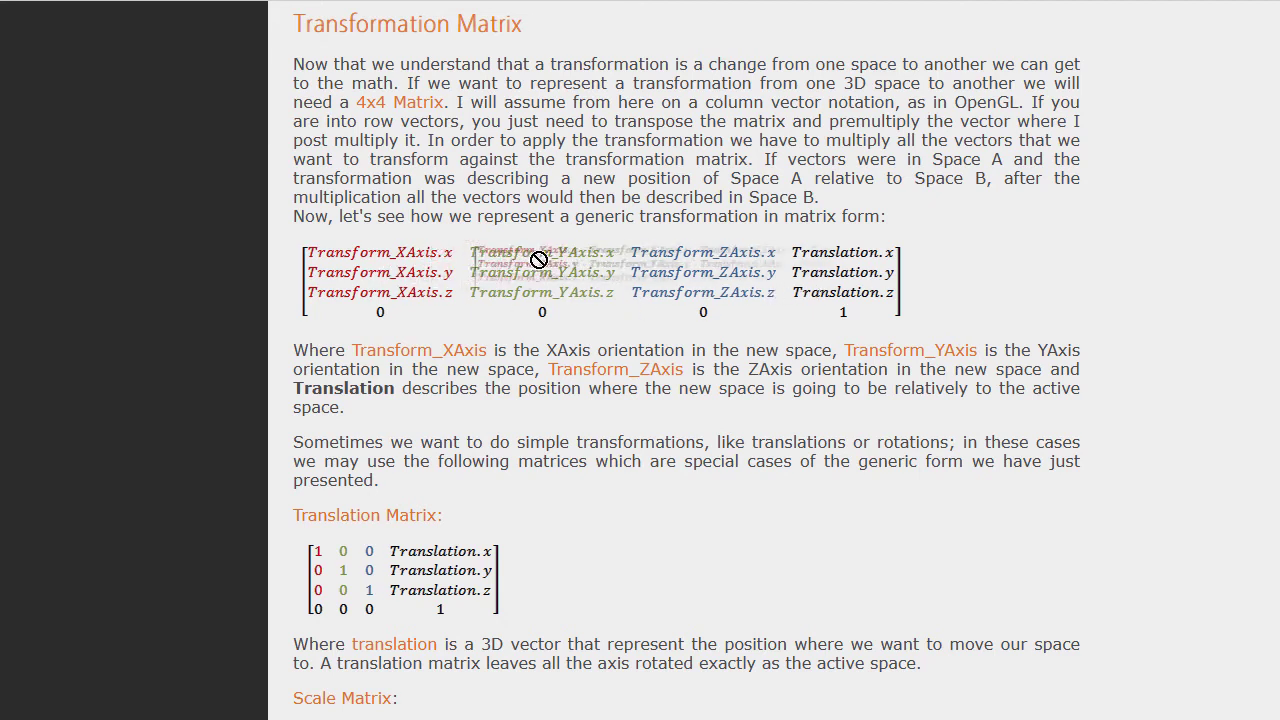
{"action": "mouse_move", "coordinate": [838, 252]}
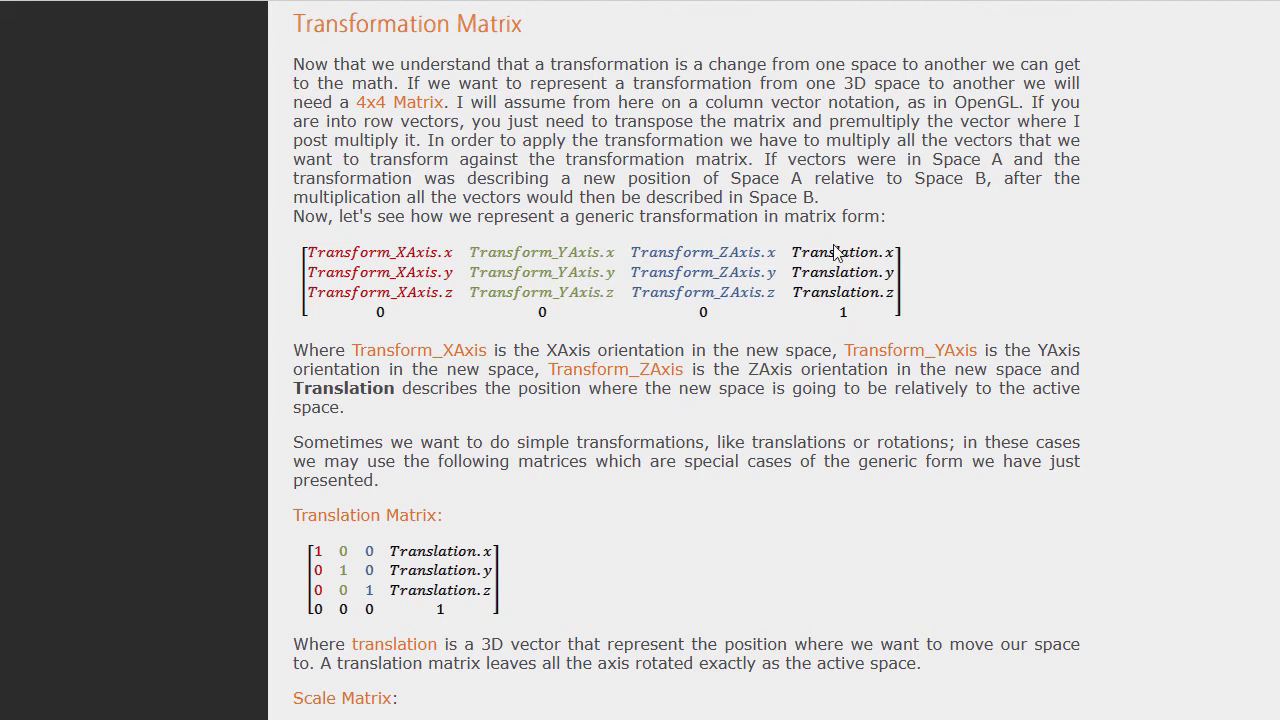
{"action": "mouse_move", "coordinate": [843, 272]}
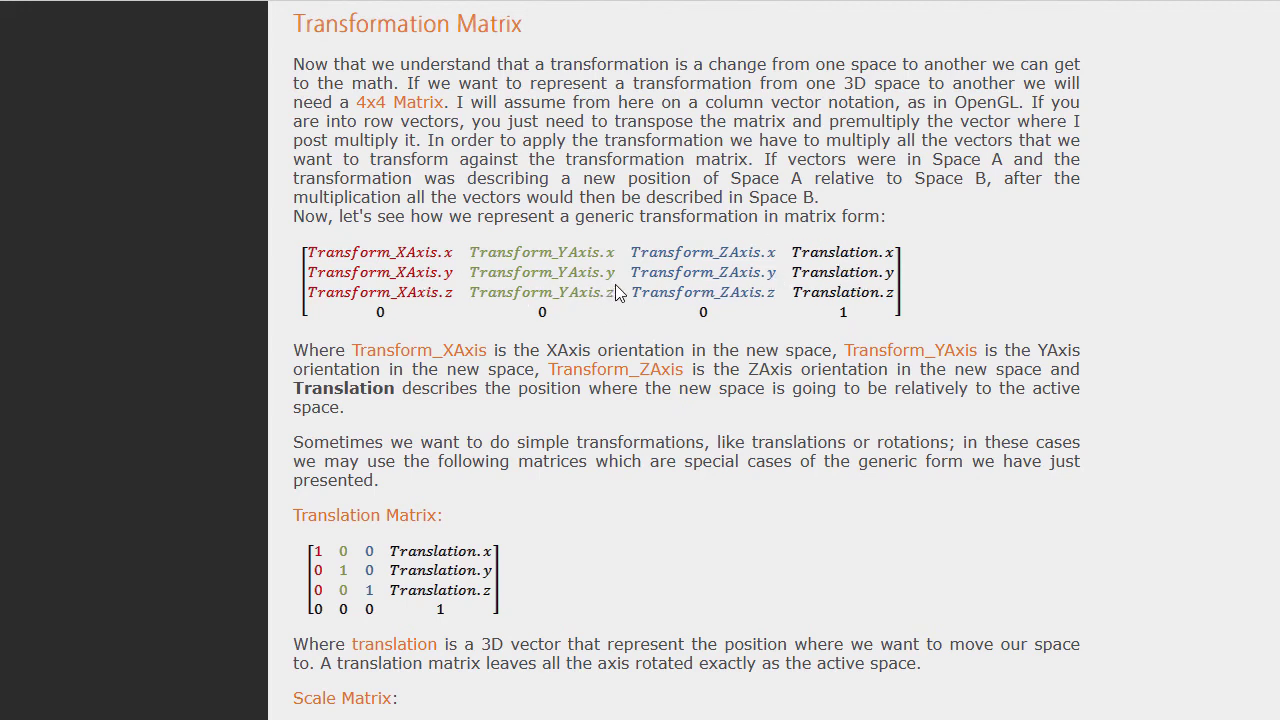
Scroll the Transformation Matrix article past the generic form and translation matrix
{"action": "scroll", "scroll_direction": "down", "scroll_amount": 3}
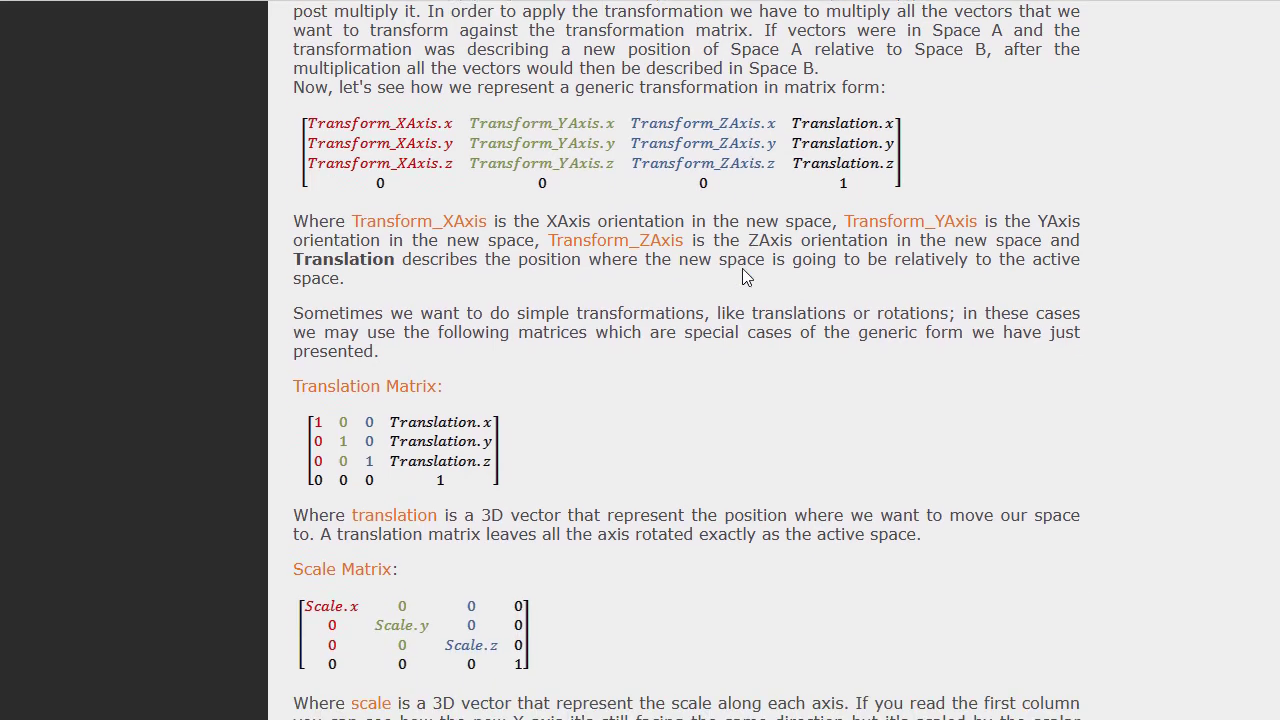
{"action": "scroll", "scroll_direction": "down", "scroll_amount": 3}
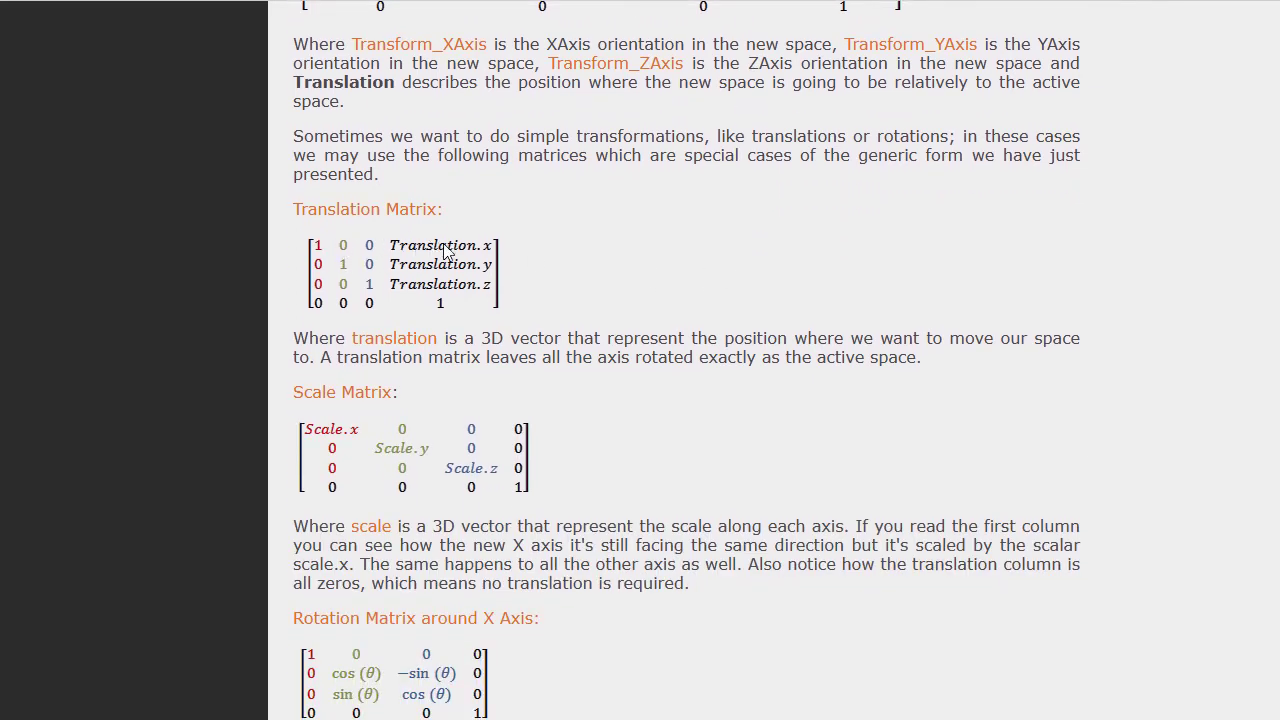
{"action": "mouse_move", "coordinate": [413, 309]}
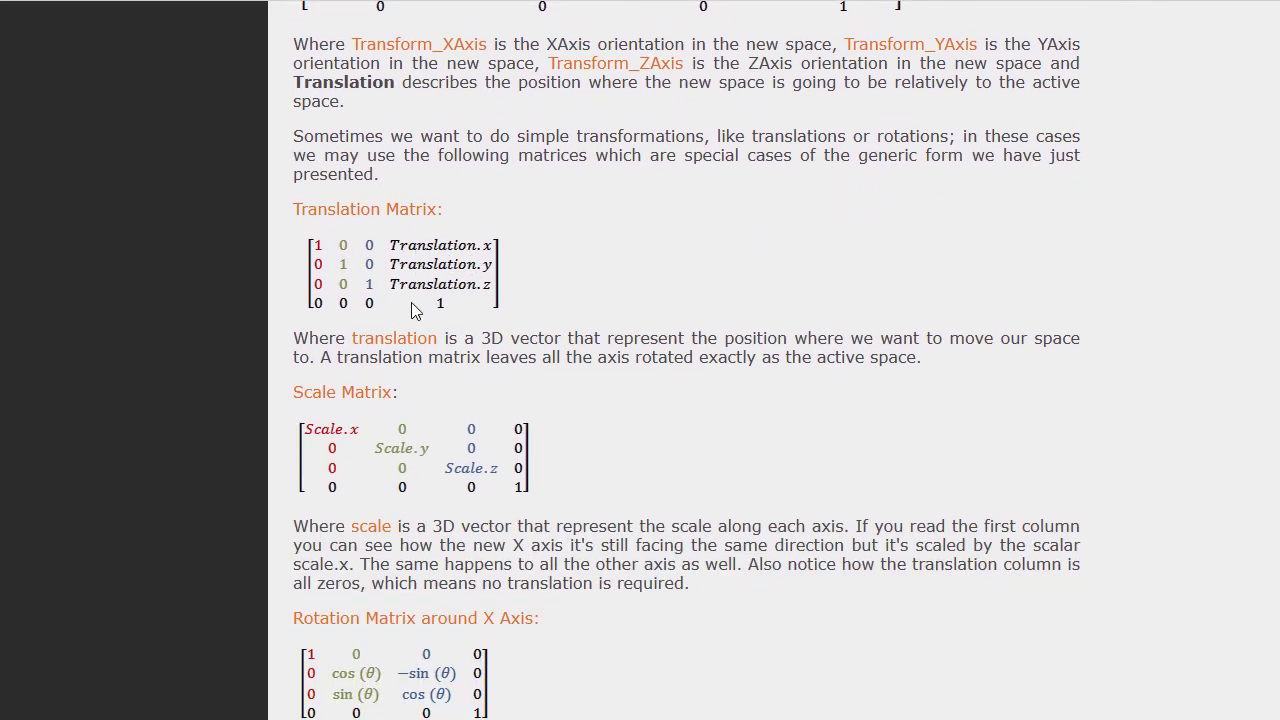
{"action": "mouse_move", "coordinate": [482, 283]}
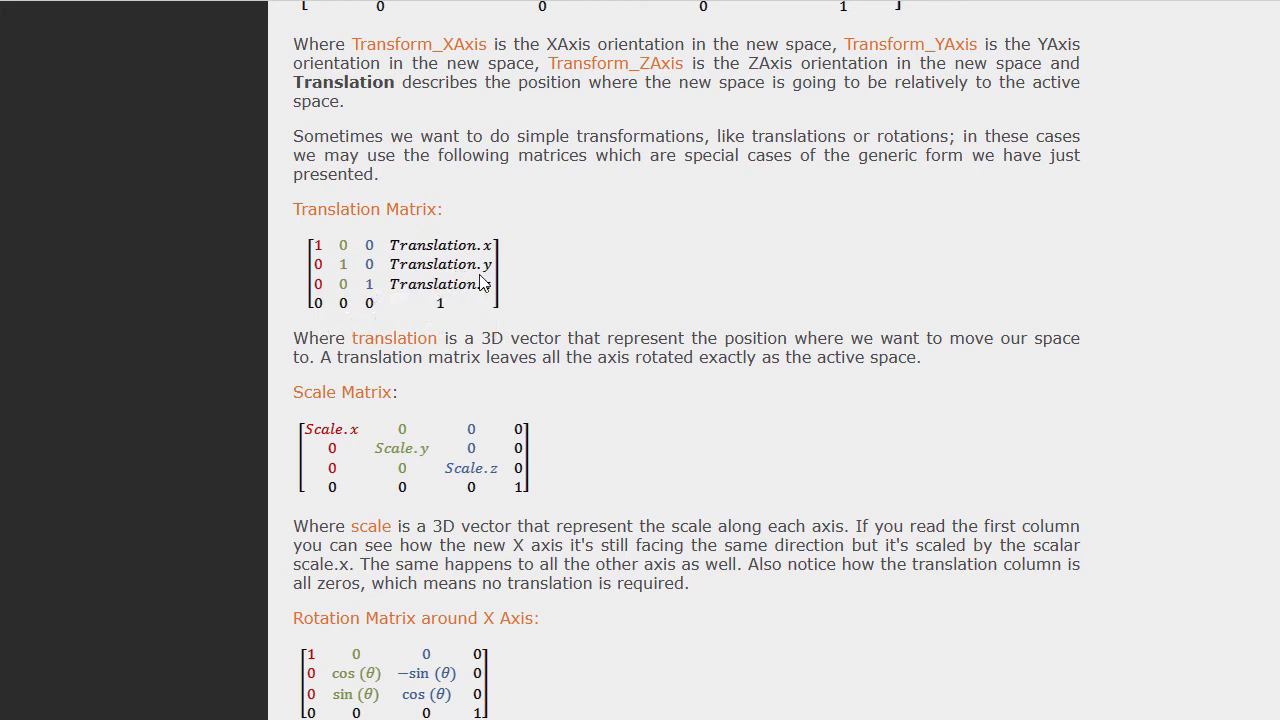
Read through the Y and Z rotation matrices and composed example, then return to X
{"action": "scroll", "scroll_direction": "down", "scroll_amount": 3}
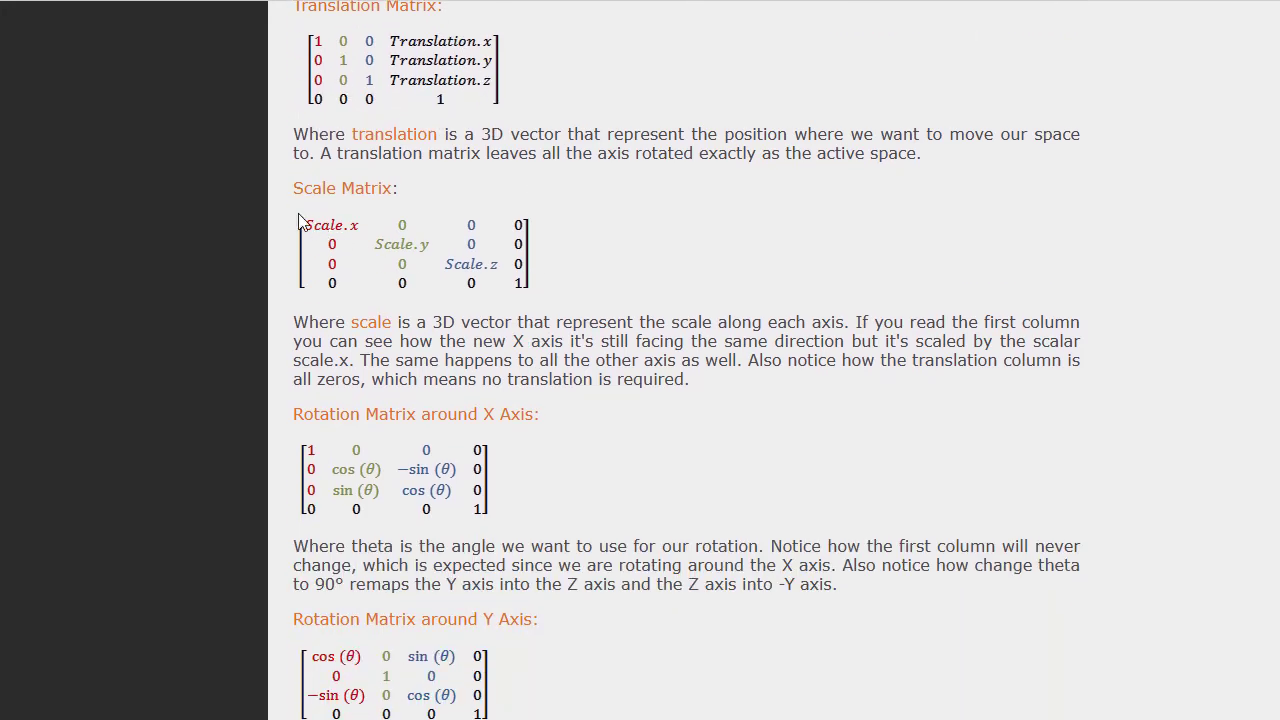
{"action": "scroll", "scroll_direction": "down", "scroll_amount": 3}
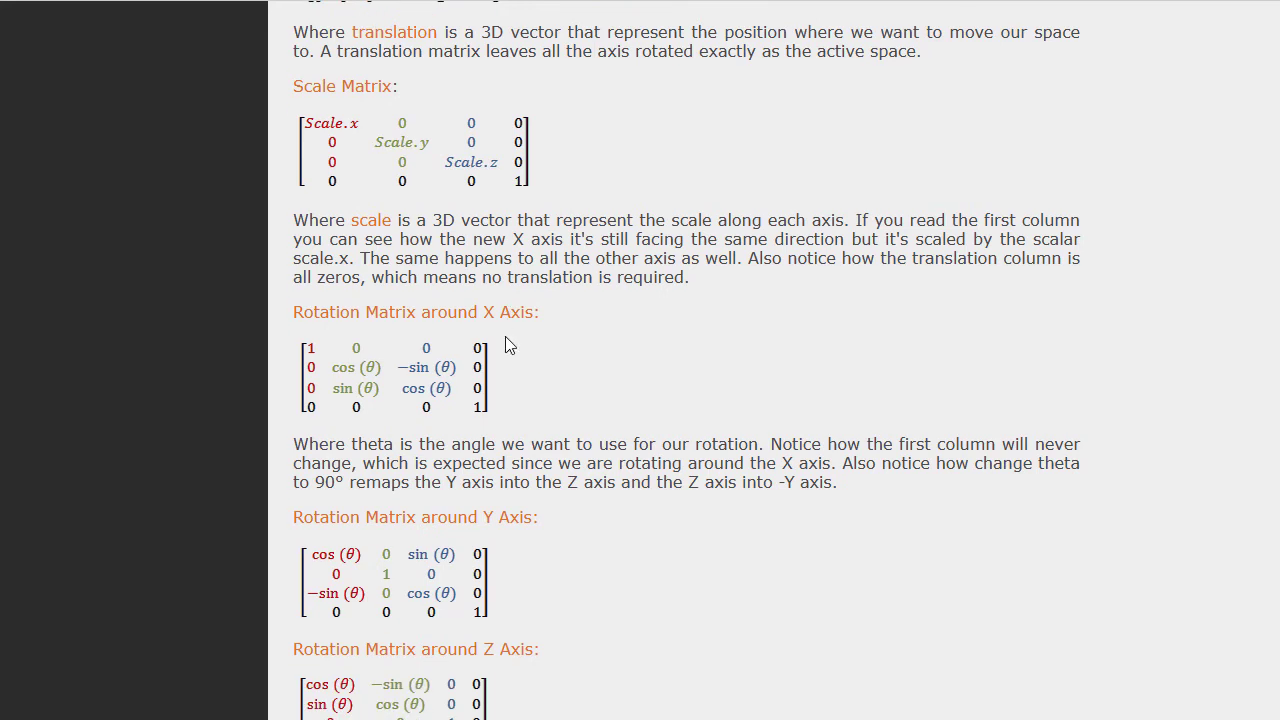
{"action": "scroll", "scroll_direction": "down", "scroll_amount": 3}
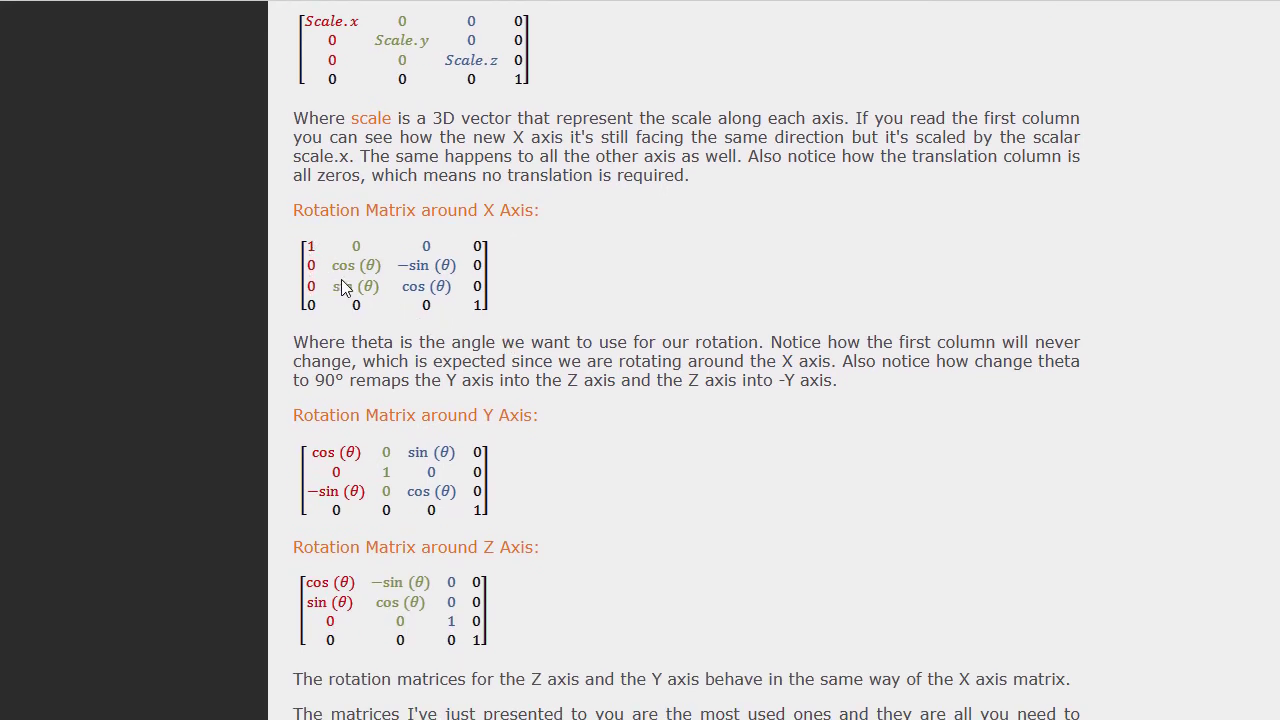
{"action": "mouse_move", "coordinate": [313, 263]}
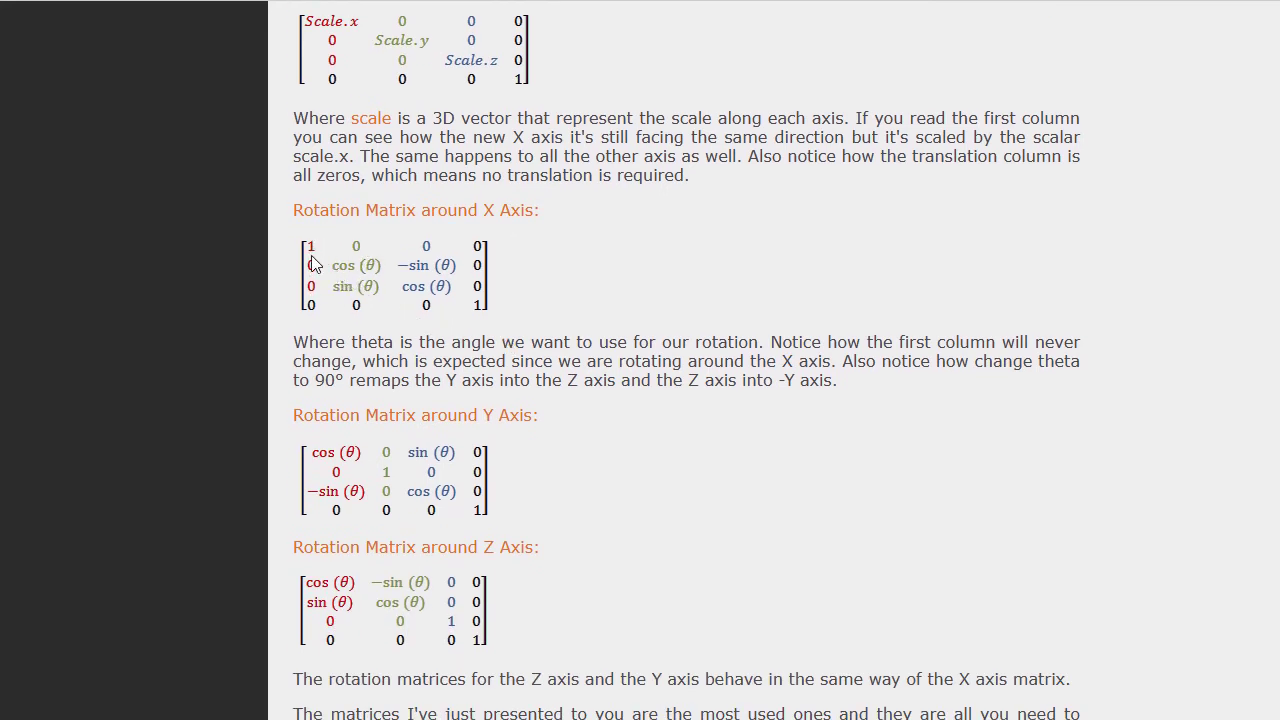
{"action": "mouse_move", "coordinate": [347, 271]}
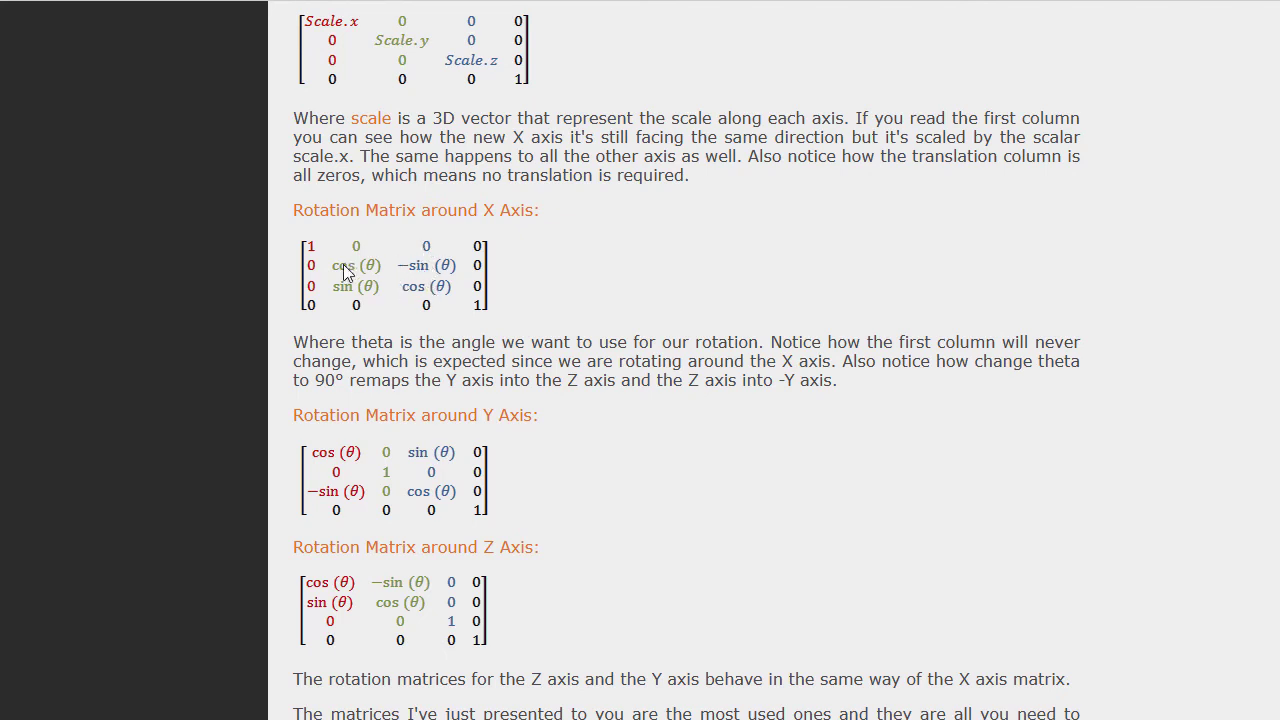
{"action": "scroll", "scroll_direction": "down", "scroll_amount": 3}
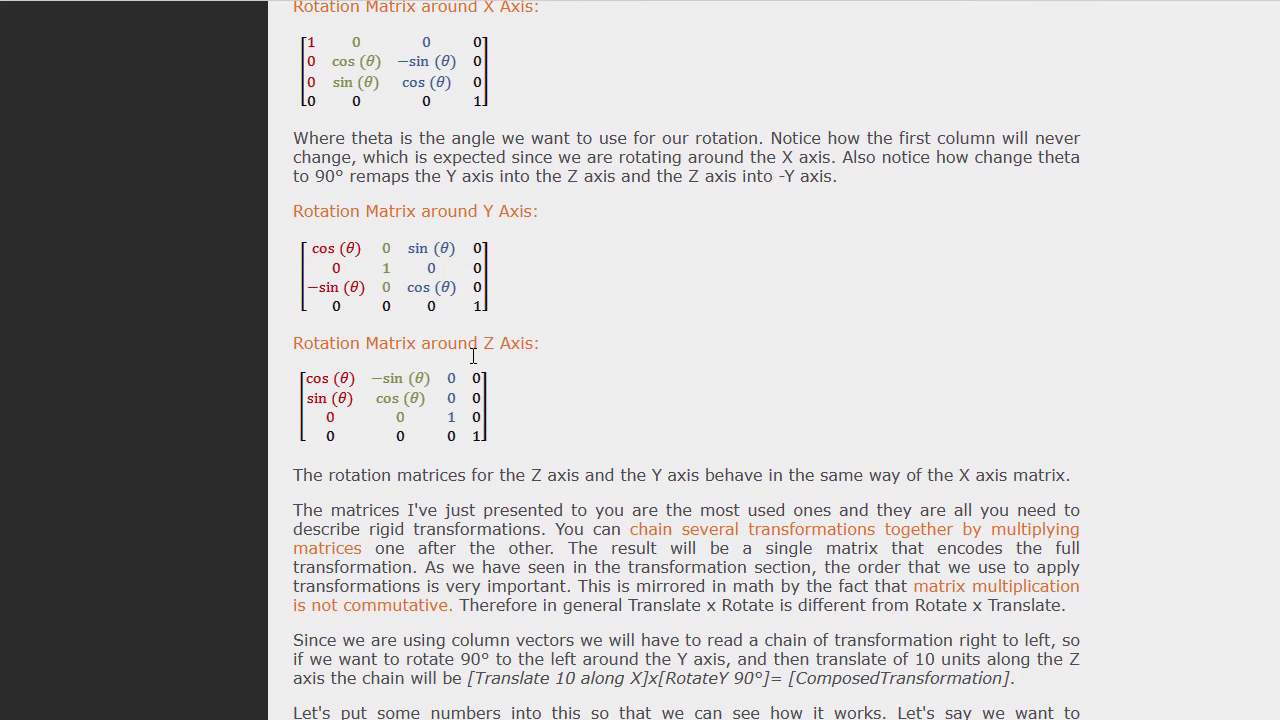
{"action": "scroll", "scroll_direction": "down", "scroll_amount": 3}
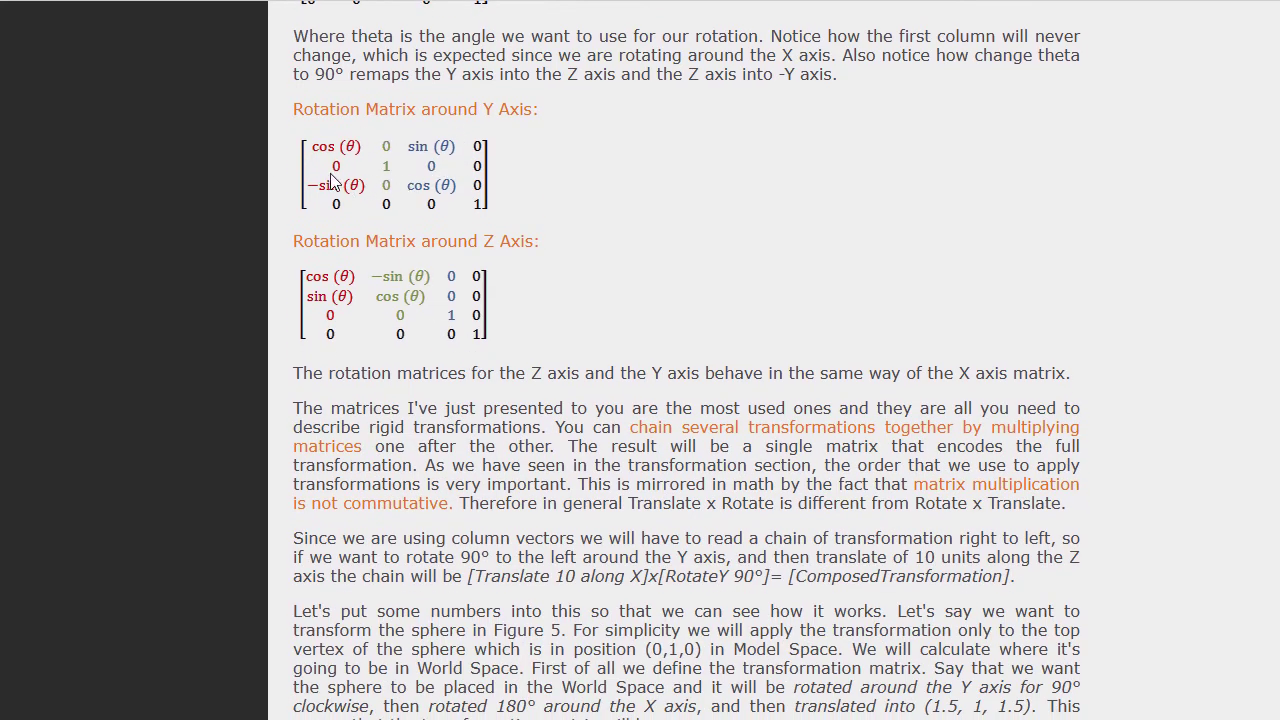
{"action": "mouse_move", "coordinate": [472, 176]}
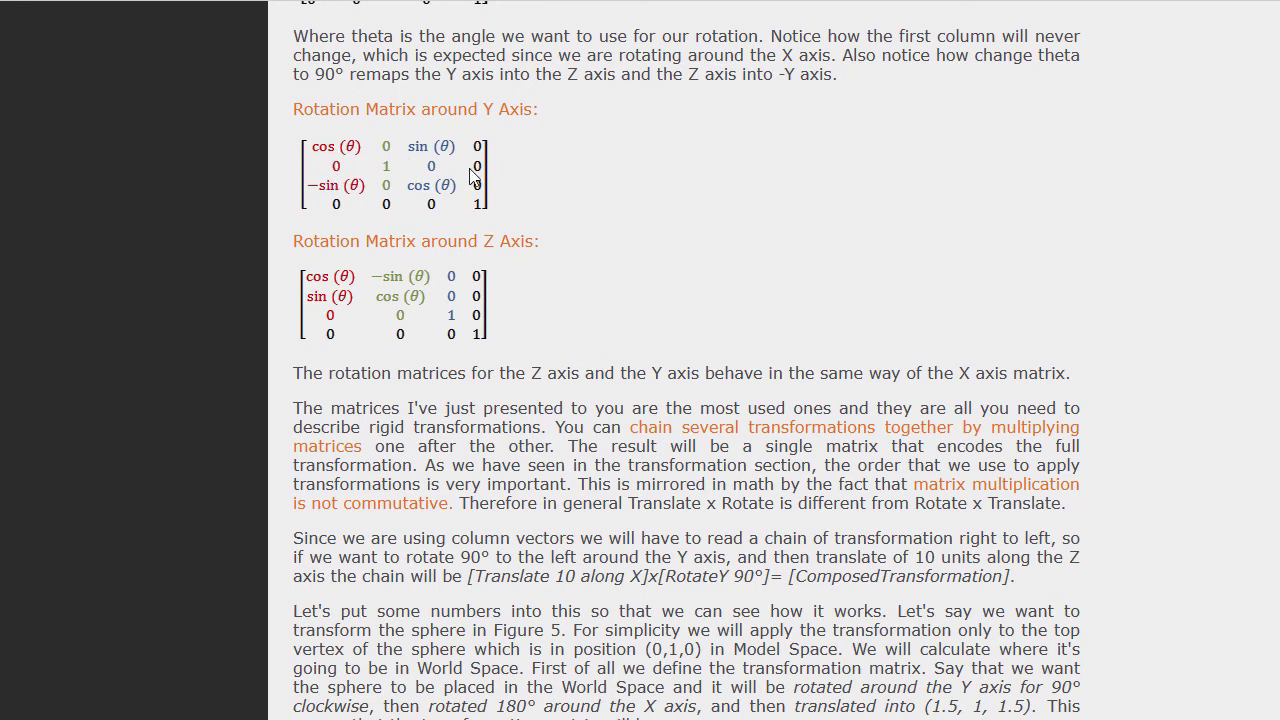
{"action": "mouse_move", "coordinate": [390, 165]}
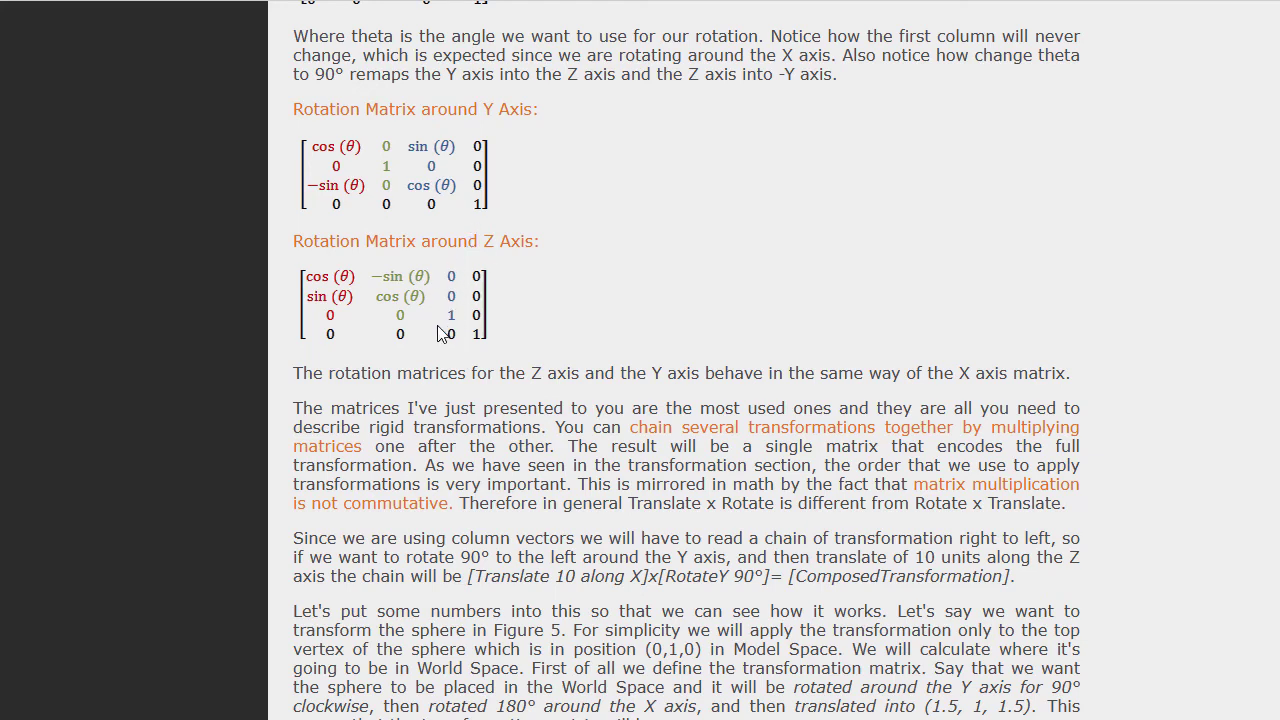
{"action": "scroll", "scroll_direction": "down", "scroll_amount": 3}
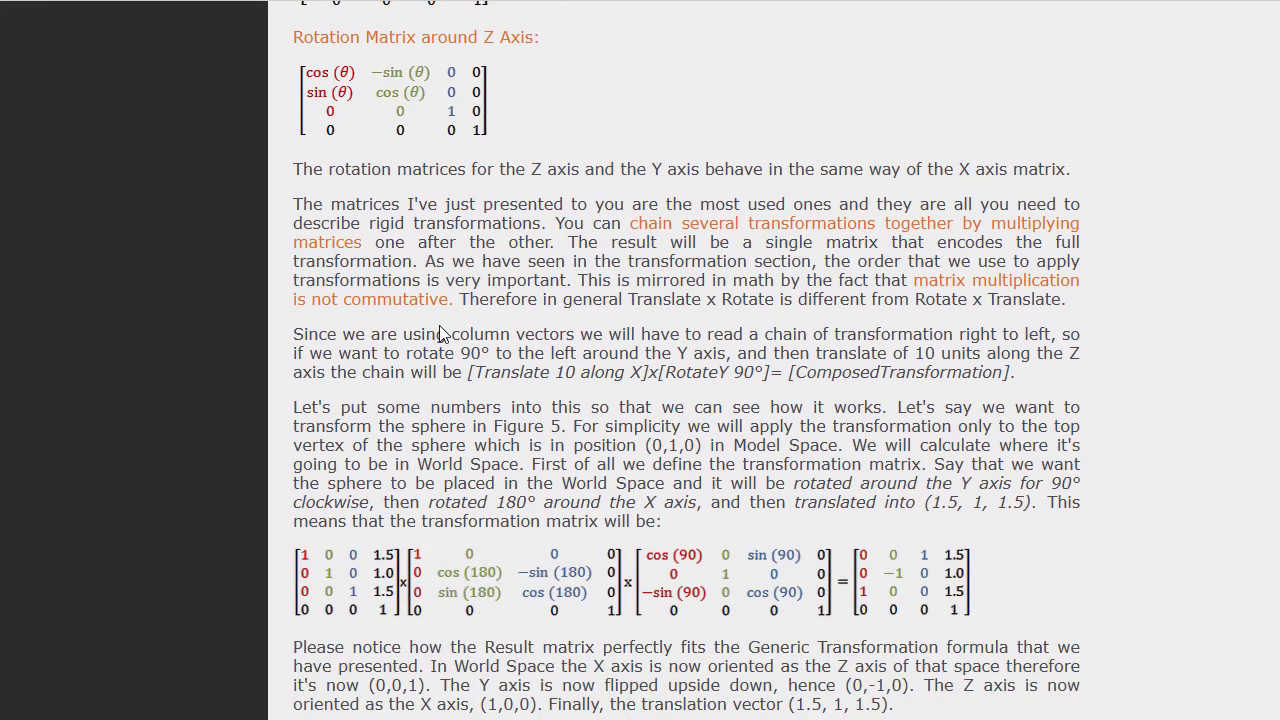
{"action": "scroll", "scroll_direction": "up", "scroll_amount": 3}
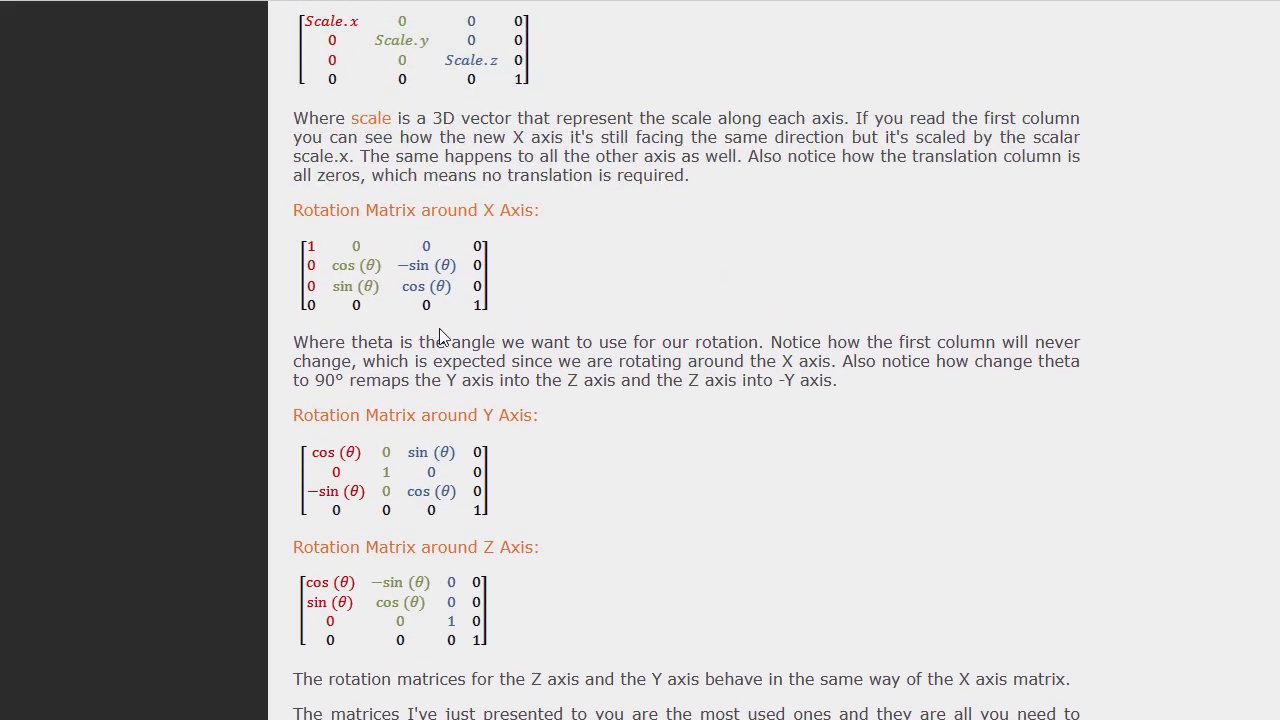